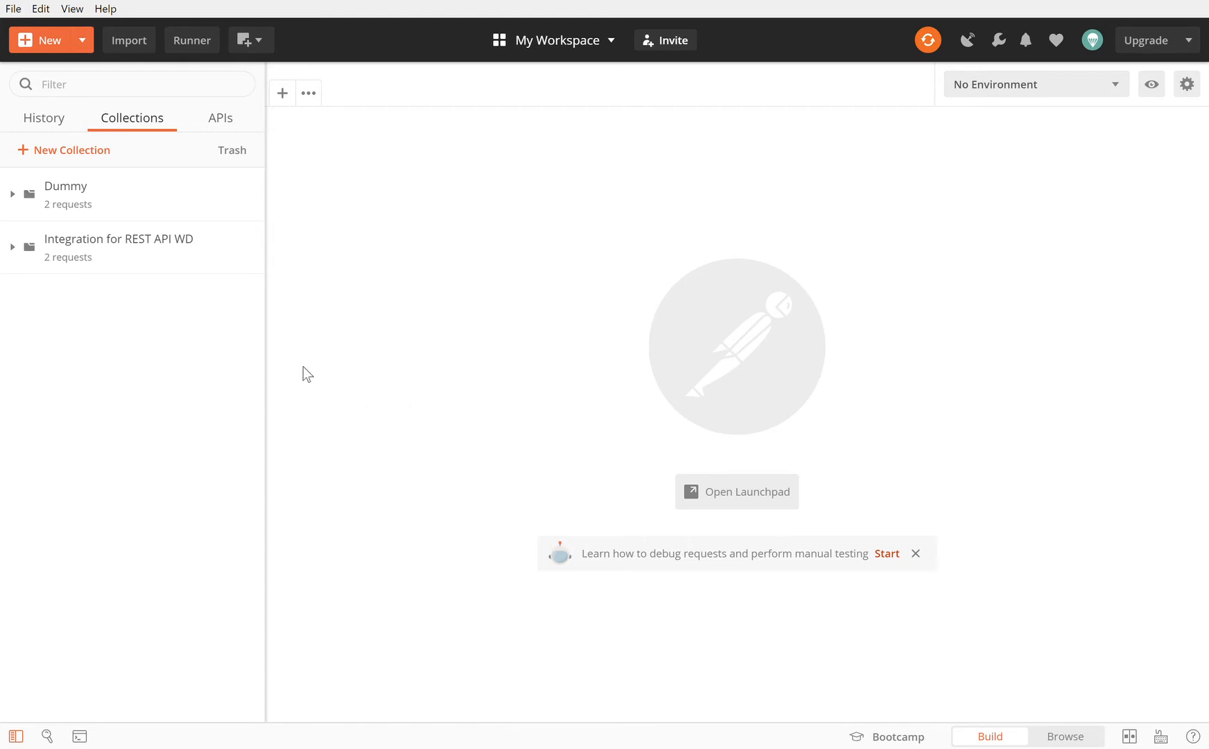
mouse_move(161, 226)
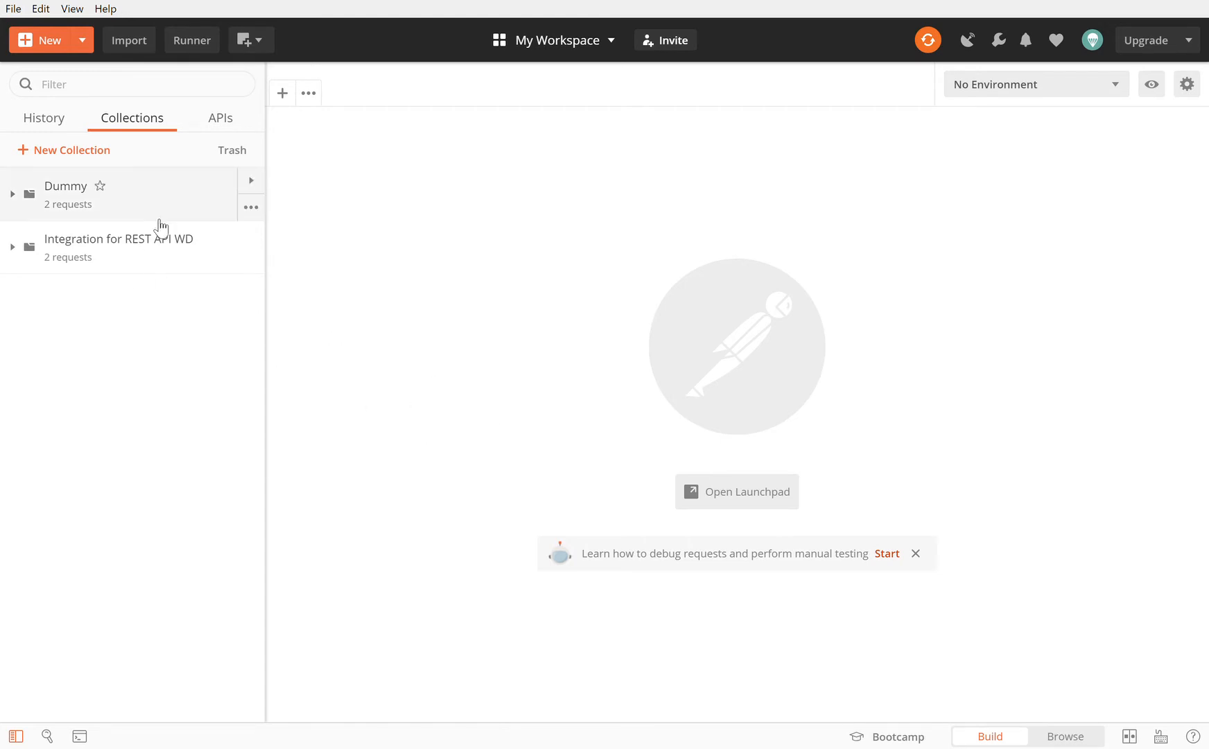
mouse_move(158, 123)
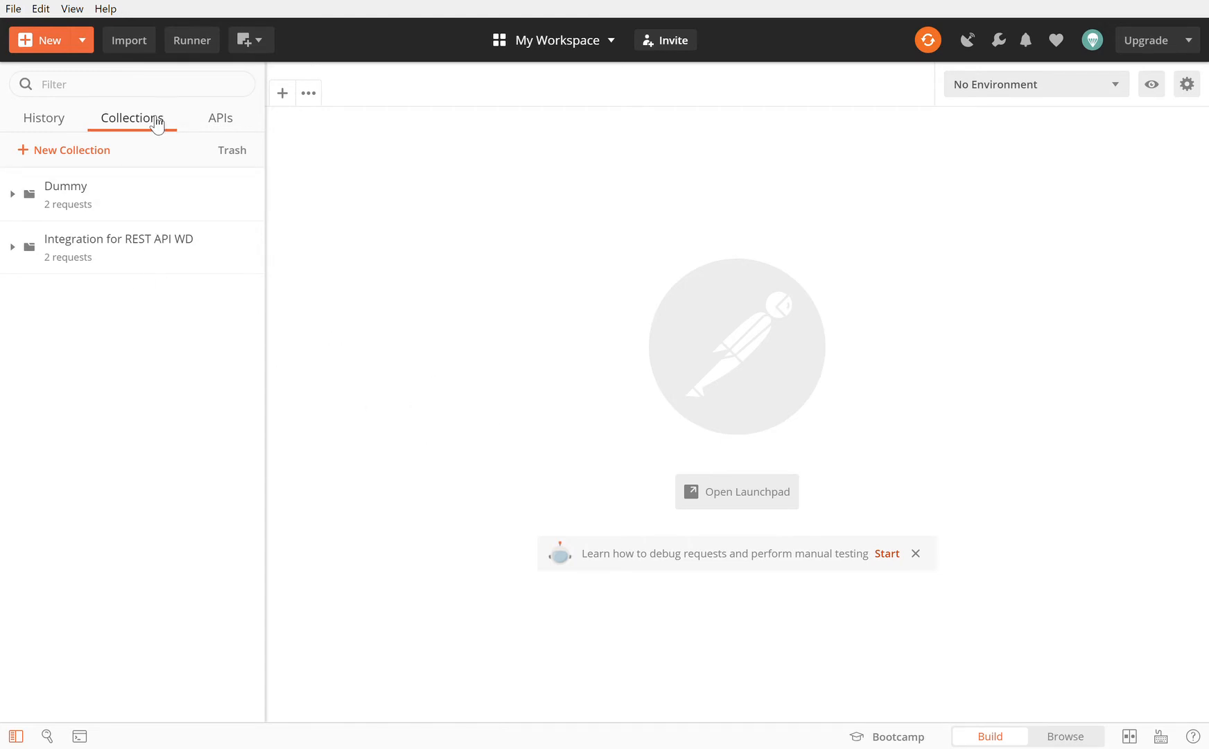
- Create a new empty collection named 'Workday REST API'
click(71, 150)
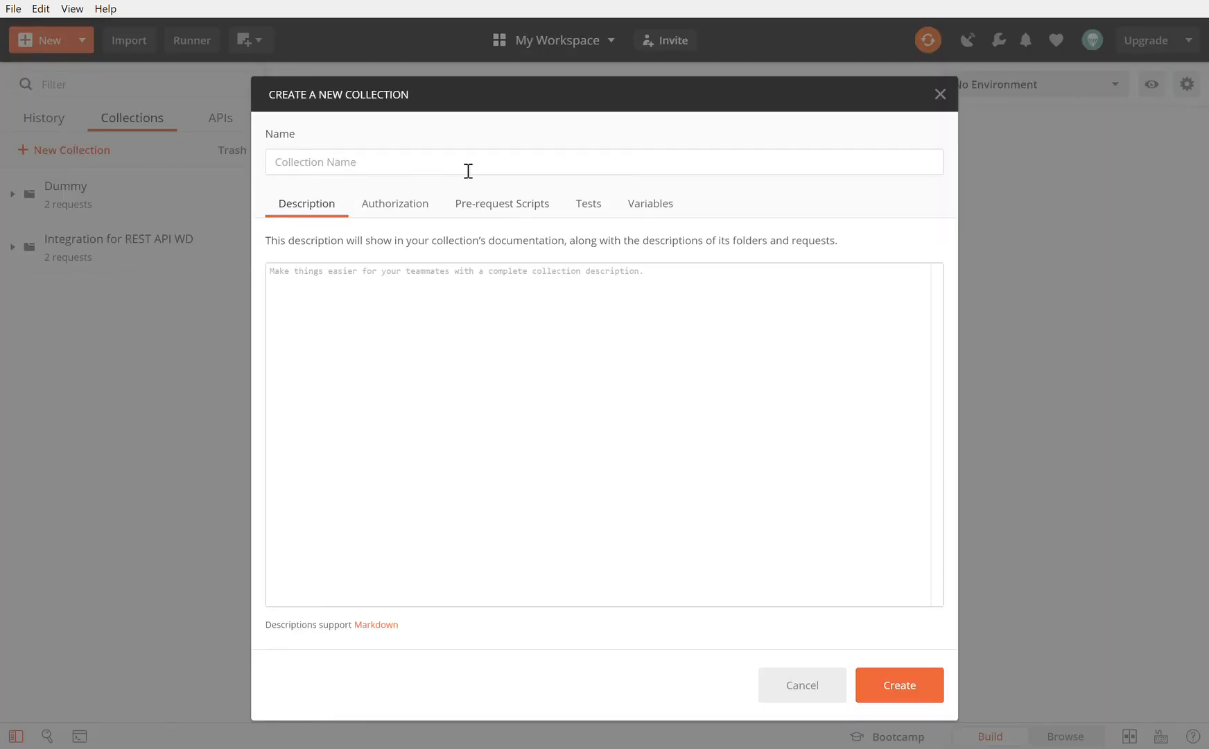
text(Workday REST)
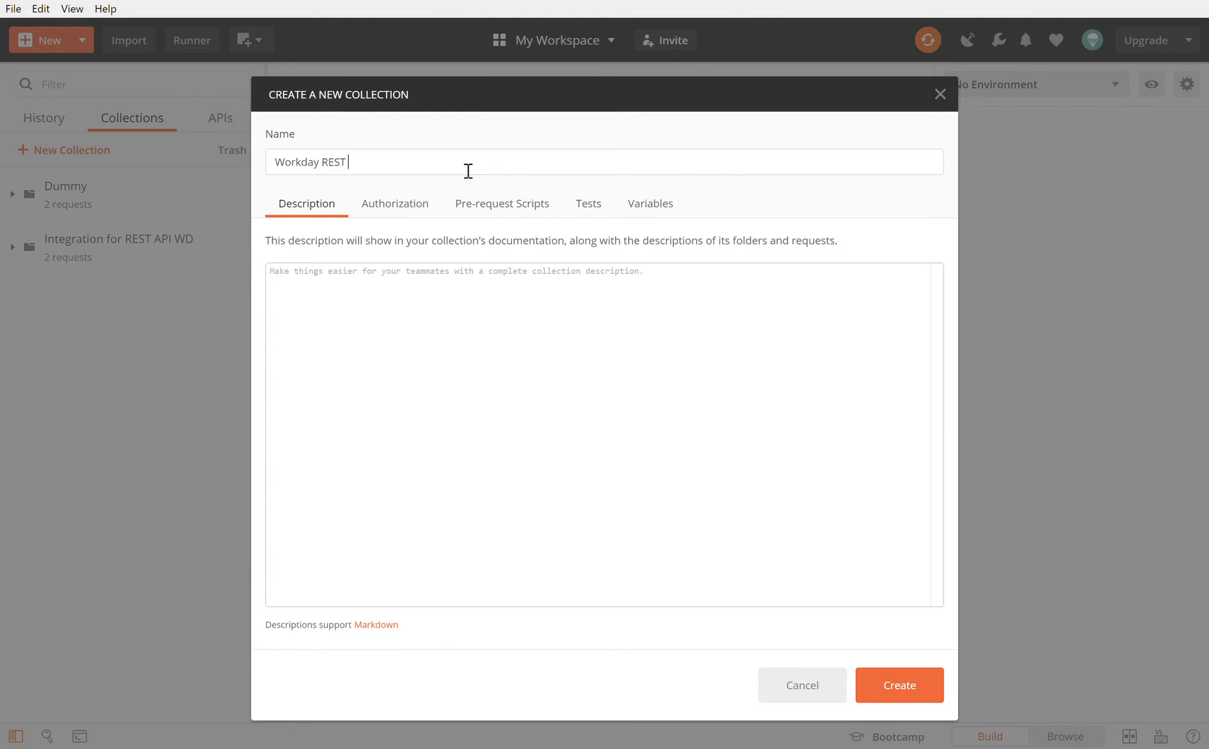
text(API)
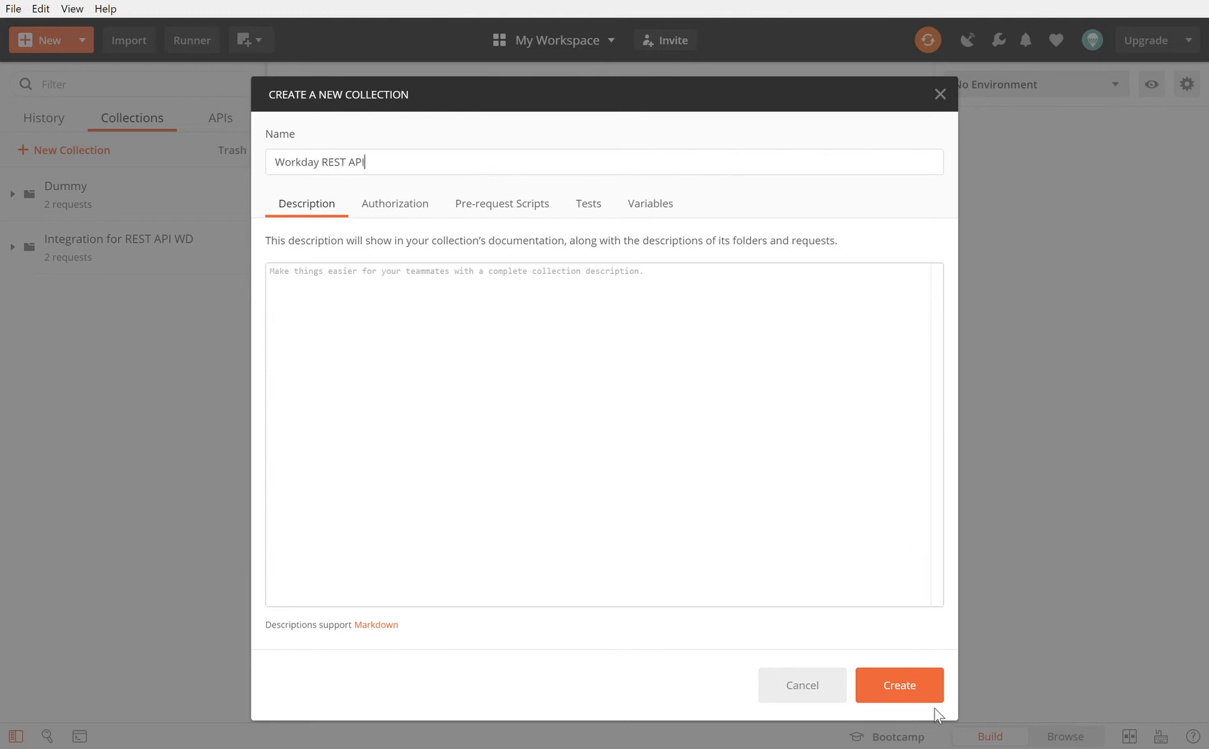
click(898, 685)
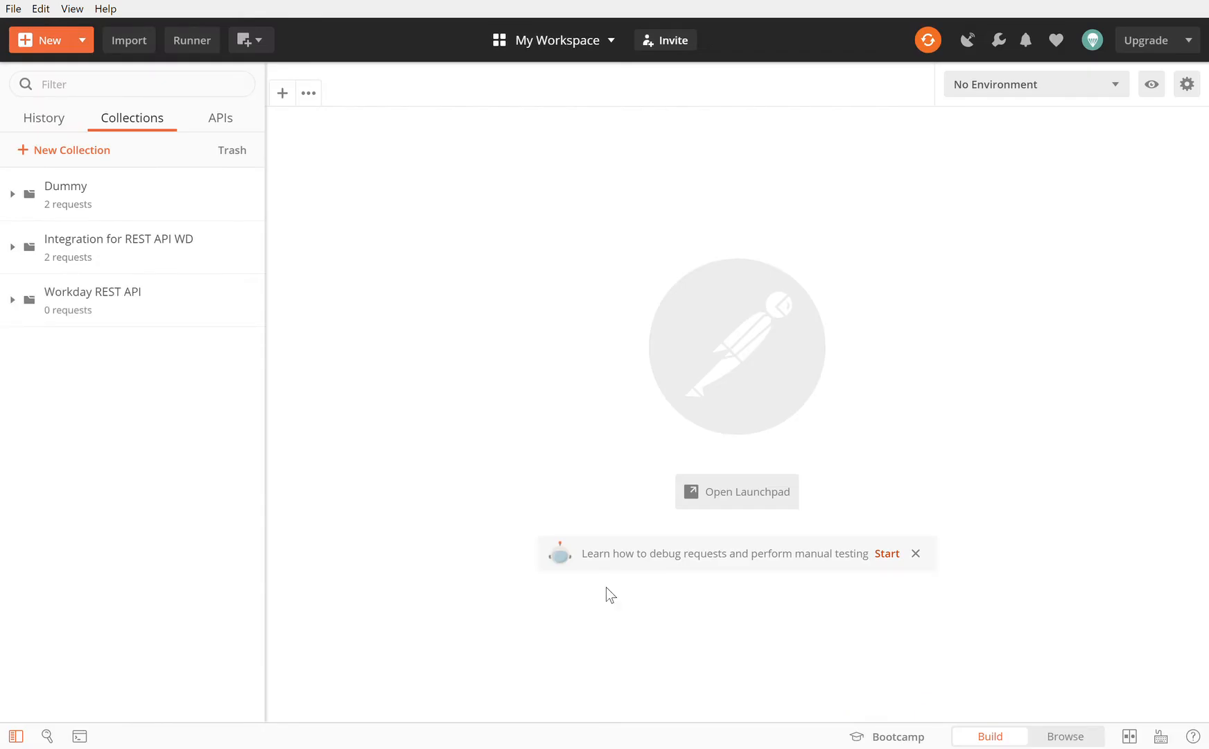
mouse_move(217, 350)
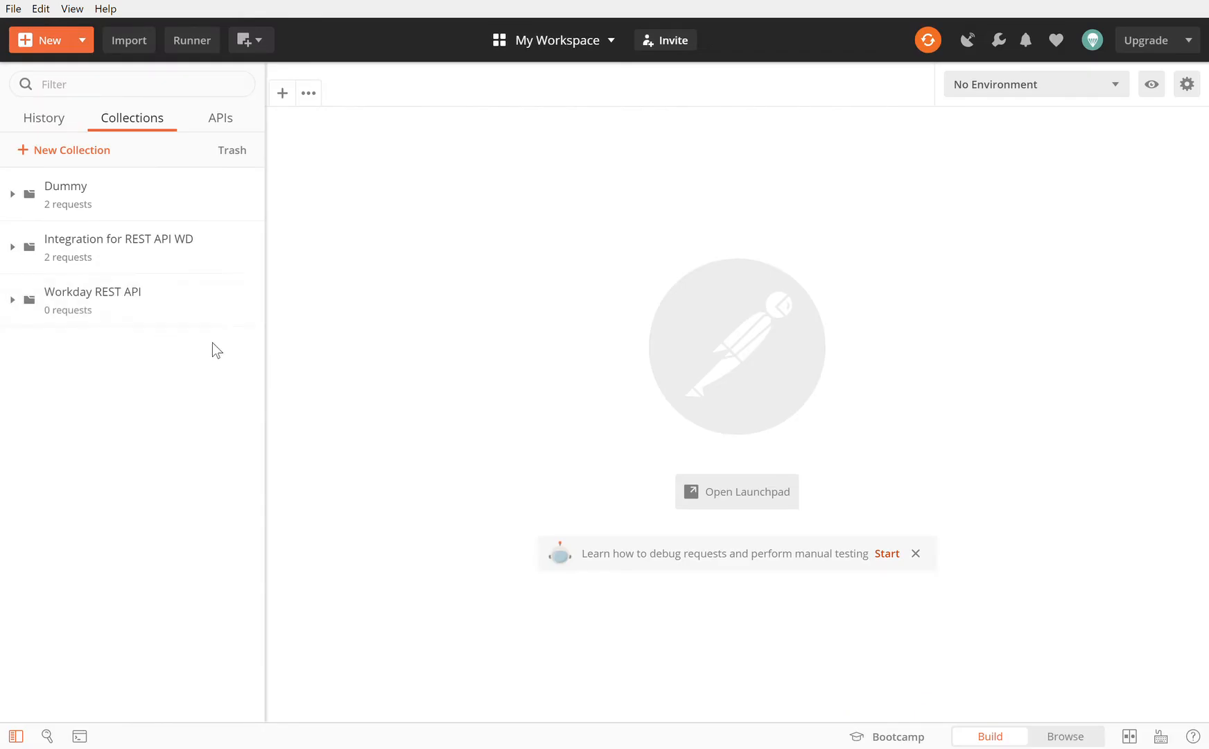
mouse_move(251, 313)
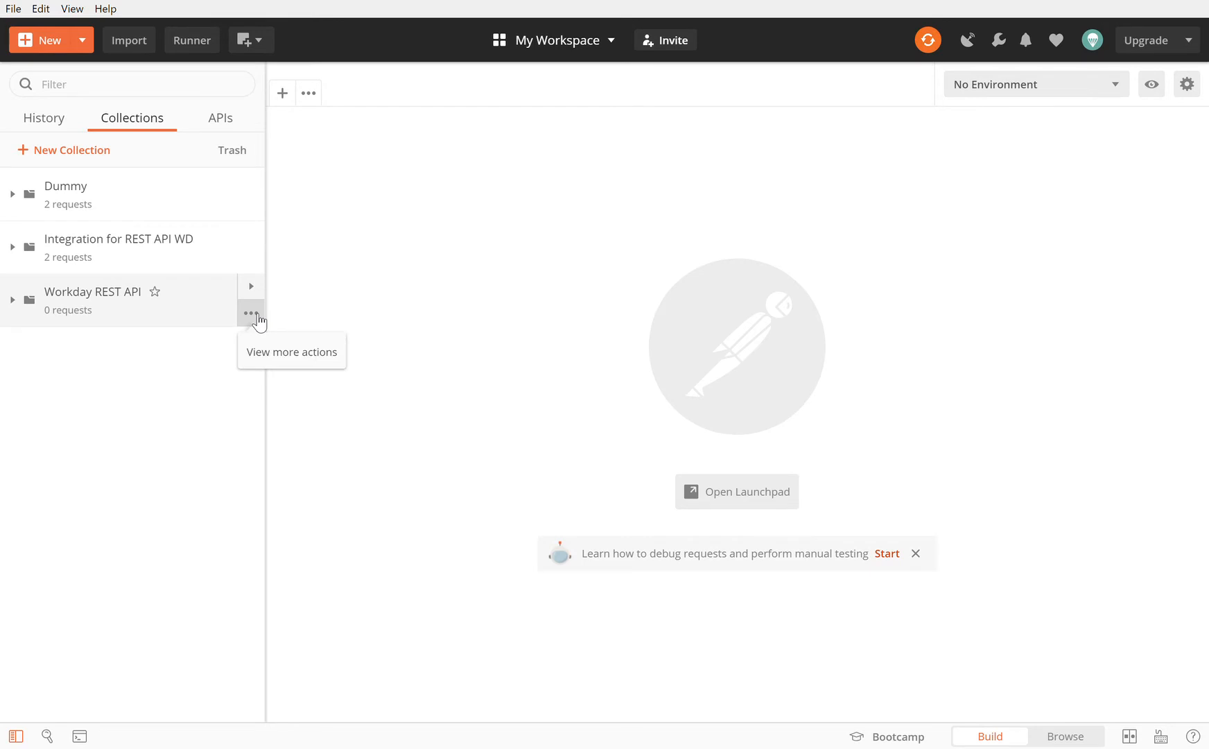
- Add a request named 'Post-Access Token(Get)' via the collection's menu and save it to Workday REST API
click(251, 313)
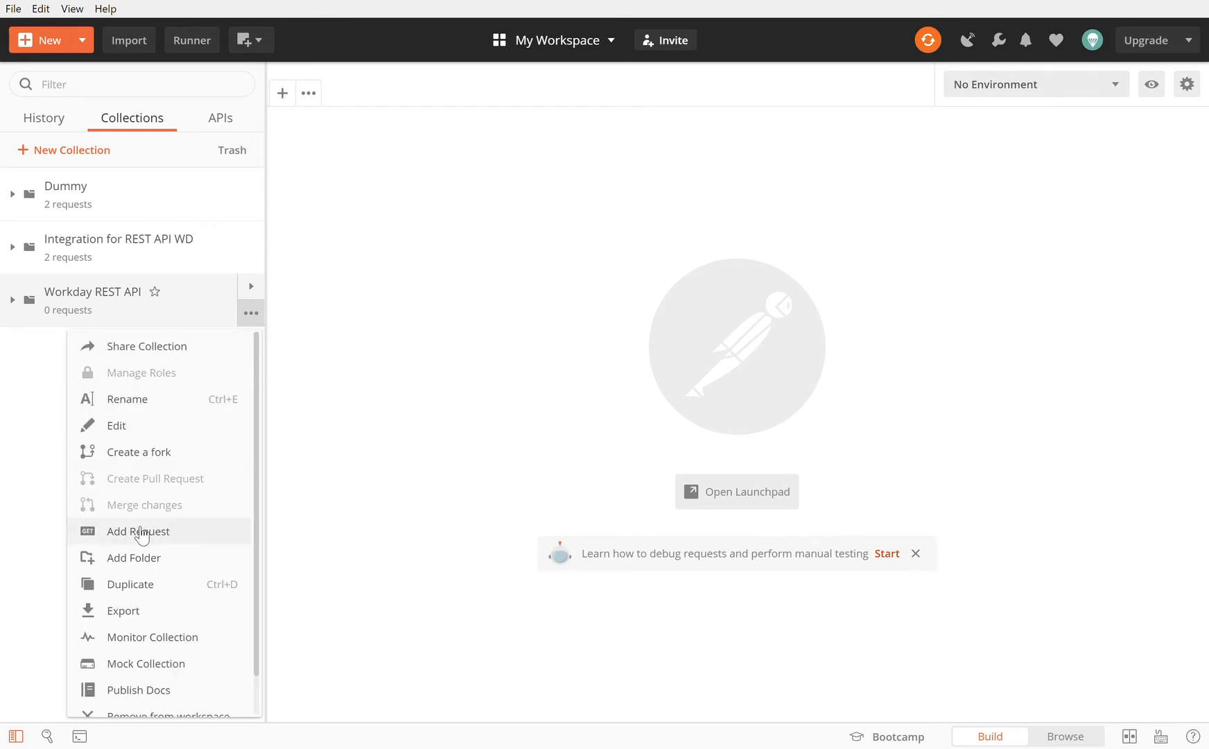
click(137, 532)
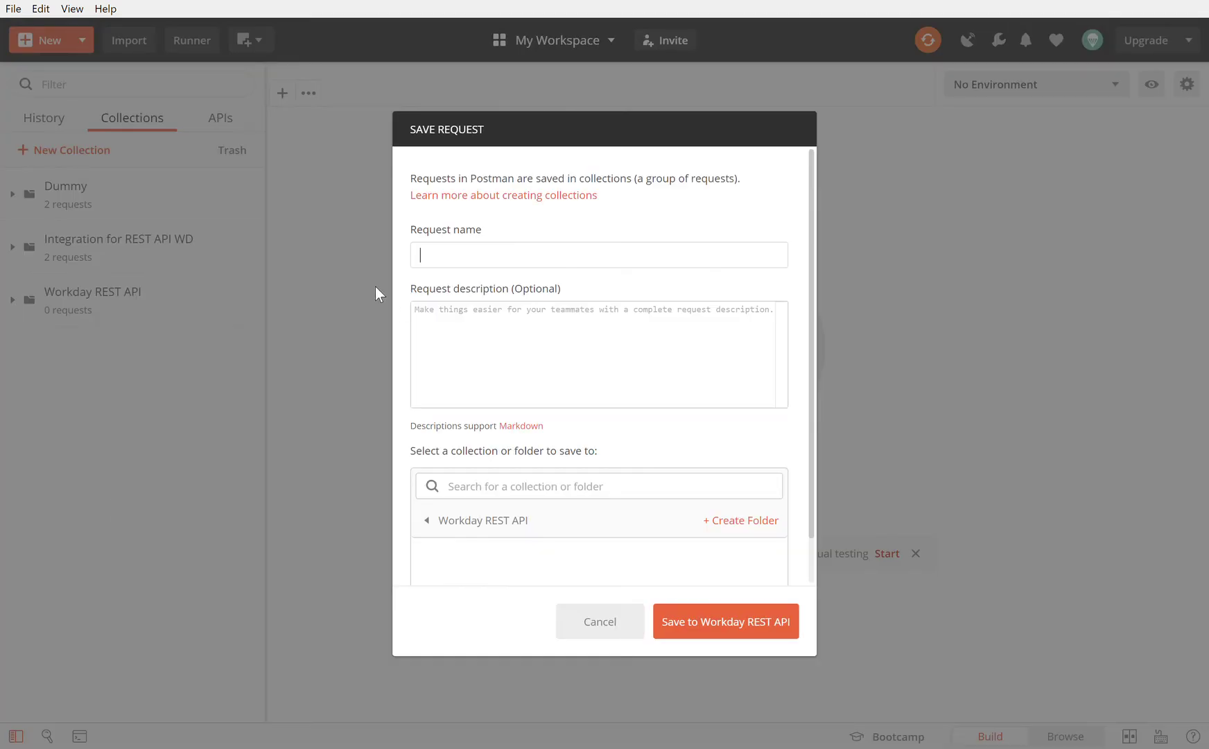
text(Po)
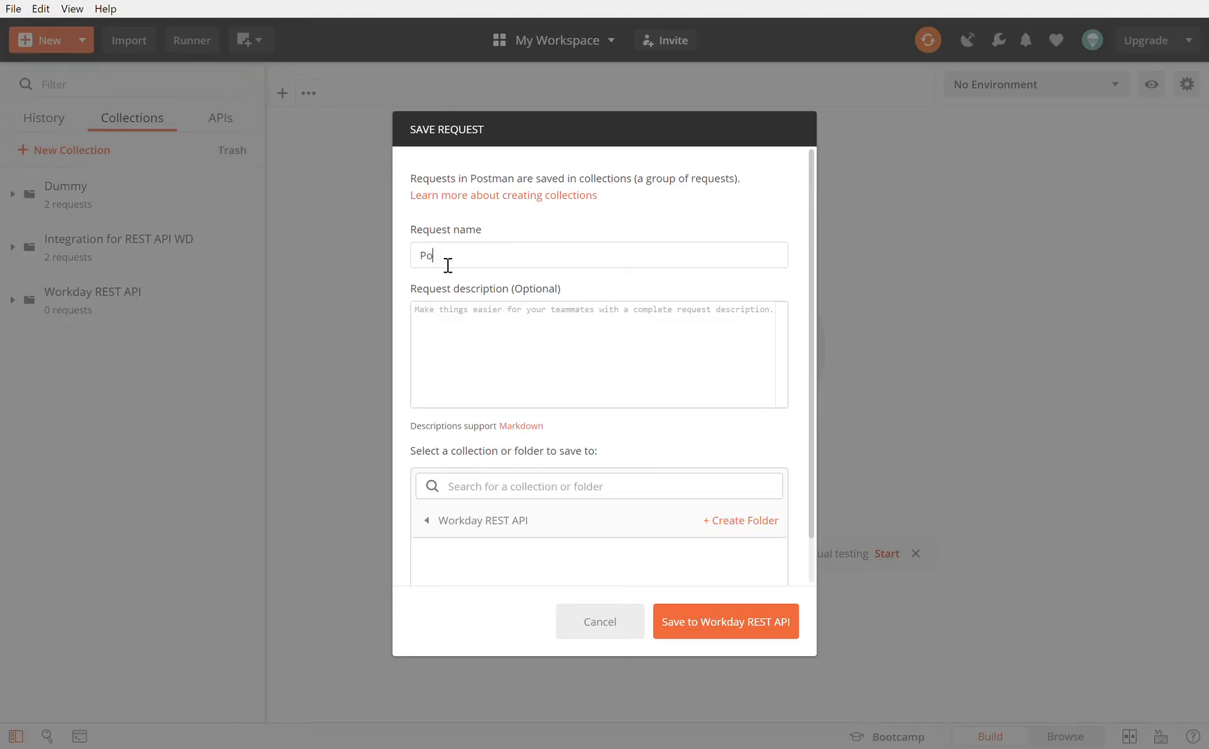
text(st Access)
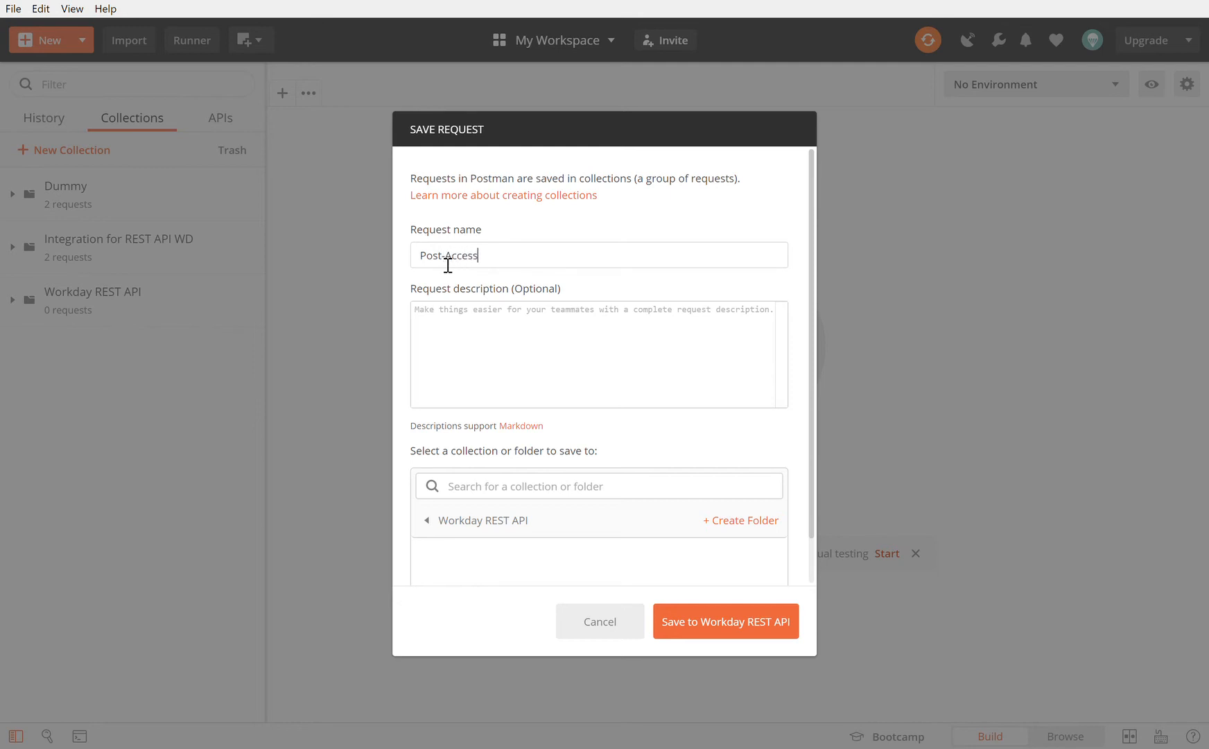
text(Token)
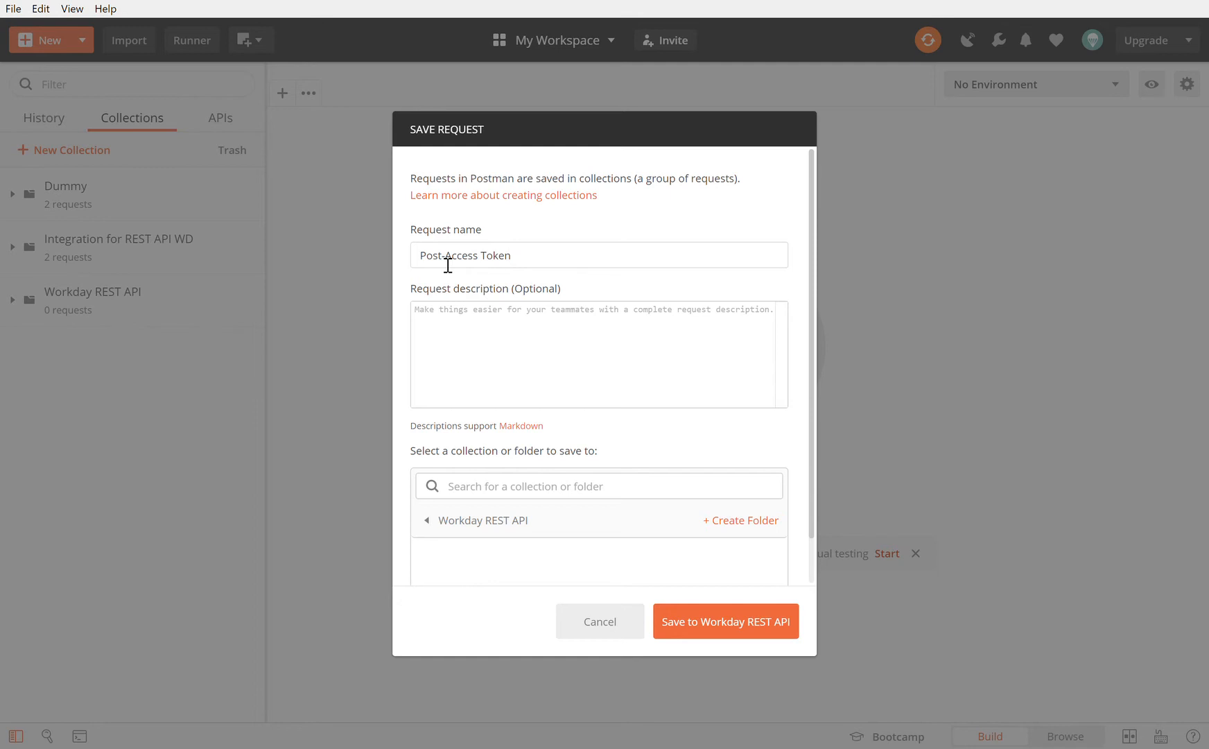
mouse_move(619, 331)
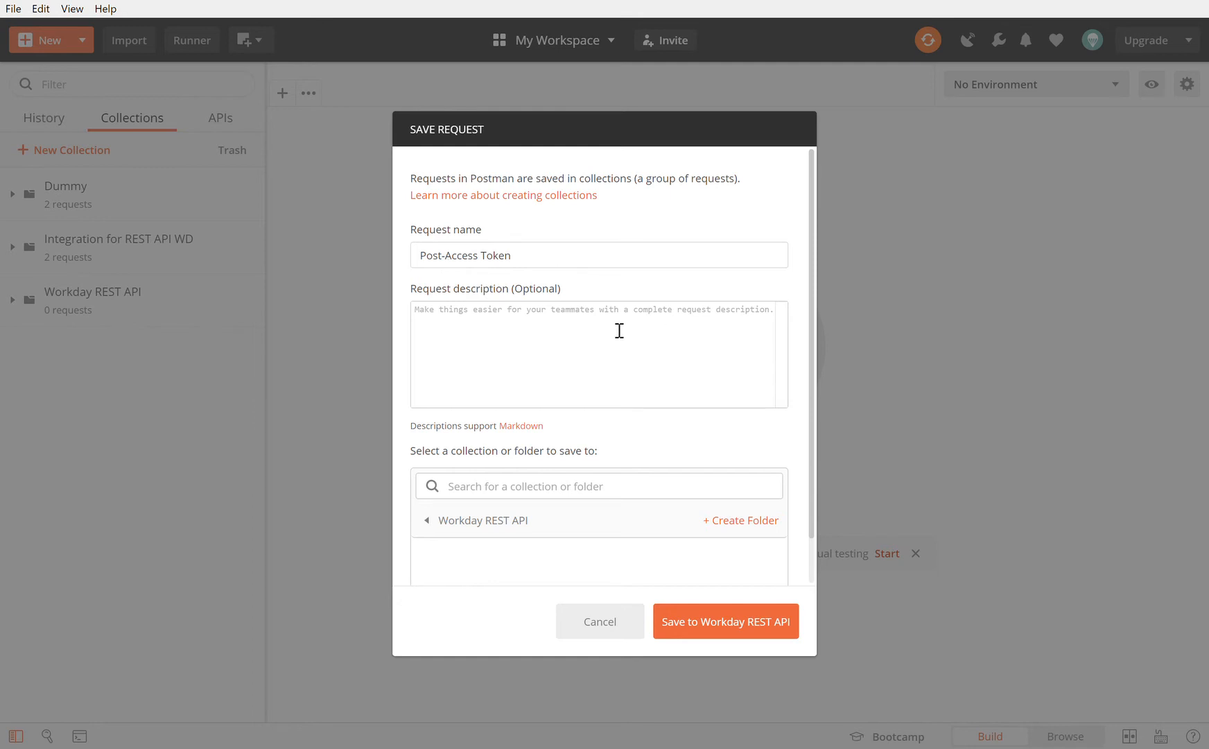
mouse_move(714, 552)
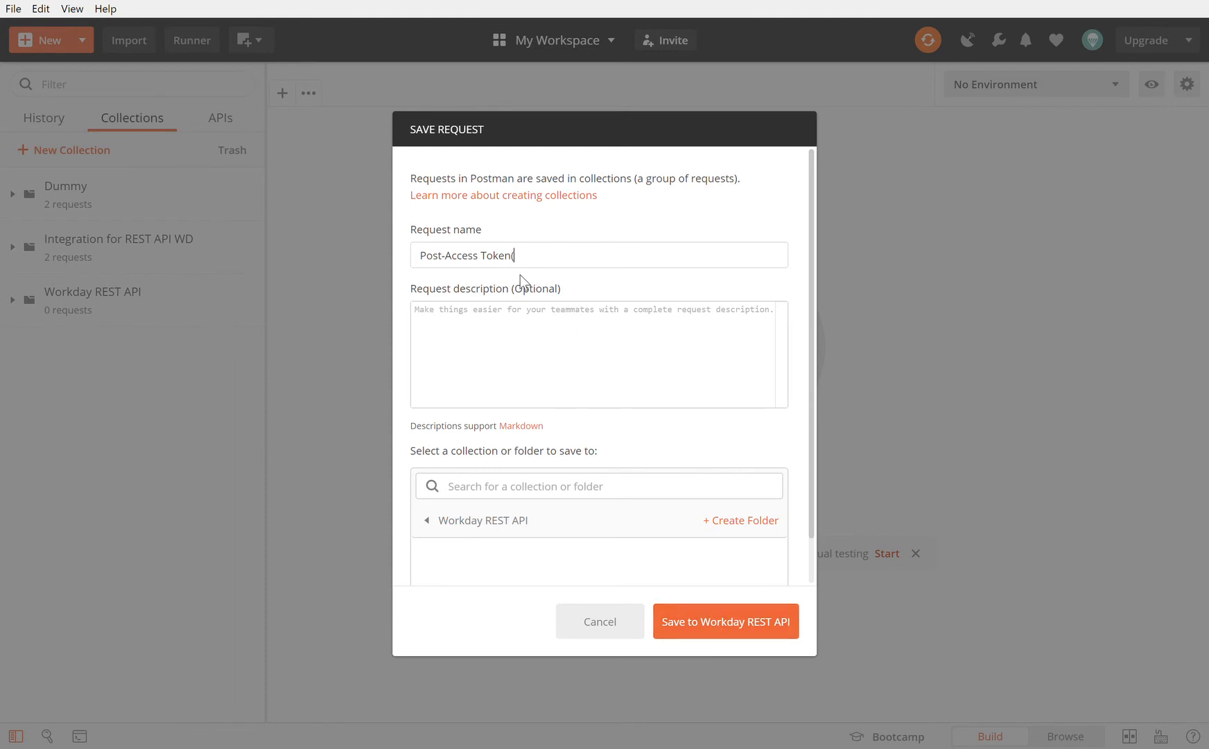
text((Get))
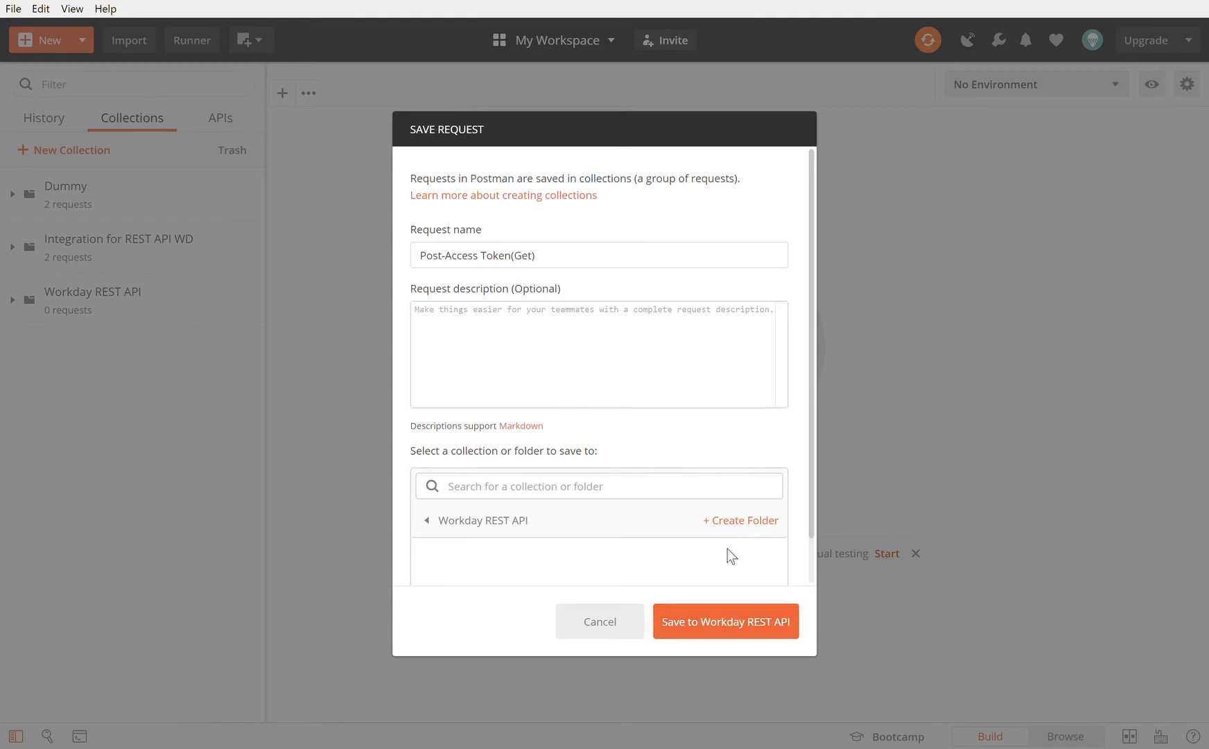
mouse_move(733, 621)
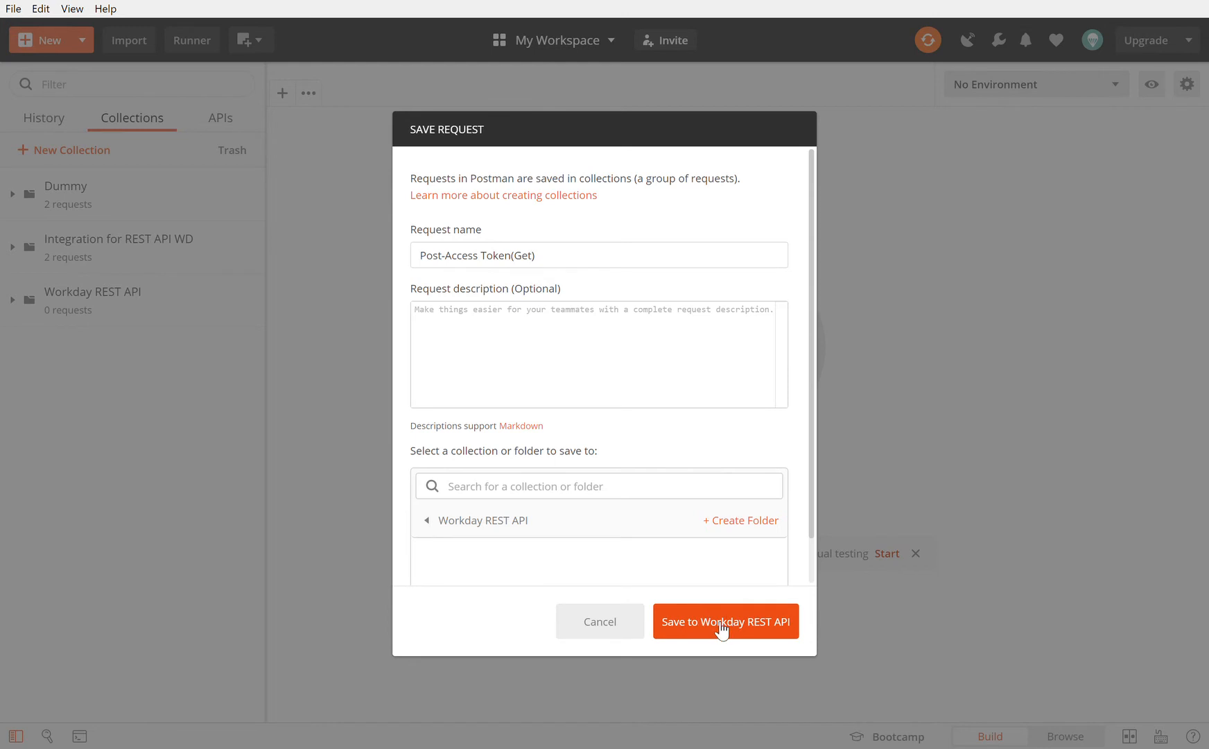
click(727, 622)
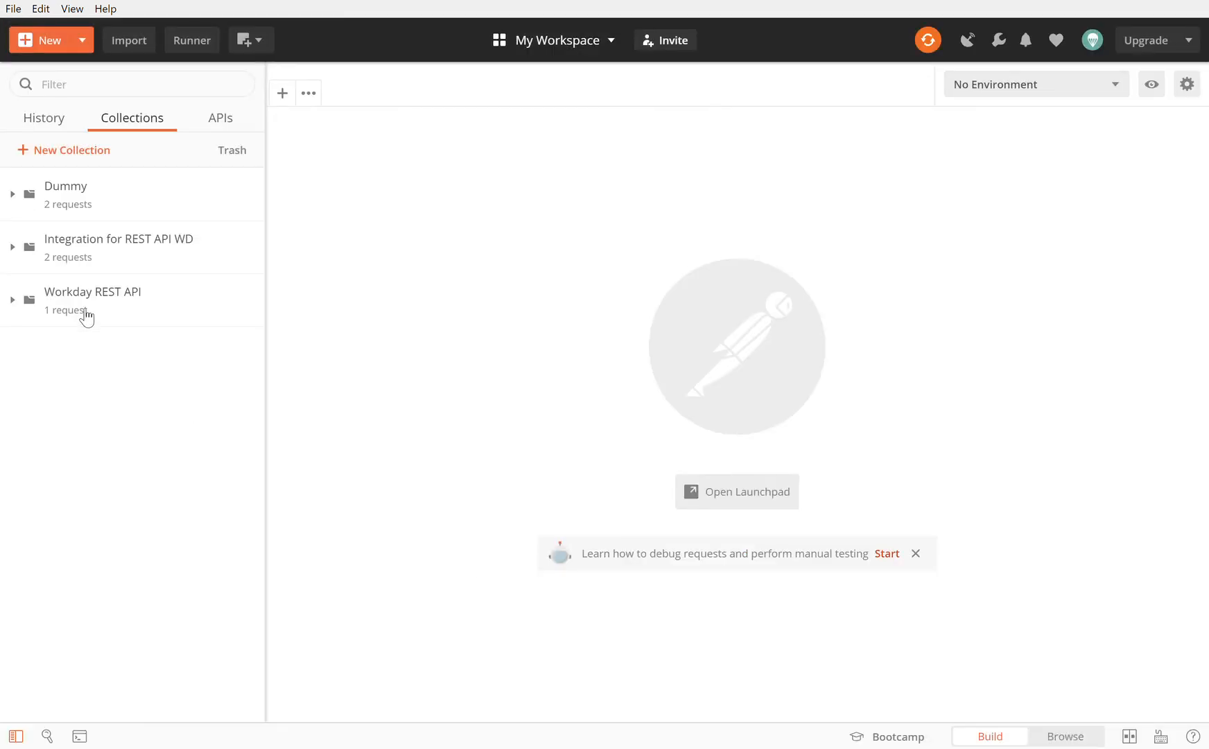
click(91, 292)
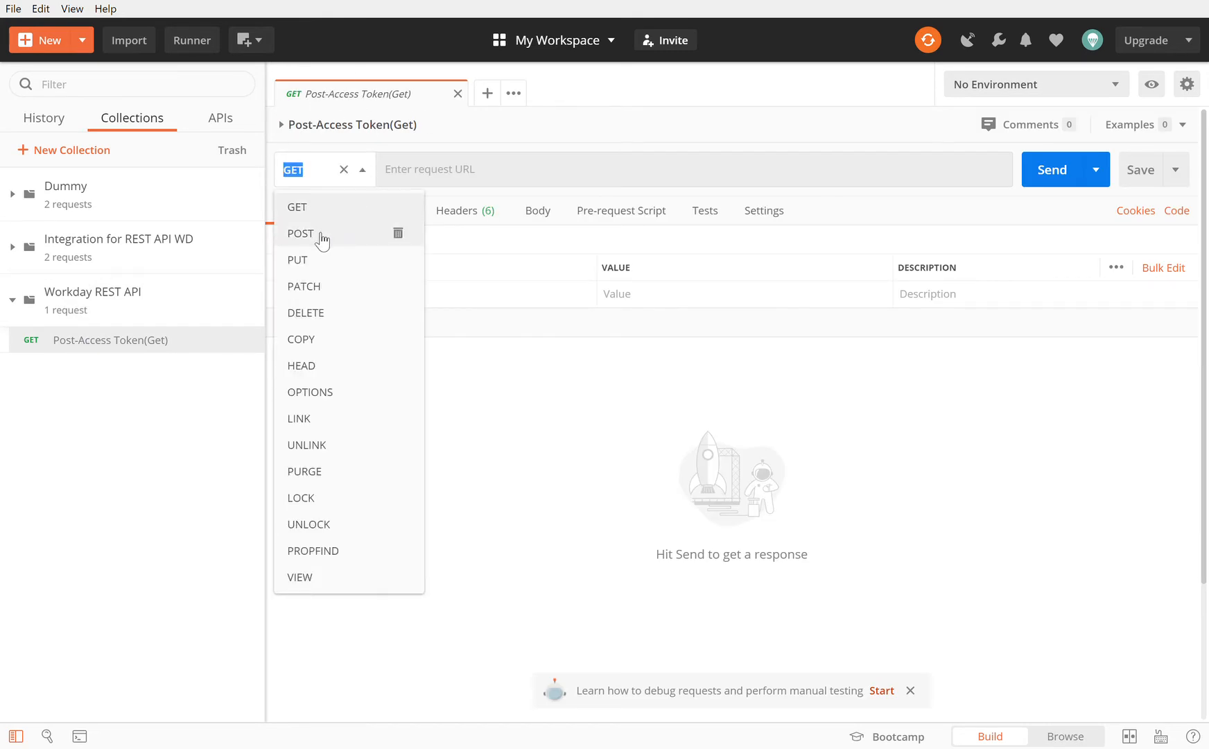
click(300, 234)
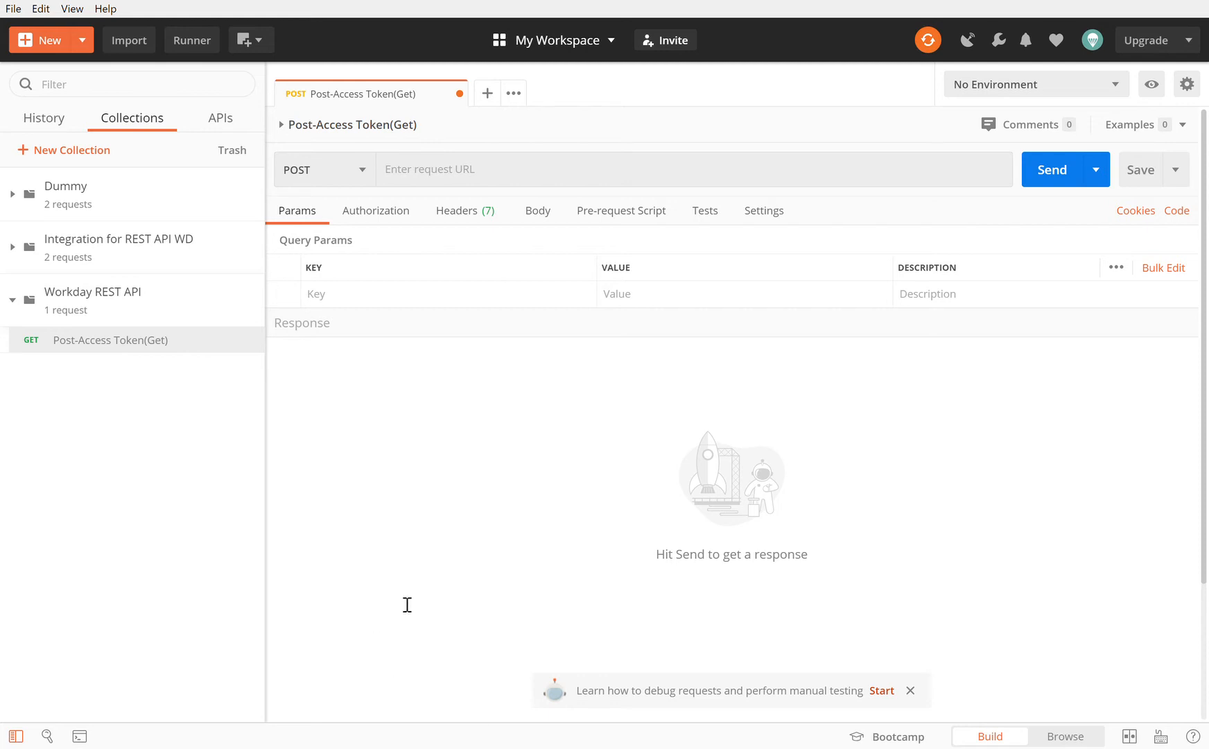
mouse_move(452, 387)
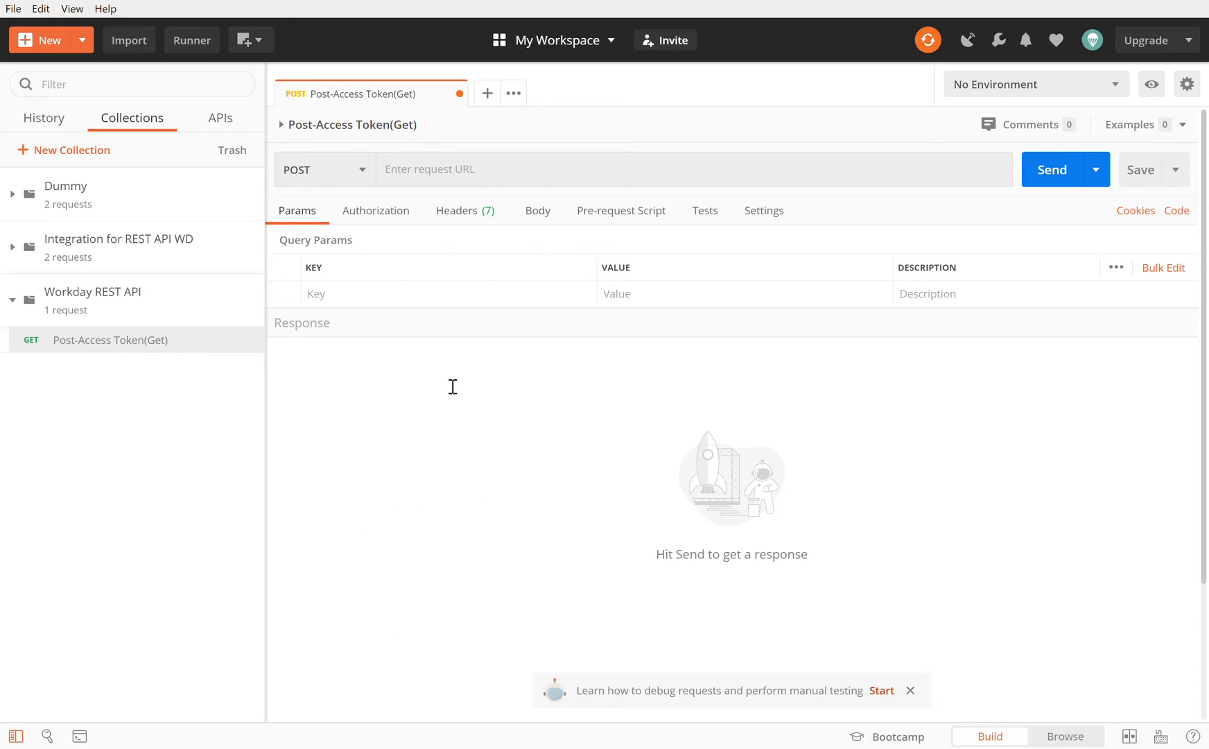
mouse_move(713, 396)
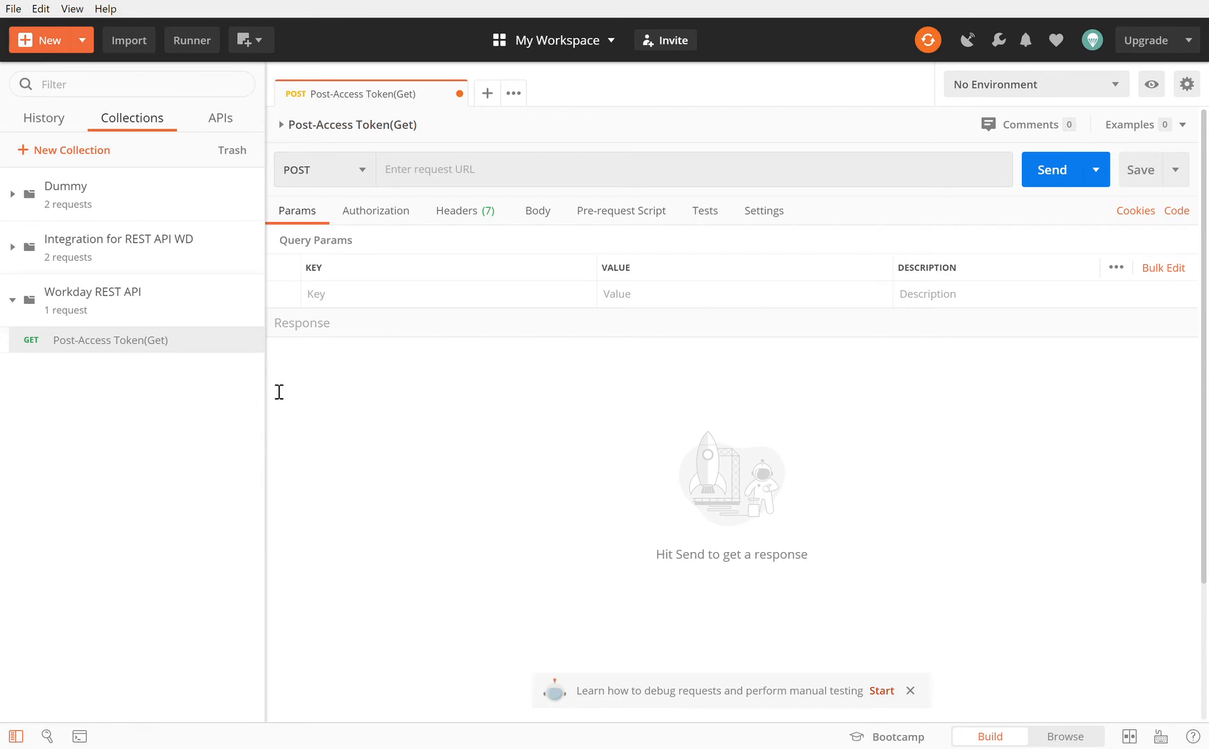
mouse_move(475, 141)
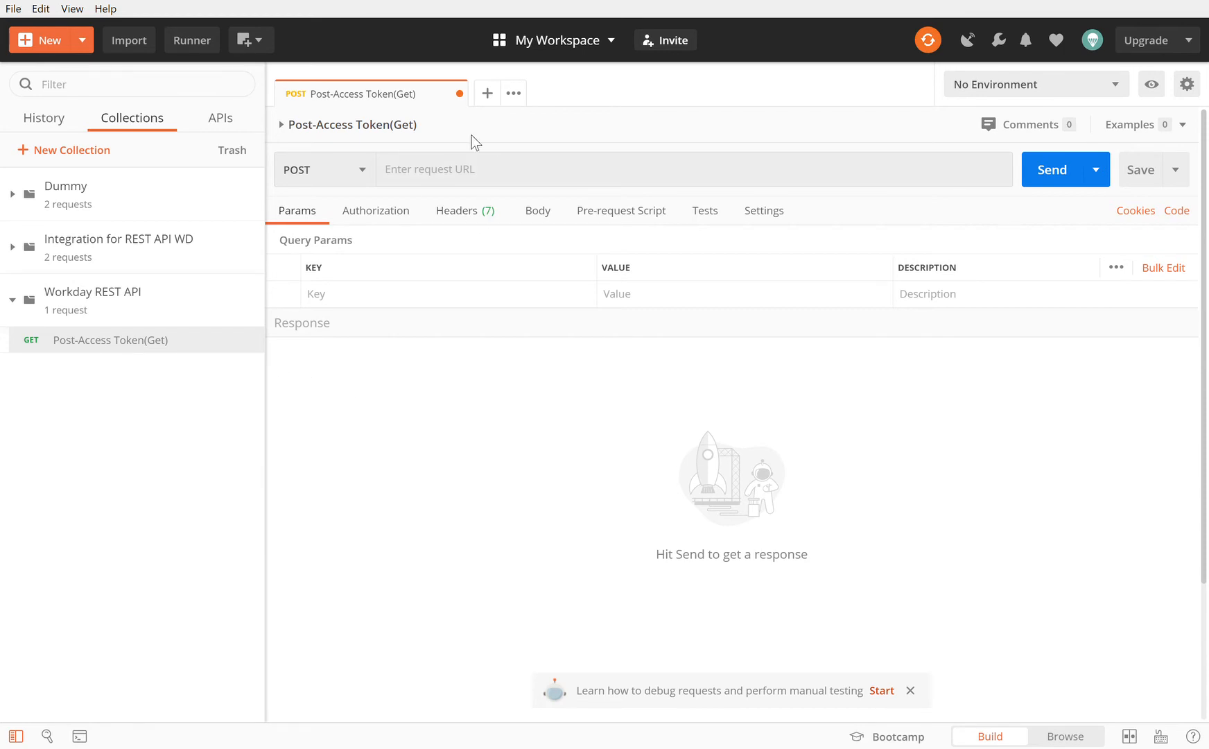
text(https://sharedgmspreview.workdaysuv.com/ccx/oauth2/gms/token)
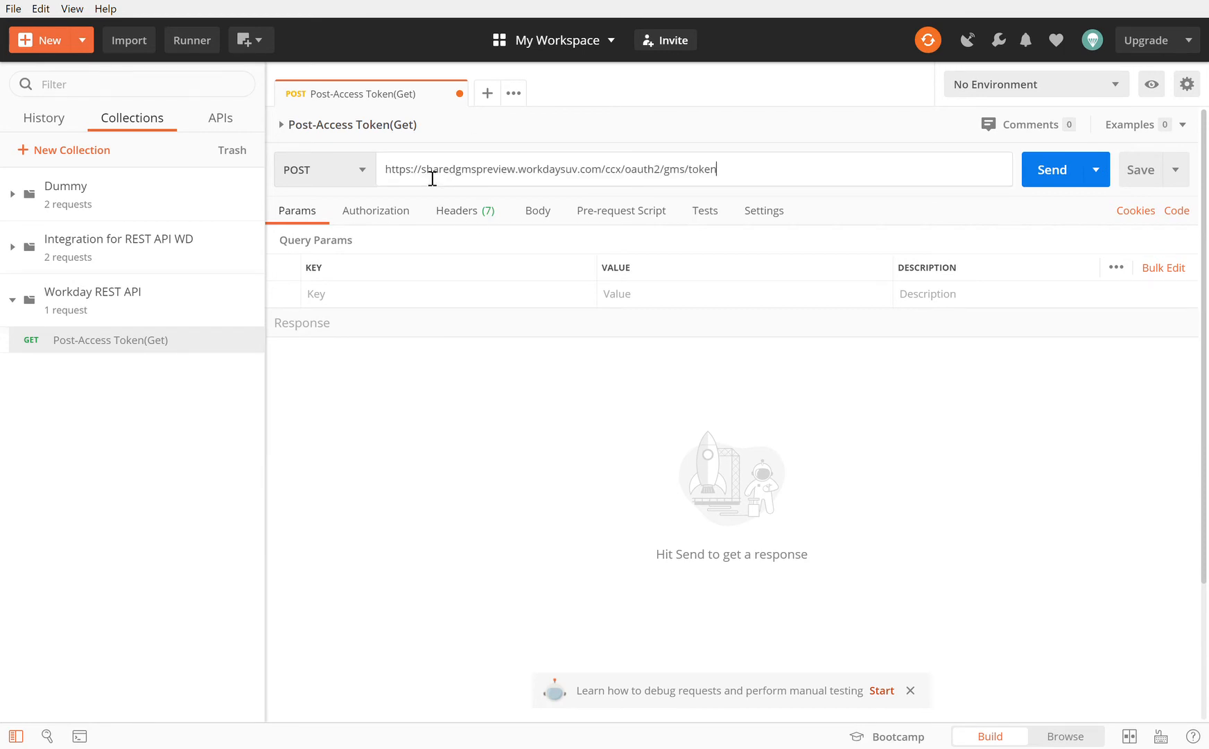
mouse_move(469, 191)
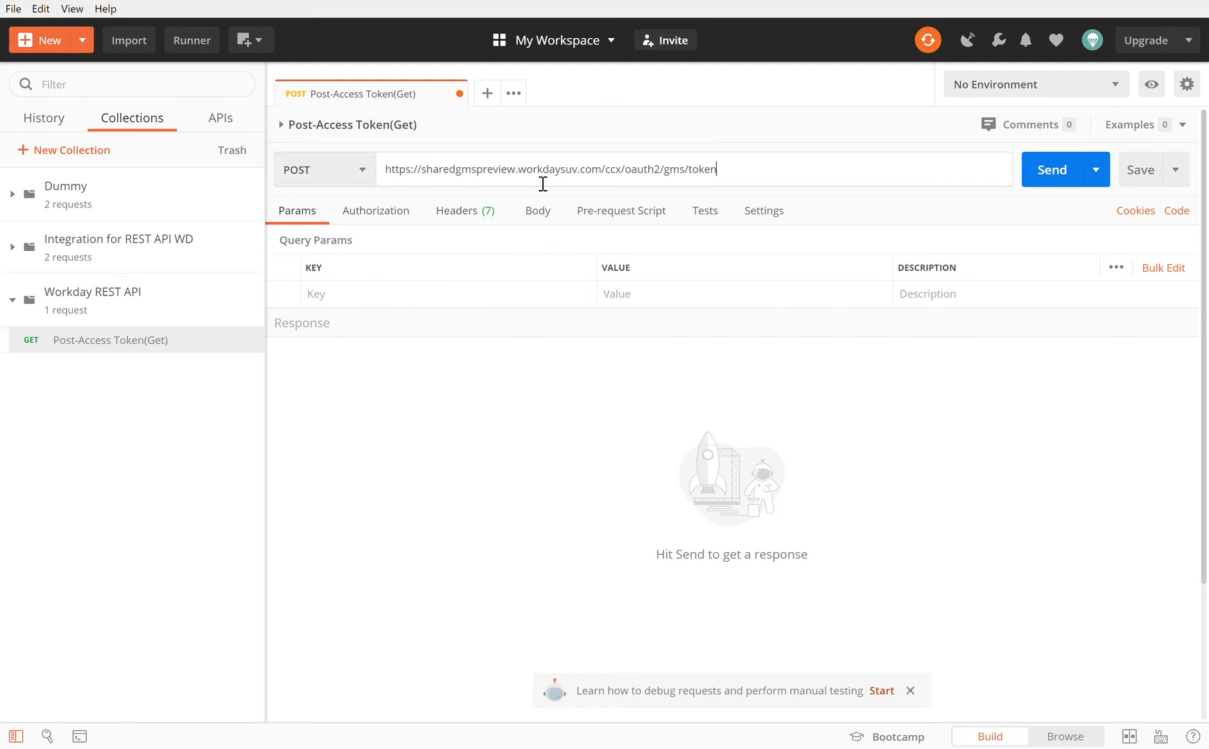
mouse_move(561, 177)
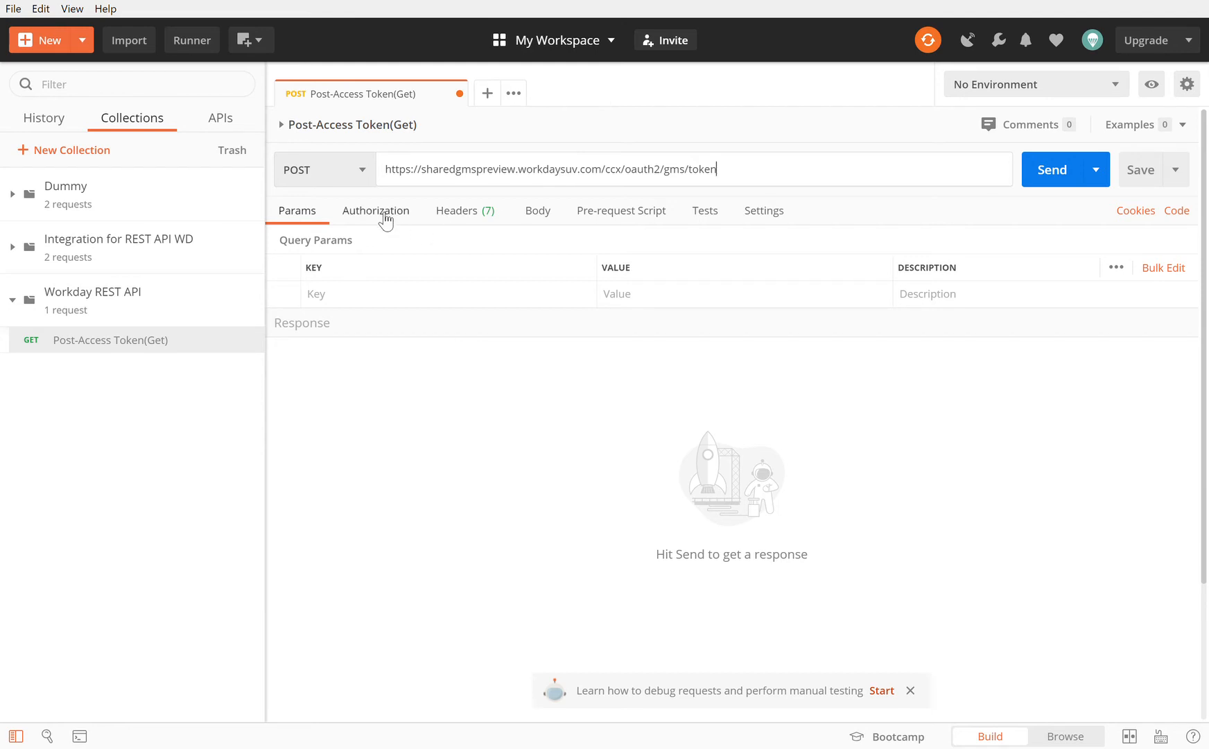
- Use Basic Auth with the client ID as username and the client secret as password
click(376, 211)
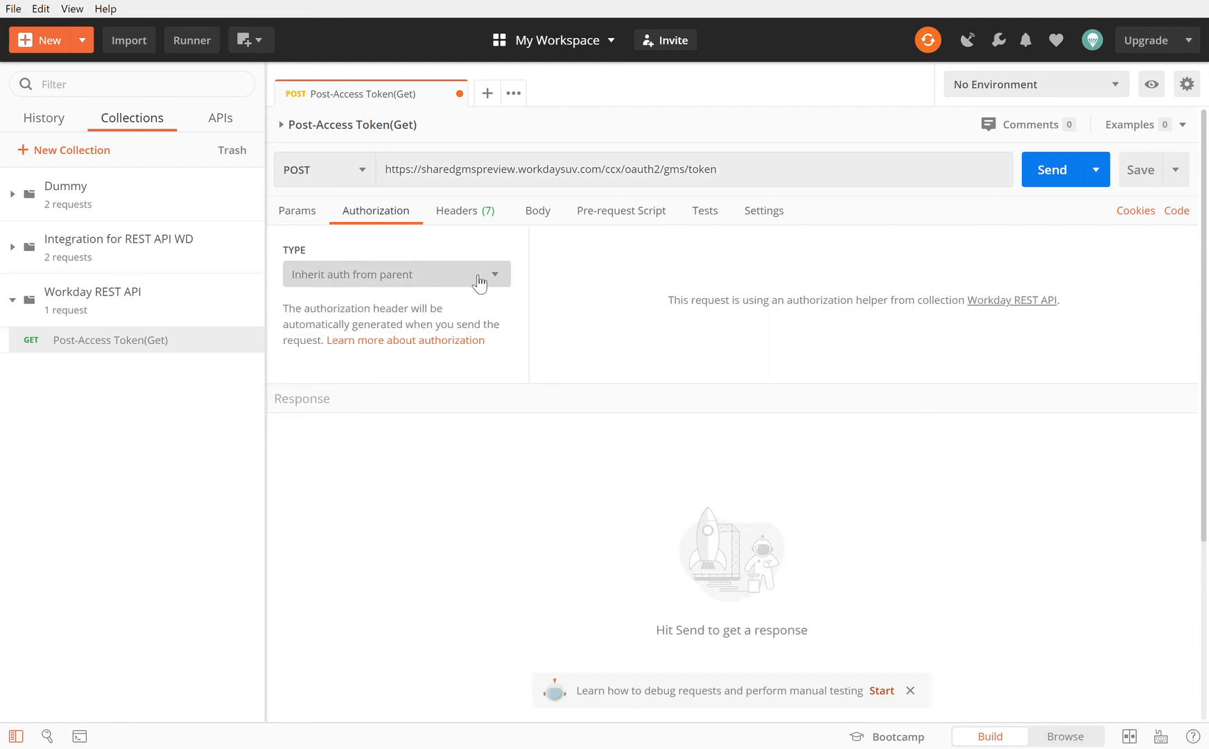
click(396, 275)
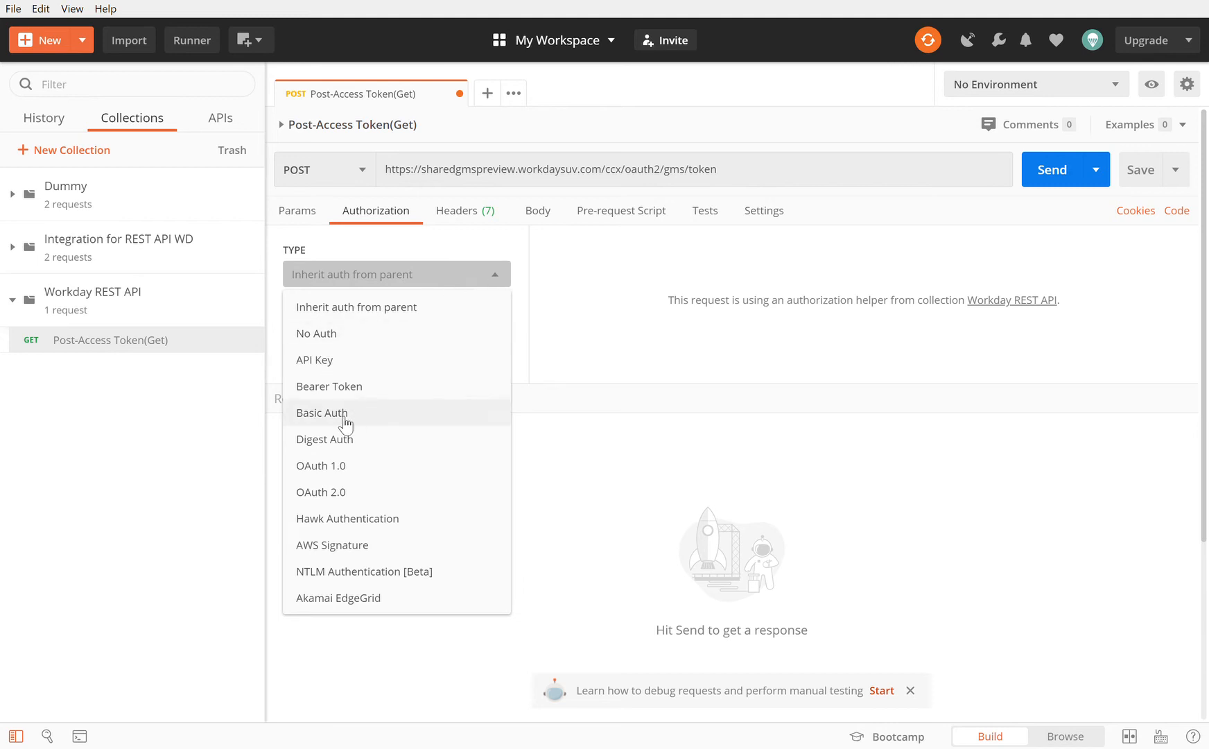
click(321, 413)
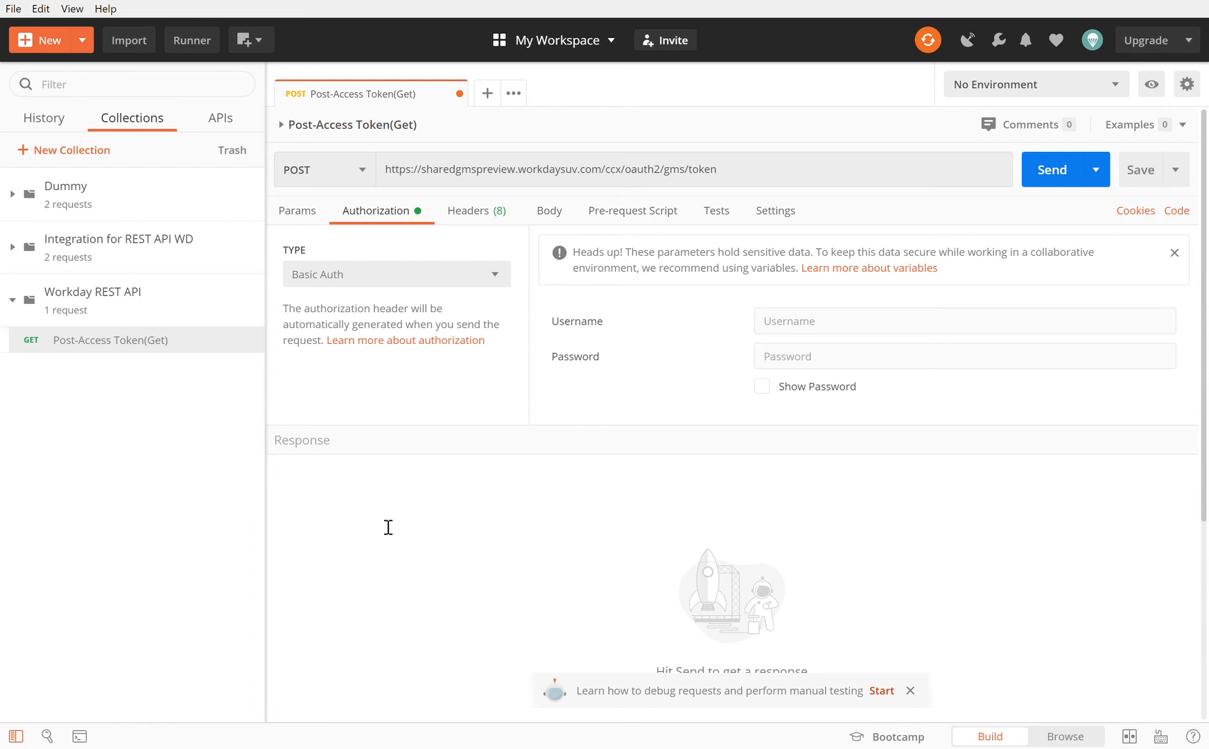
mouse_move(358, 484)
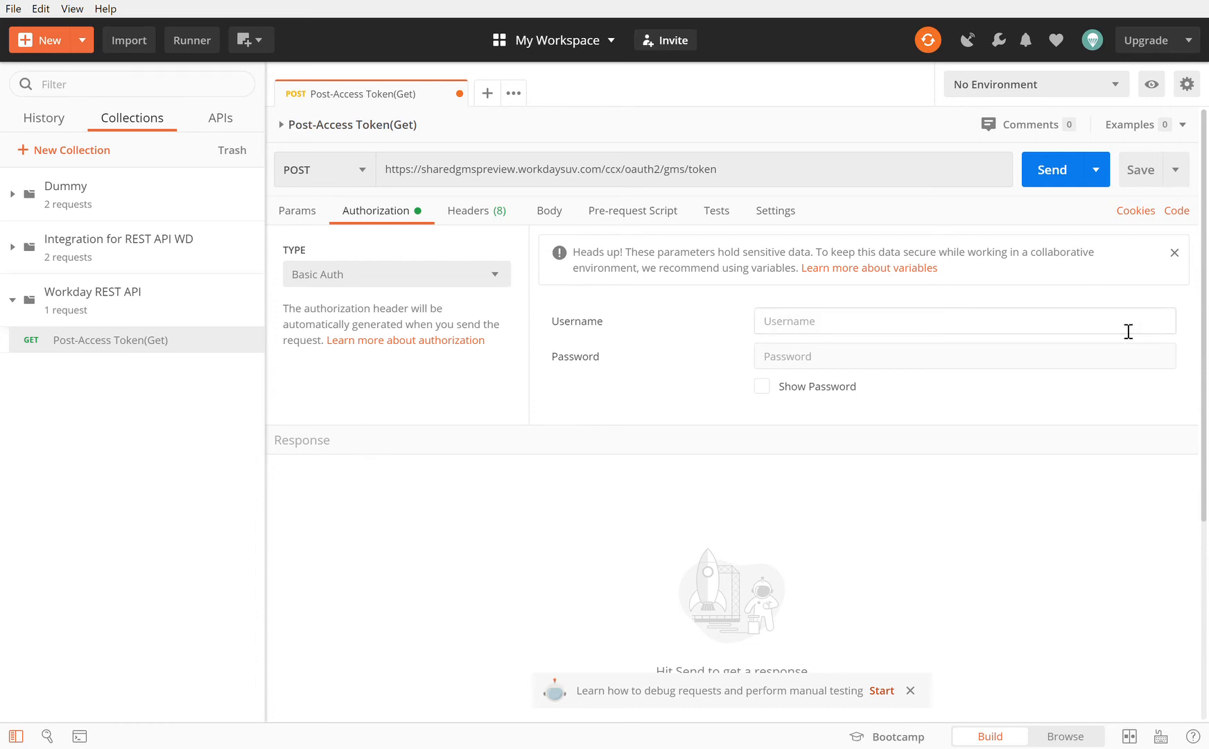
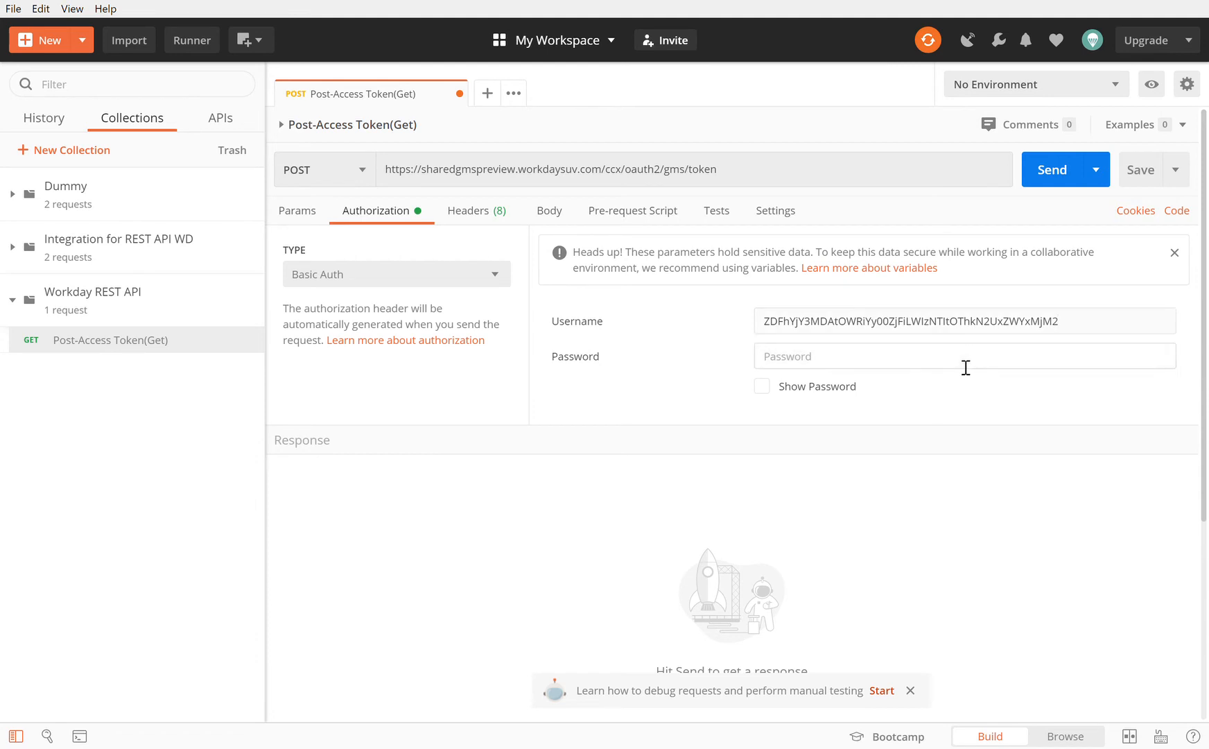
mouse_move(445, 529)
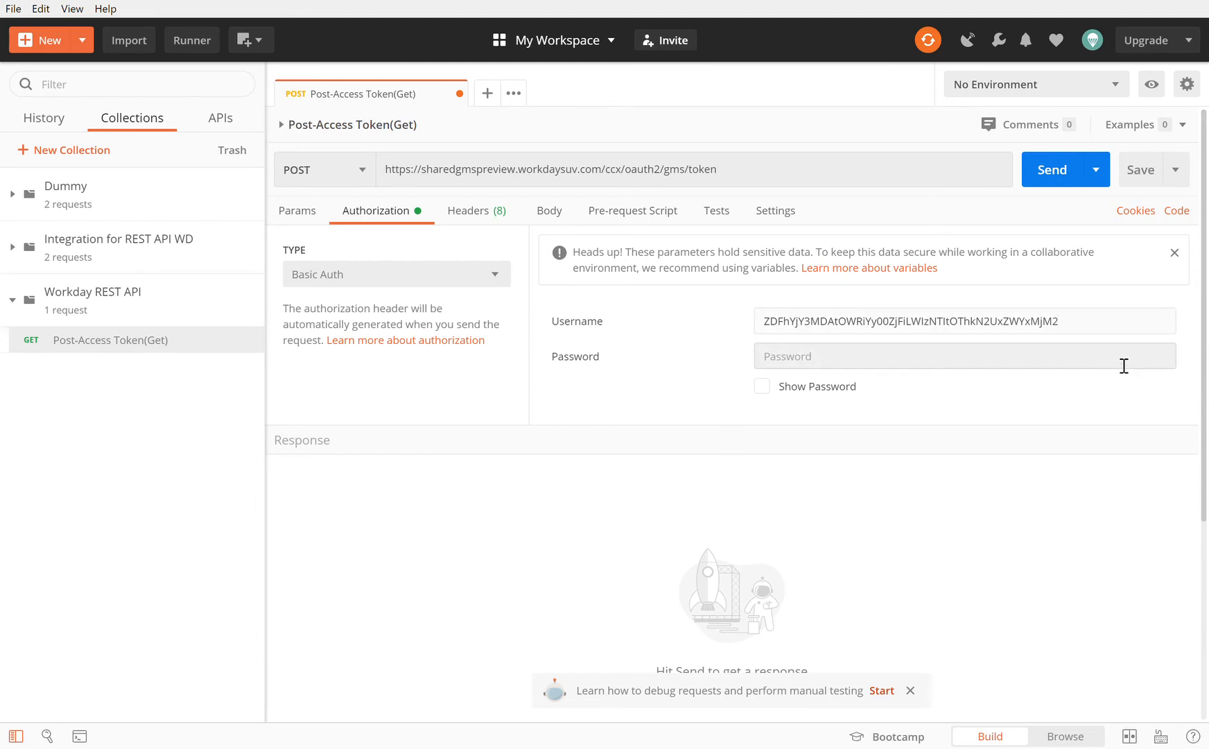
text(password)
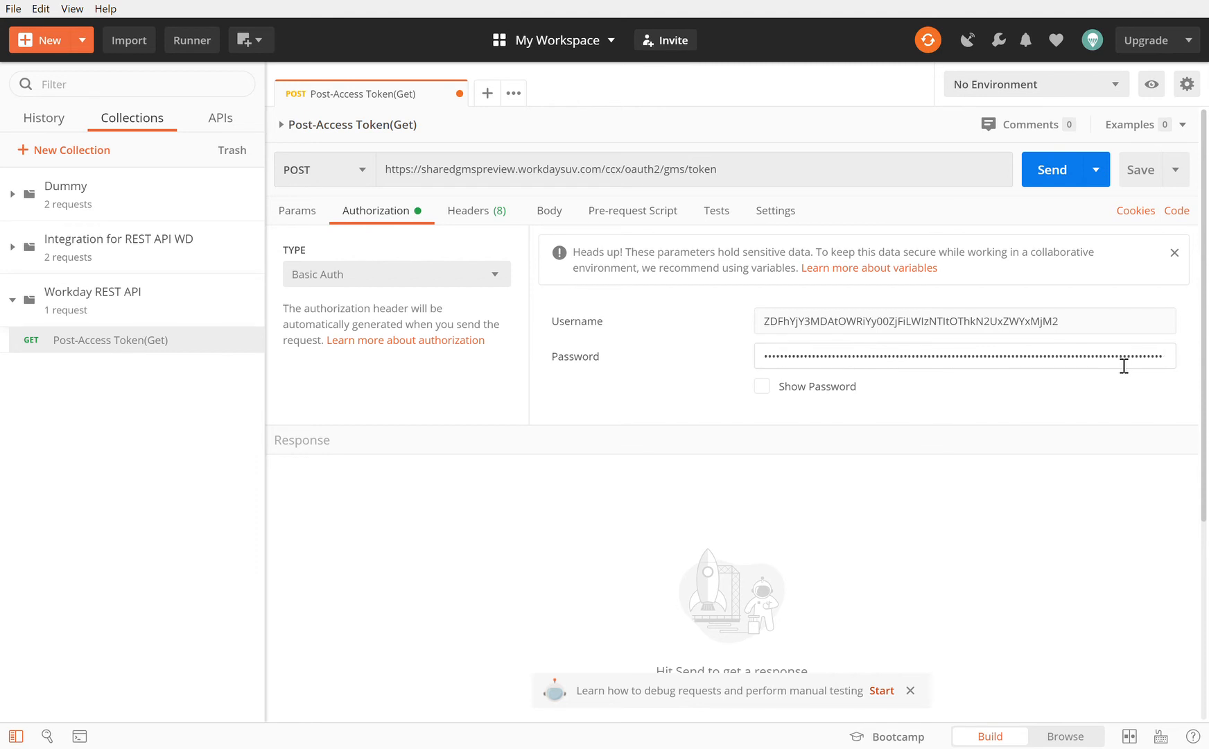
mouse_move(708, 325)
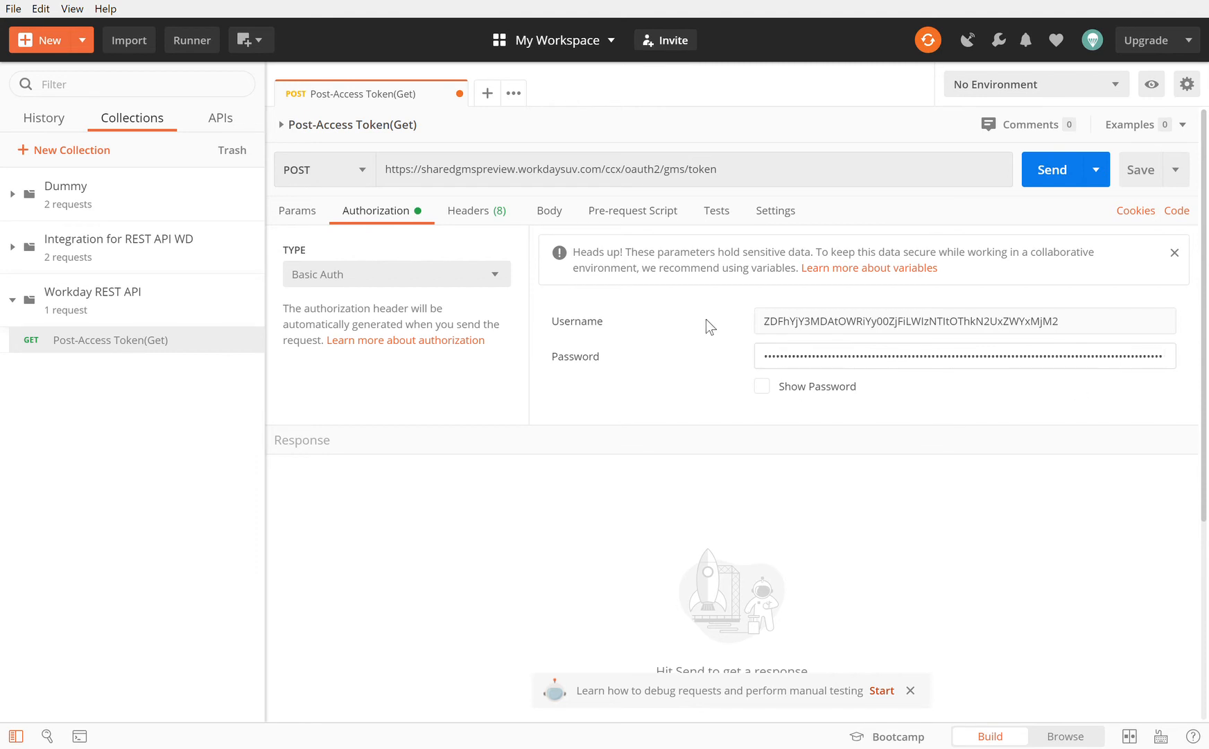
mouse_move(392, 224)
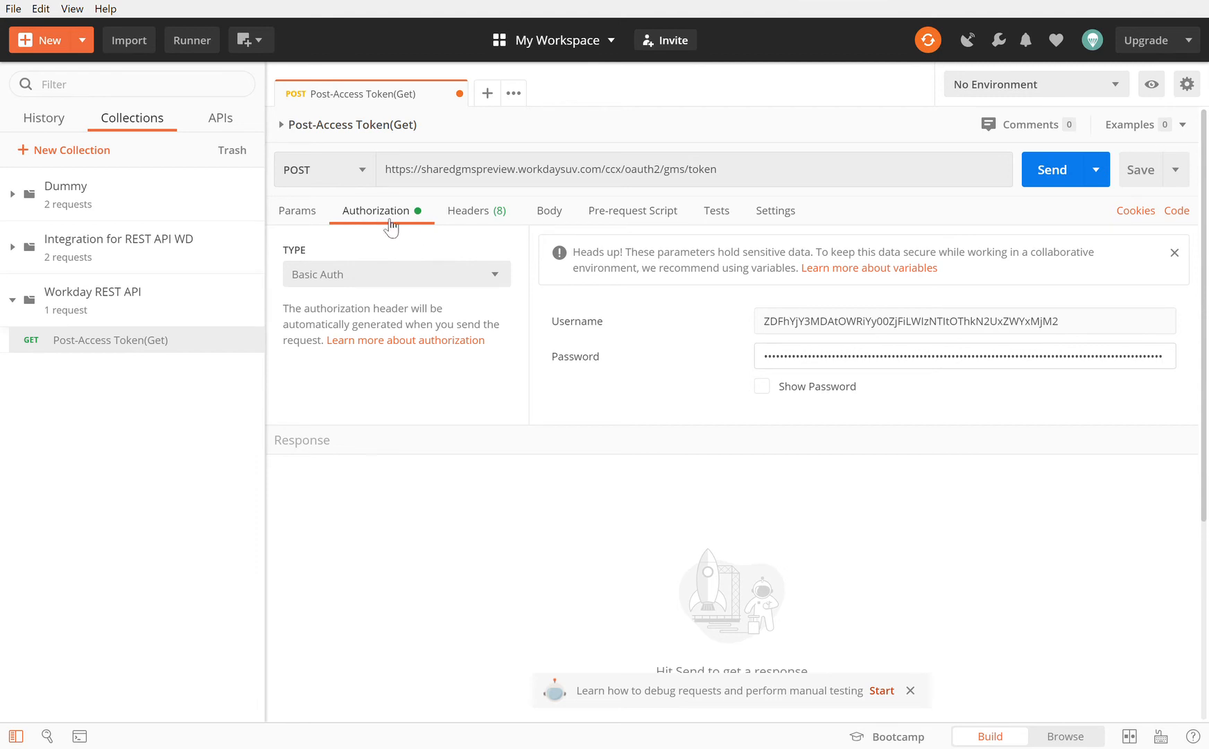
mouse_move(411, 282)
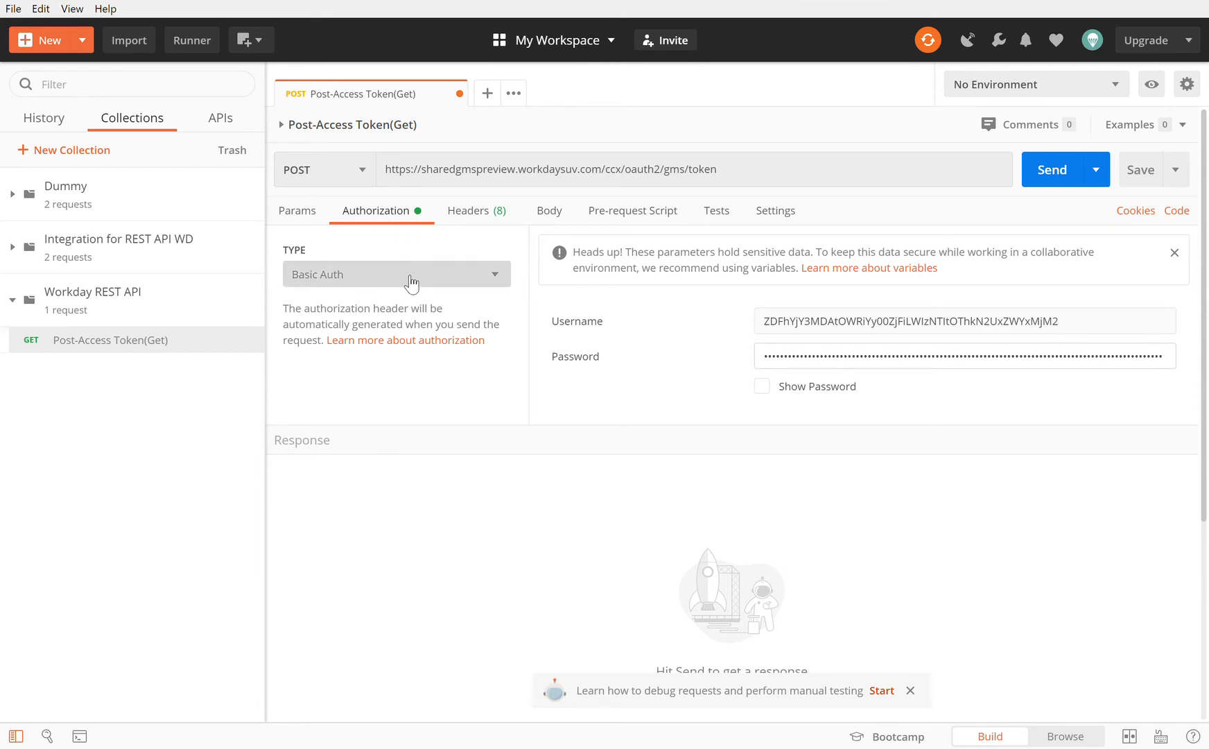
click(853, 322)
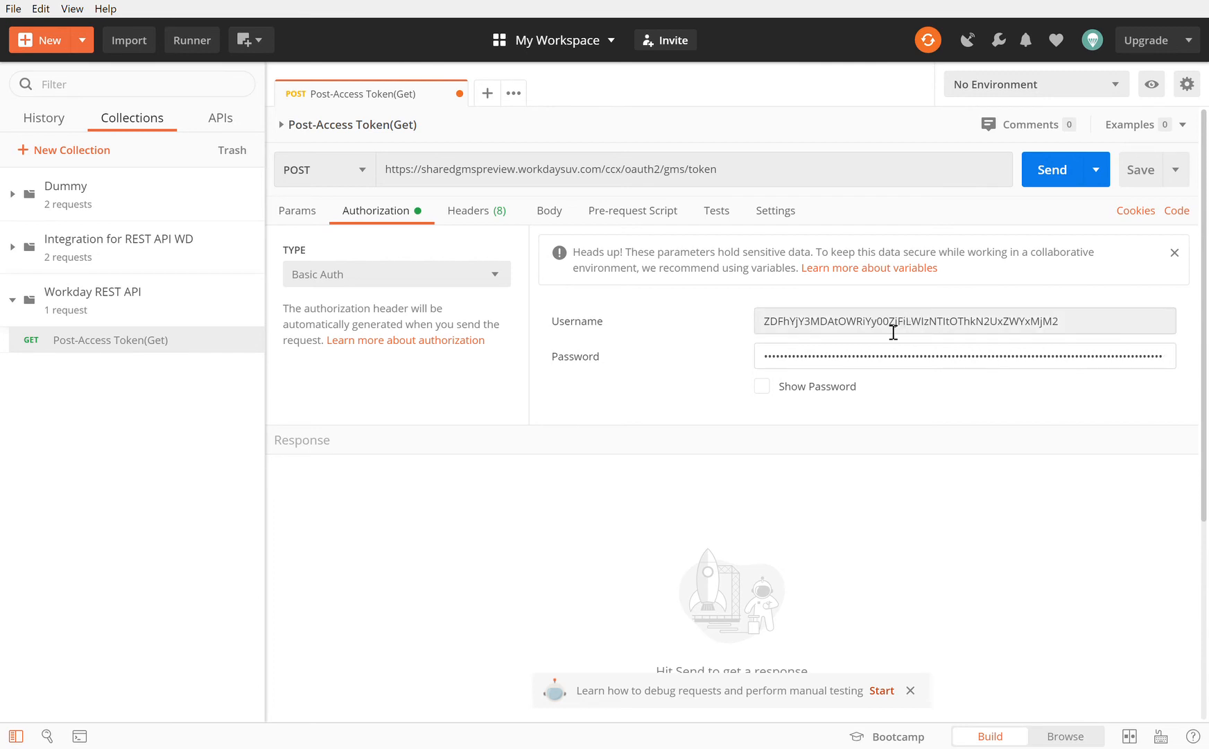
mouse_move(878, 362)
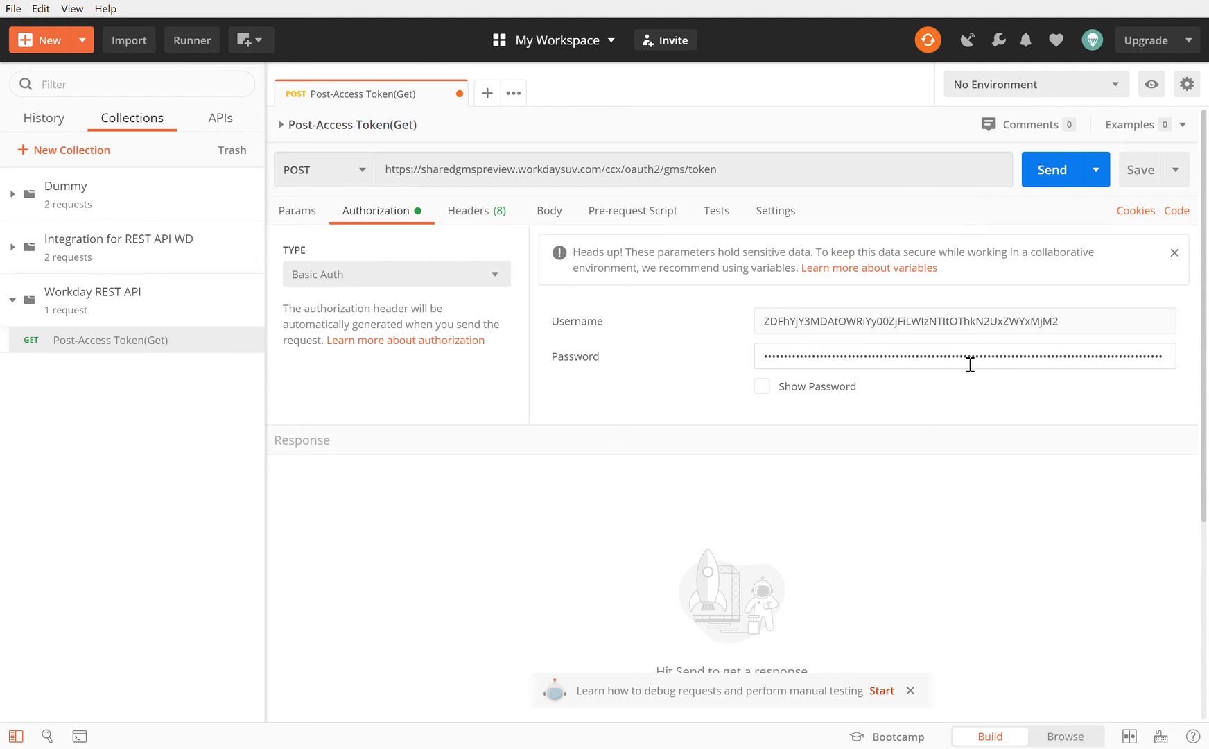
mouse_move(516, 369)
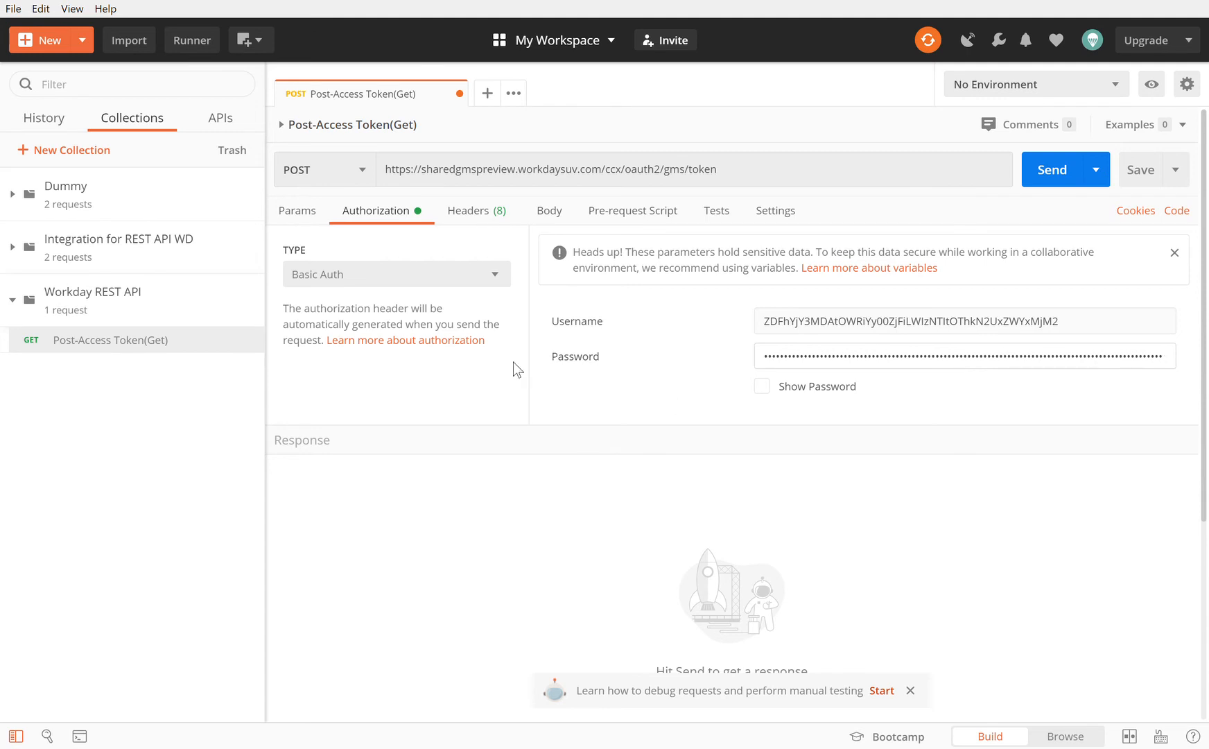
mouse_move(579, 380)
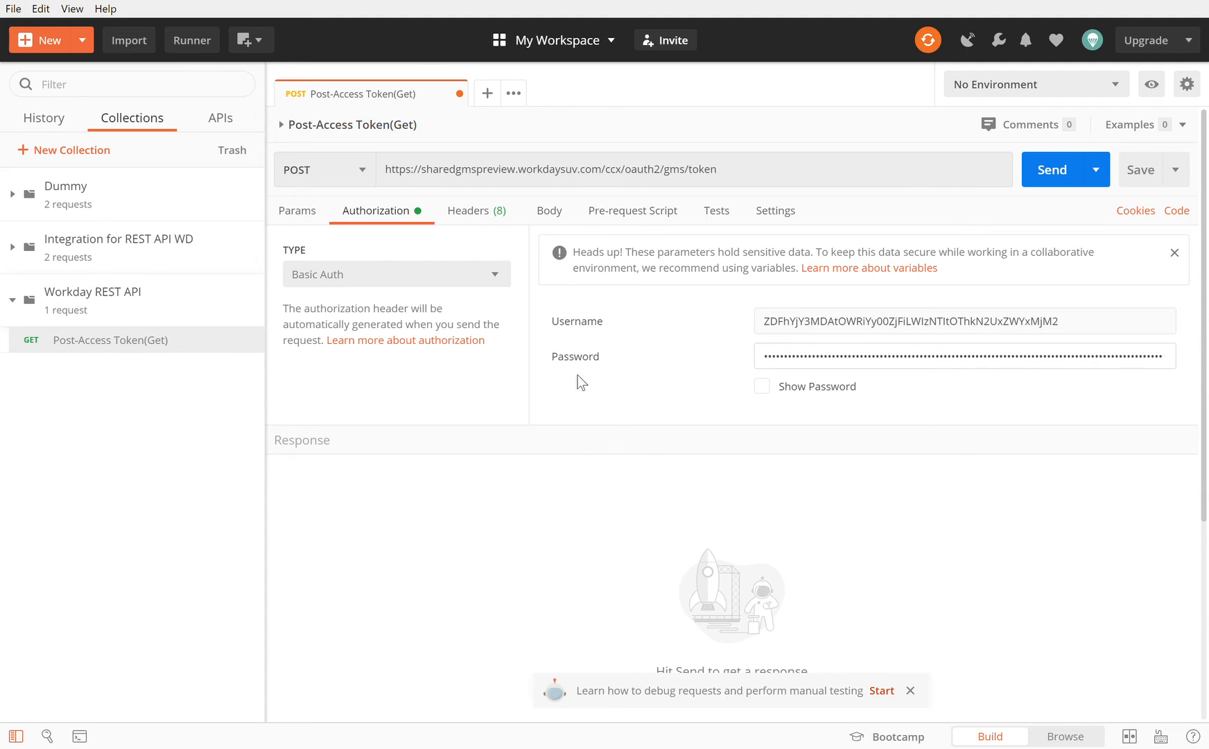
mouse_move(739, 368)
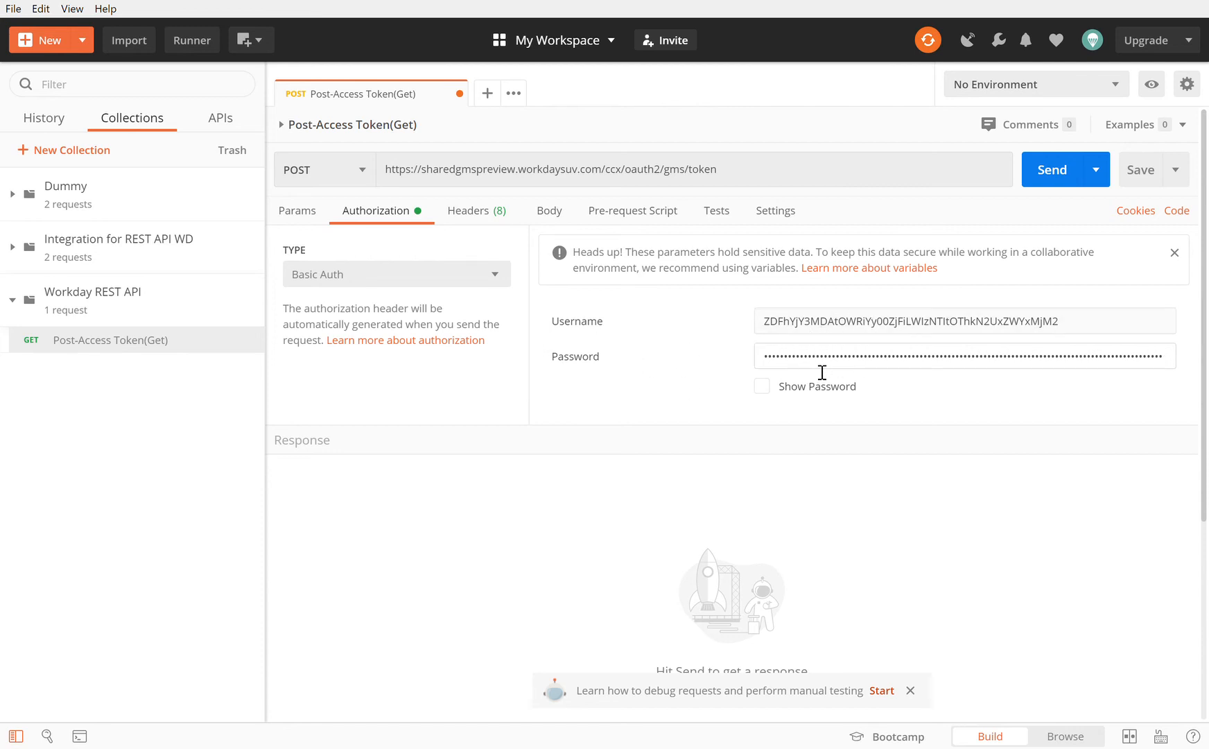
mouse_move(468, 218)
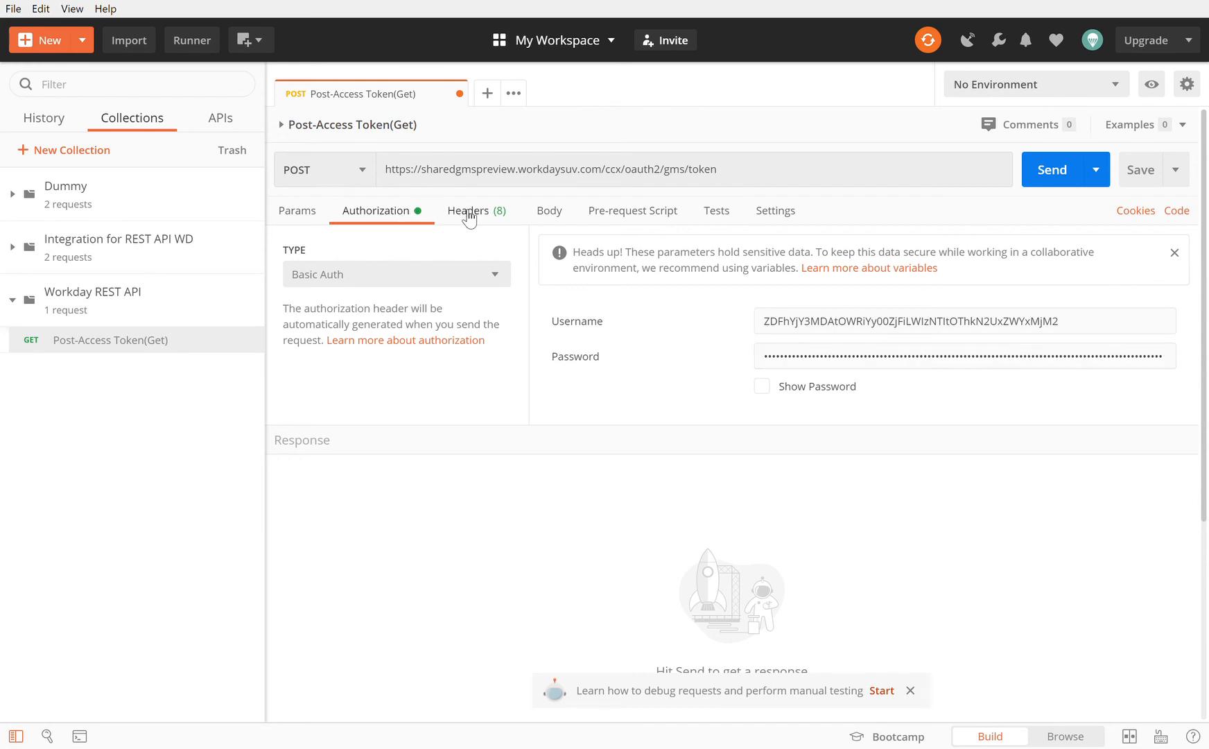
- Add a Content-Type header set to application/x-www-form-urlencoded
click(468, 211)
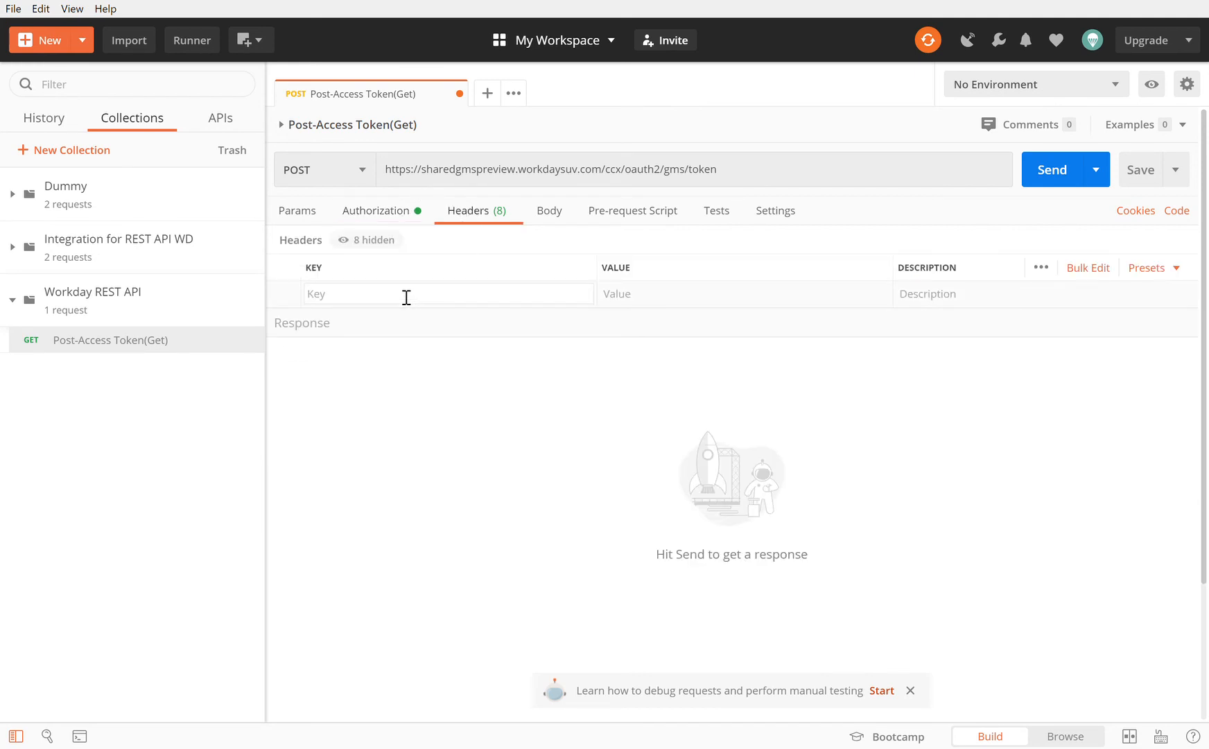
text(Conte)
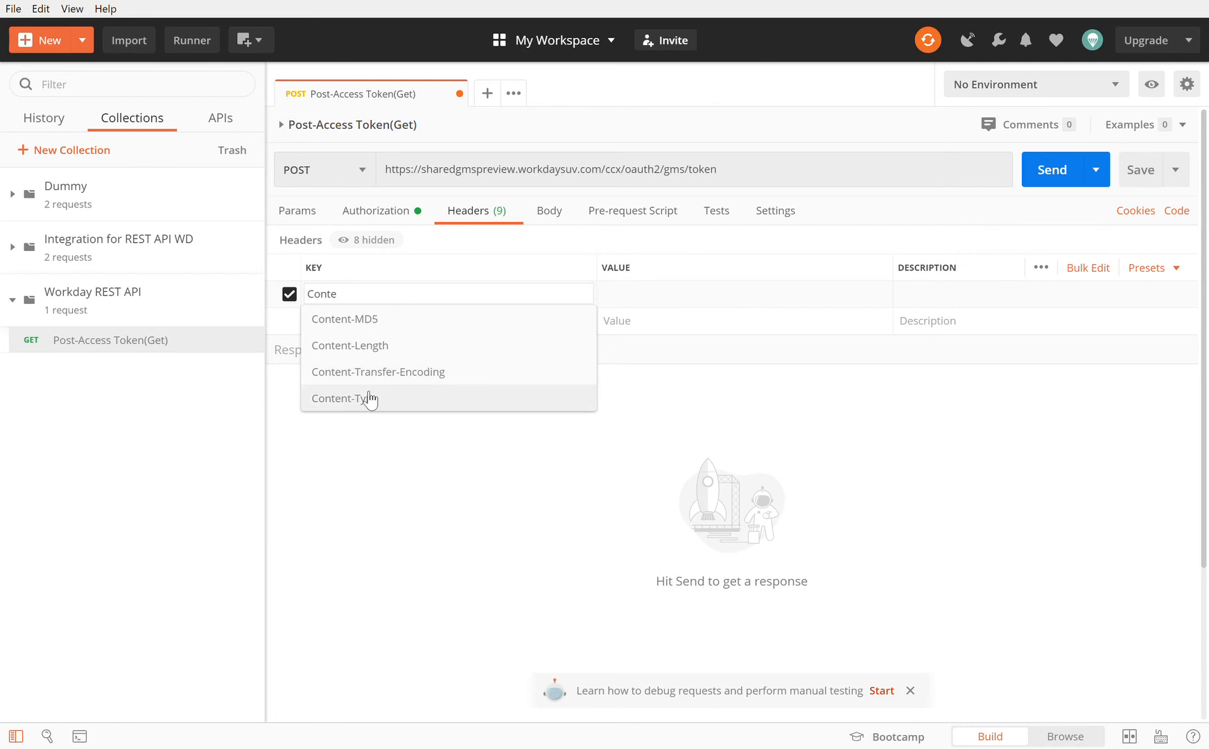
click(341, 398)
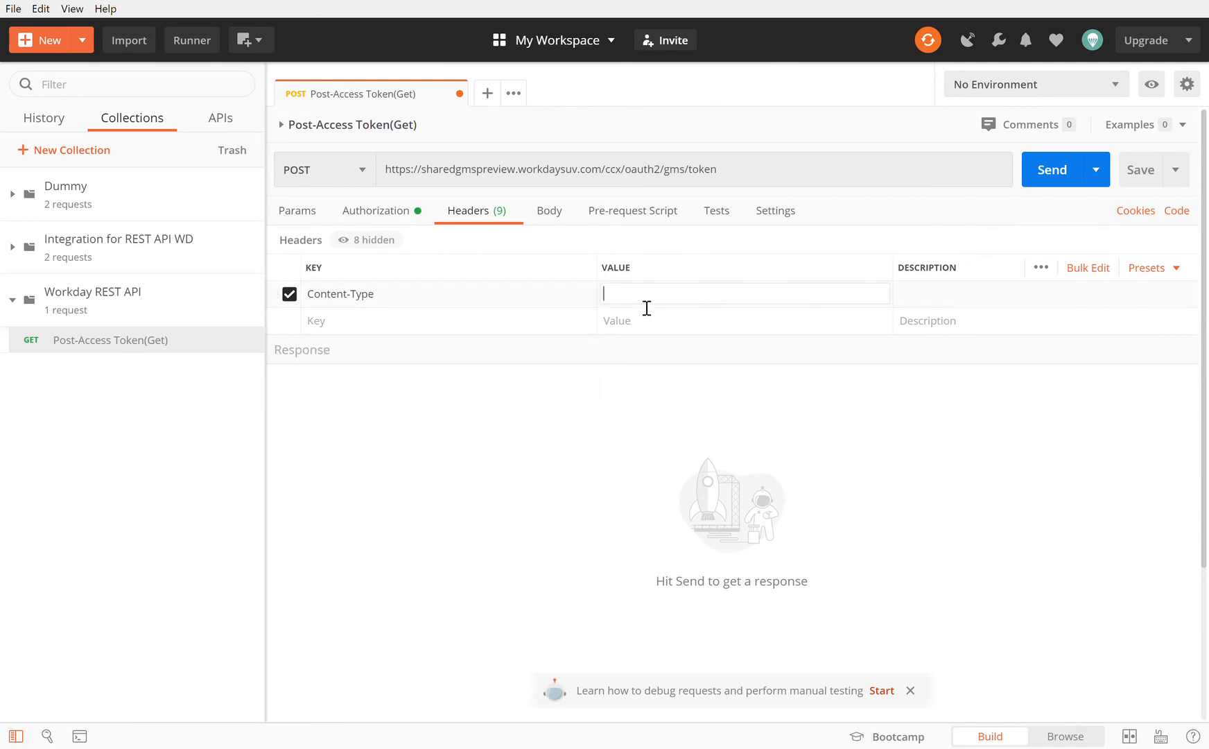
text(applica)
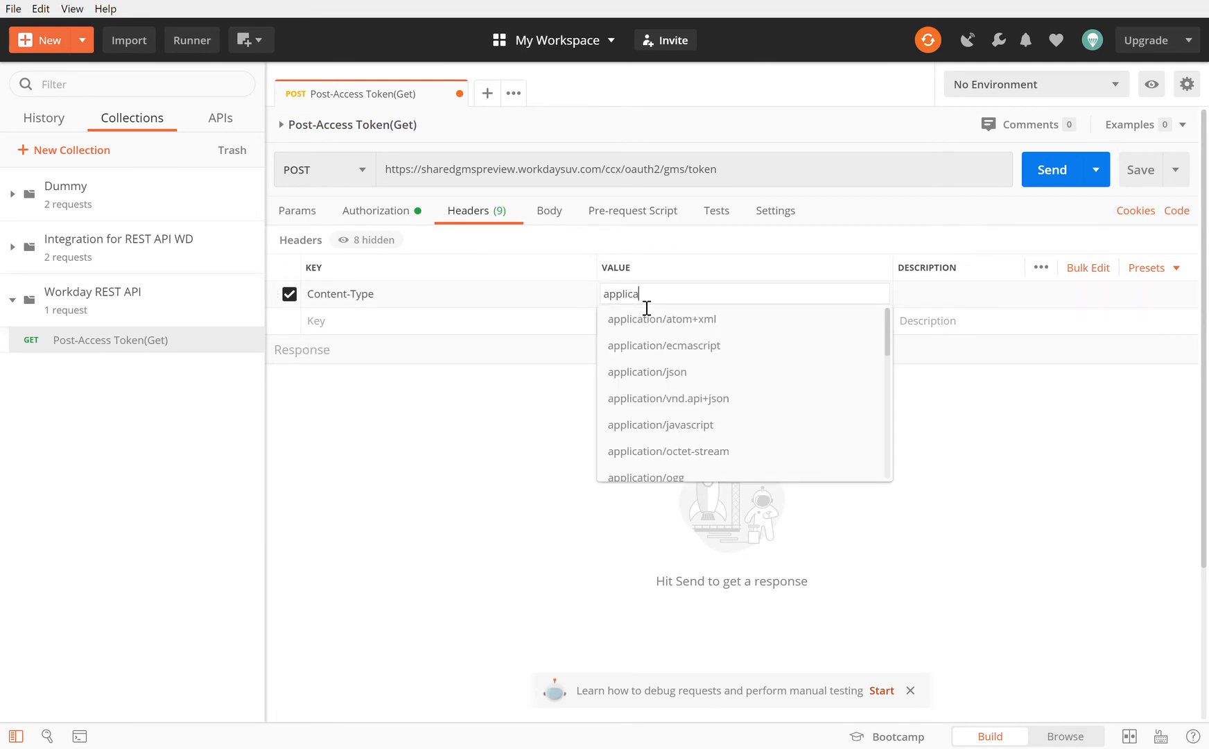
text(tion/x-www-form-urlencoded)
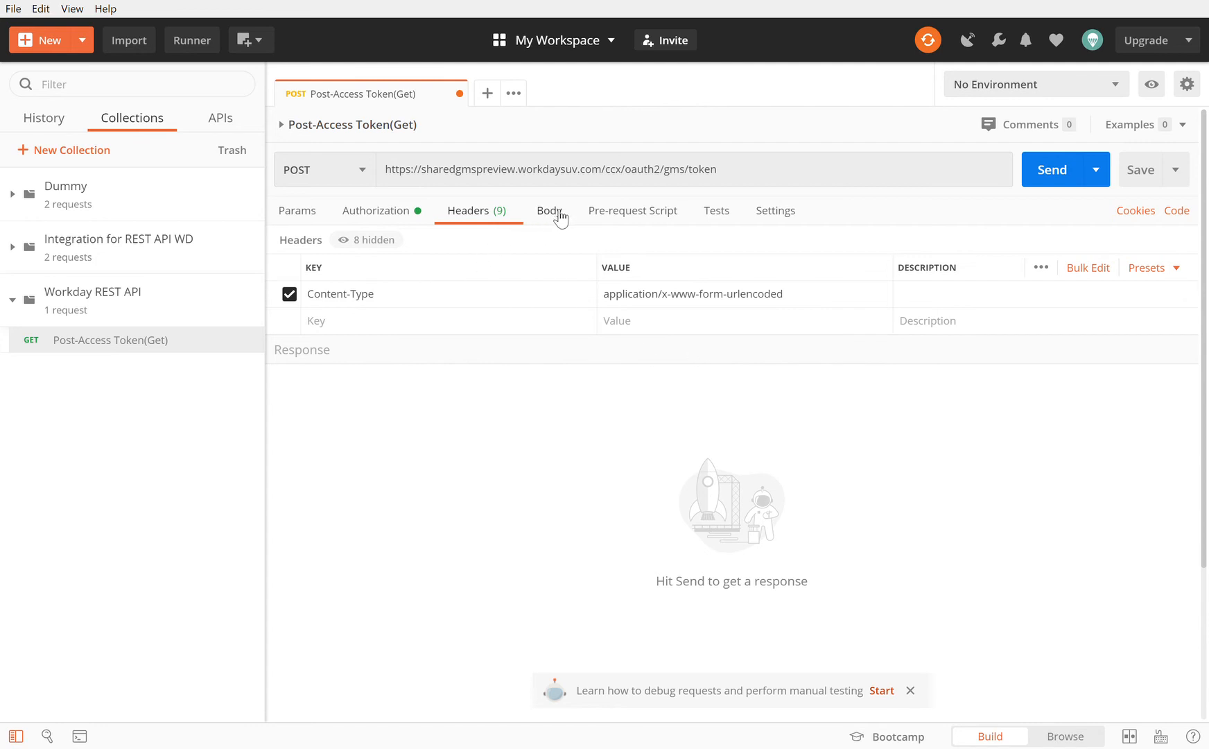
- Set a raw body of grant_type=refresh_token&refresh_token=<refresh token value>
click(548, 211)
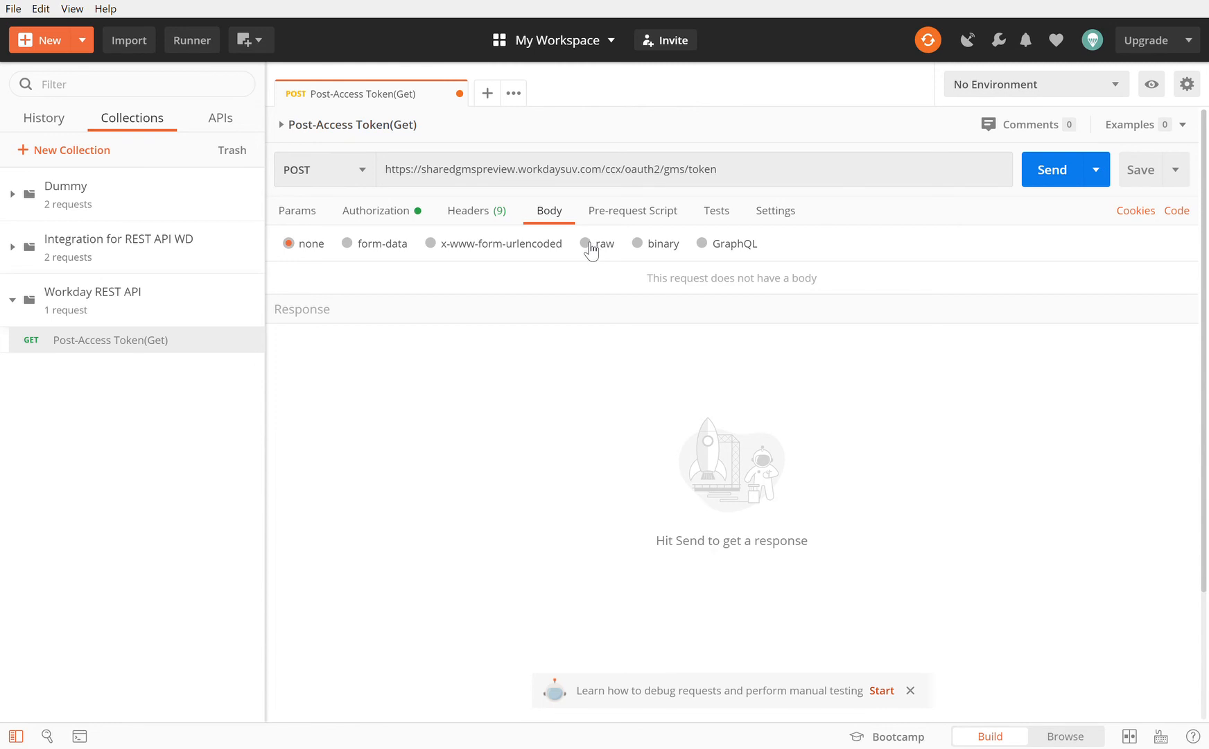
click(585, 244)
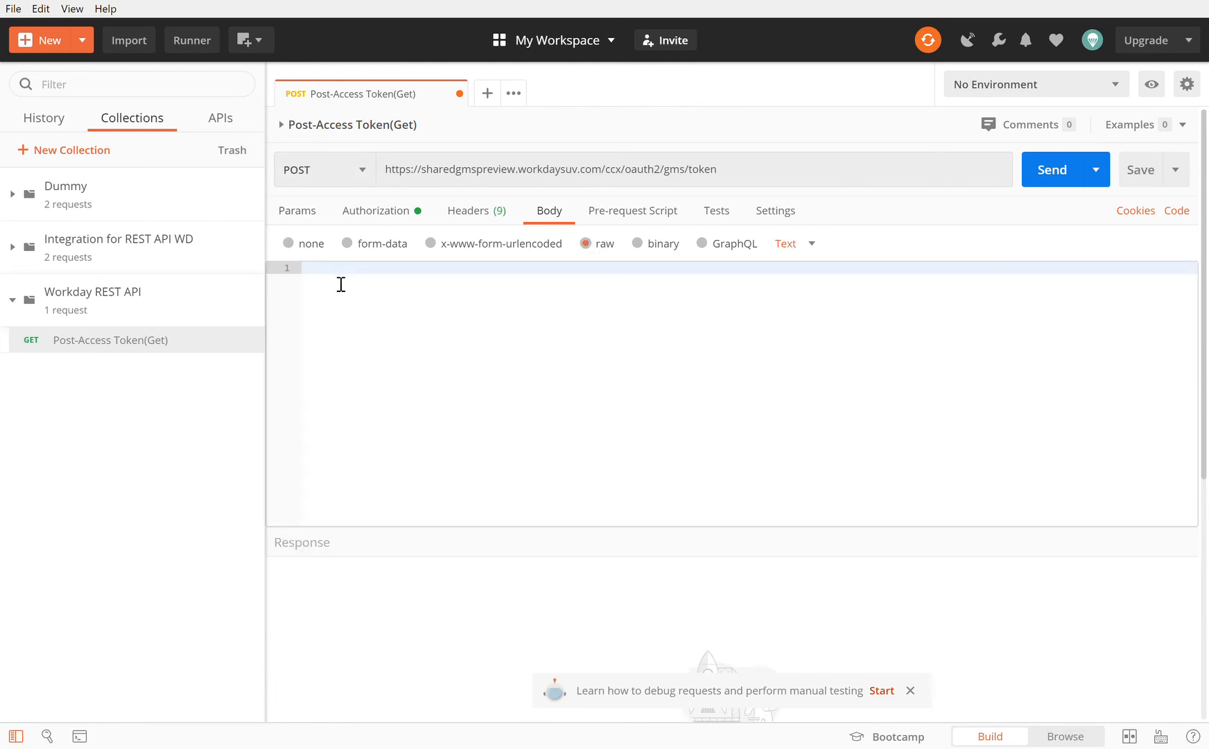
text(grant)
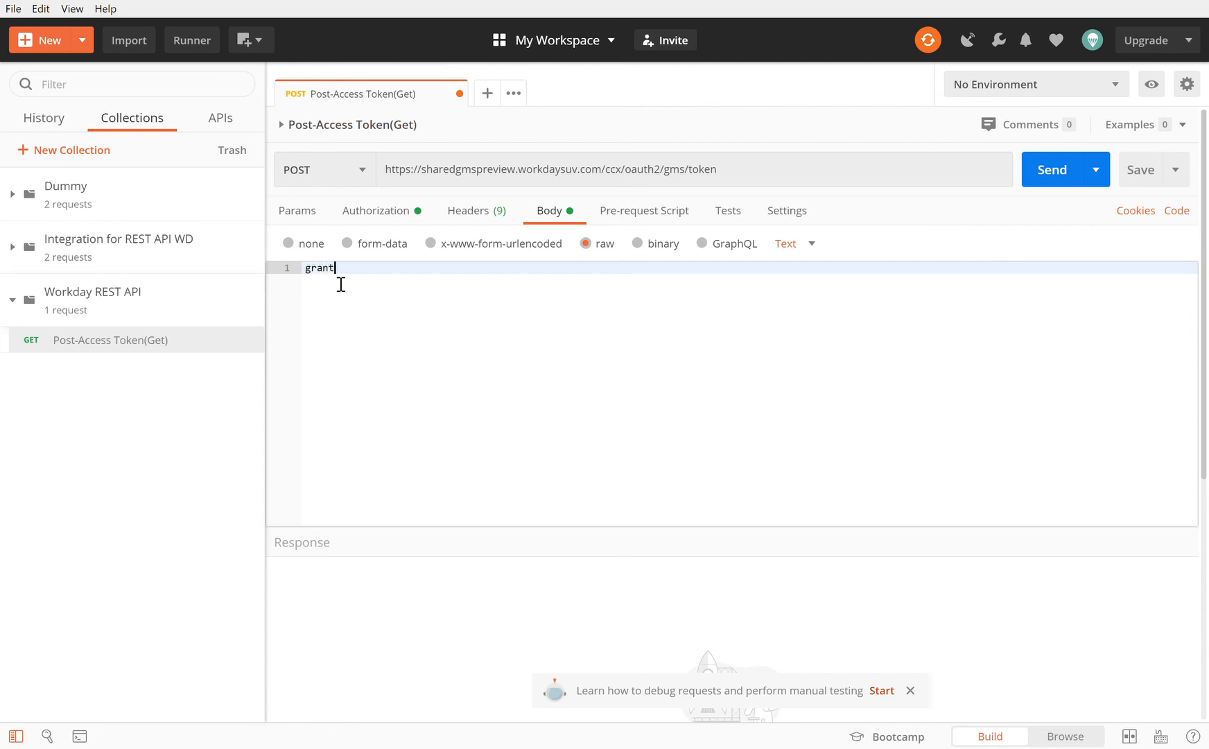
text(_type)
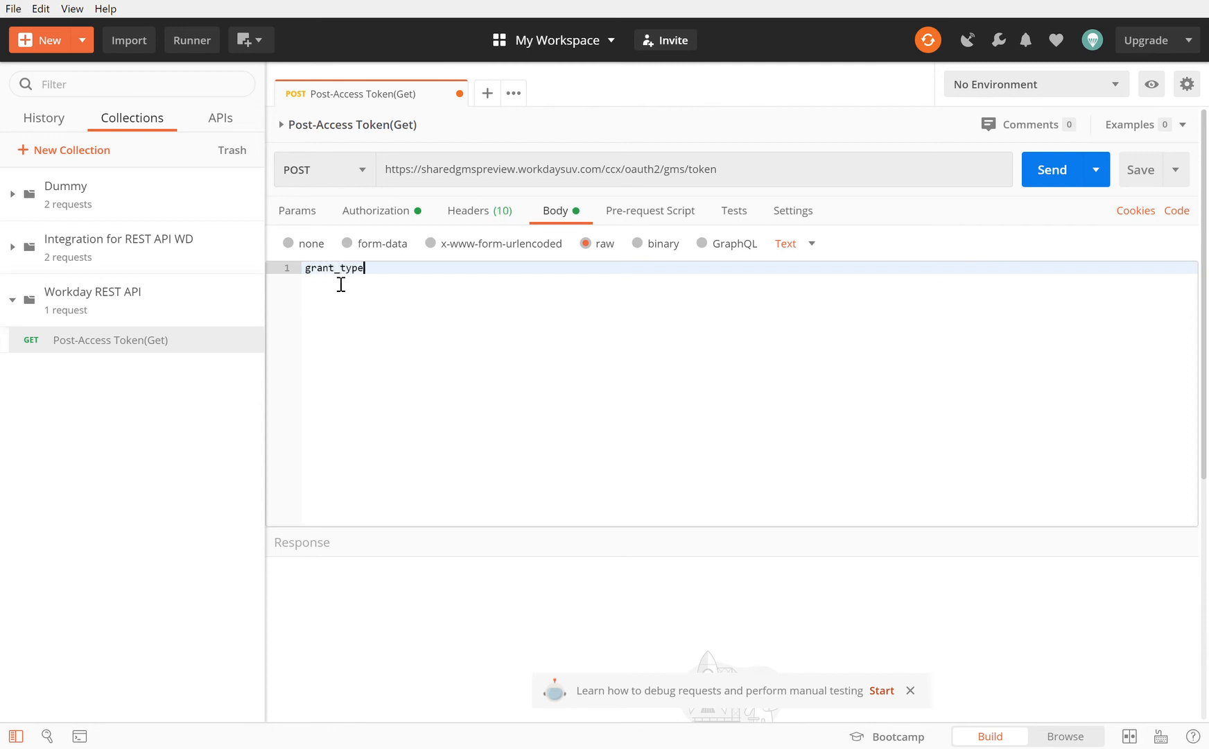
text(=refresh)
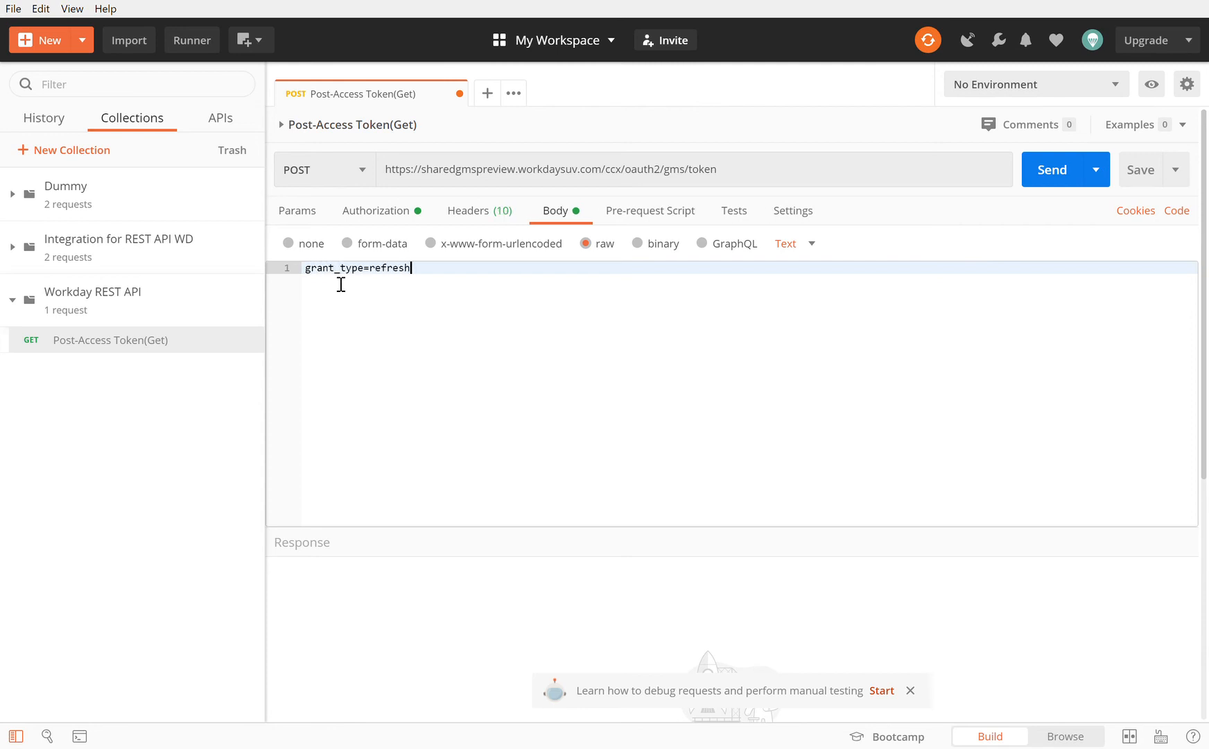
text(_token)
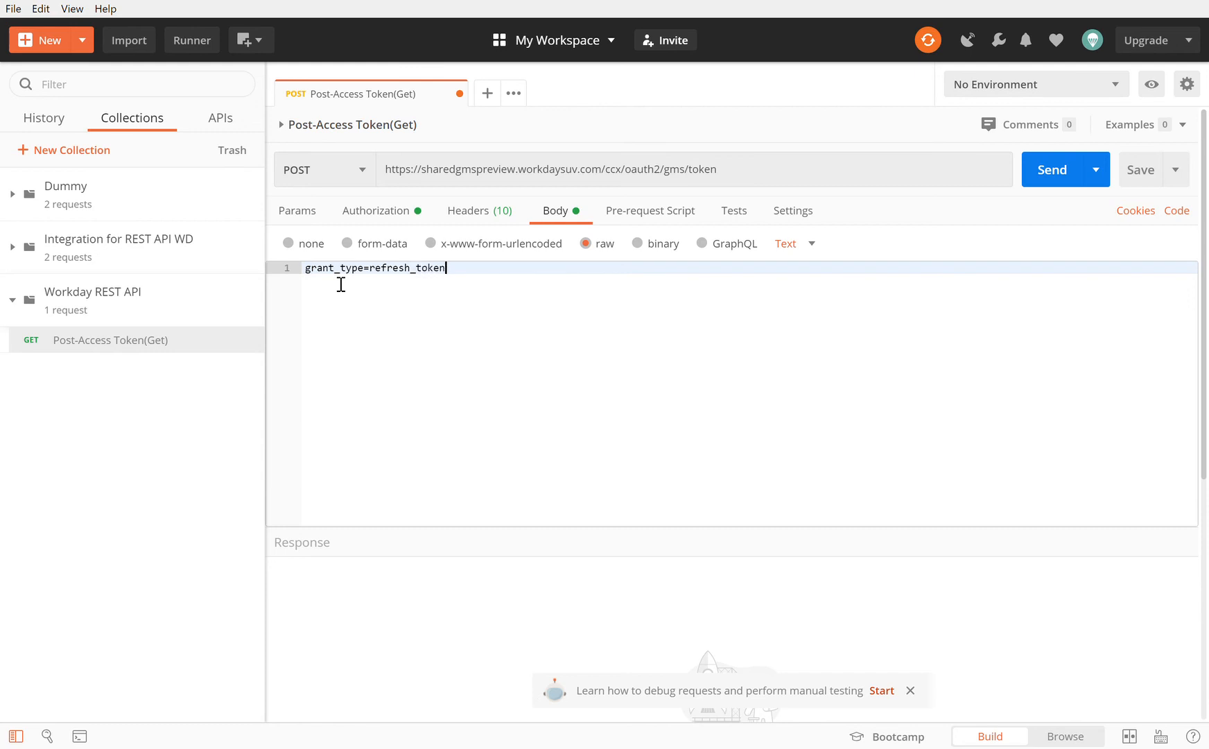
text(&r)
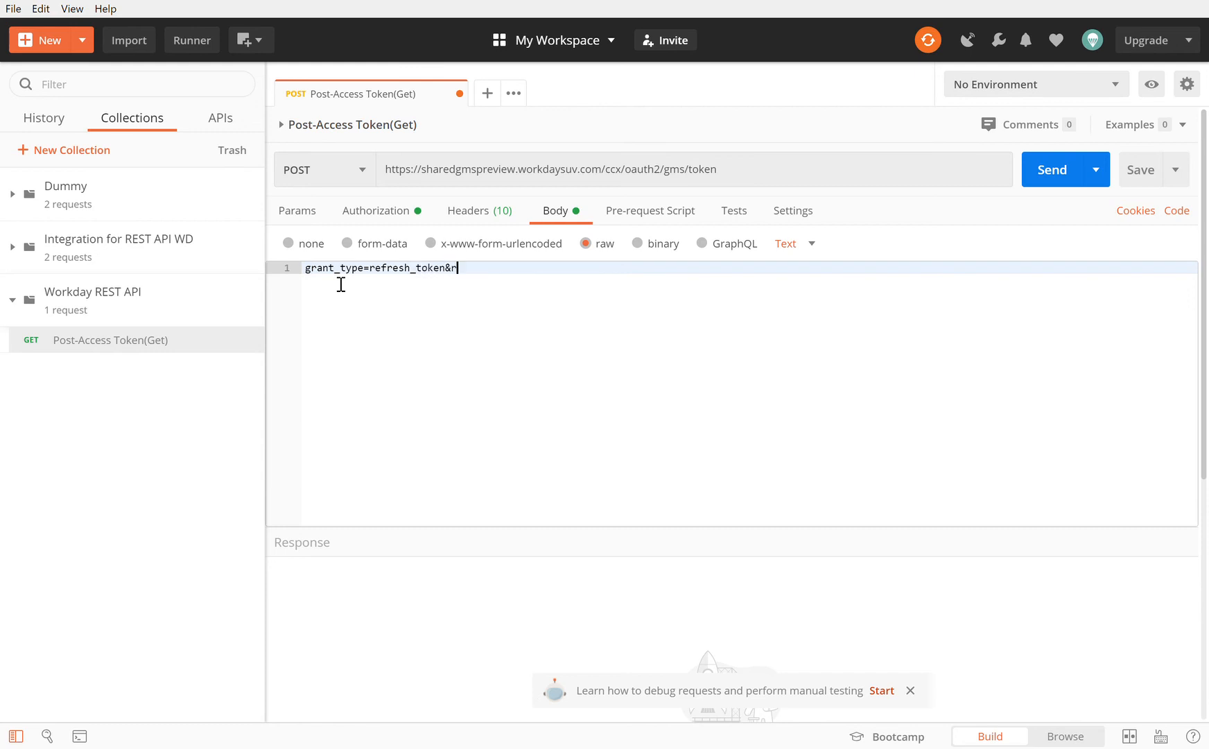
text(efresh)
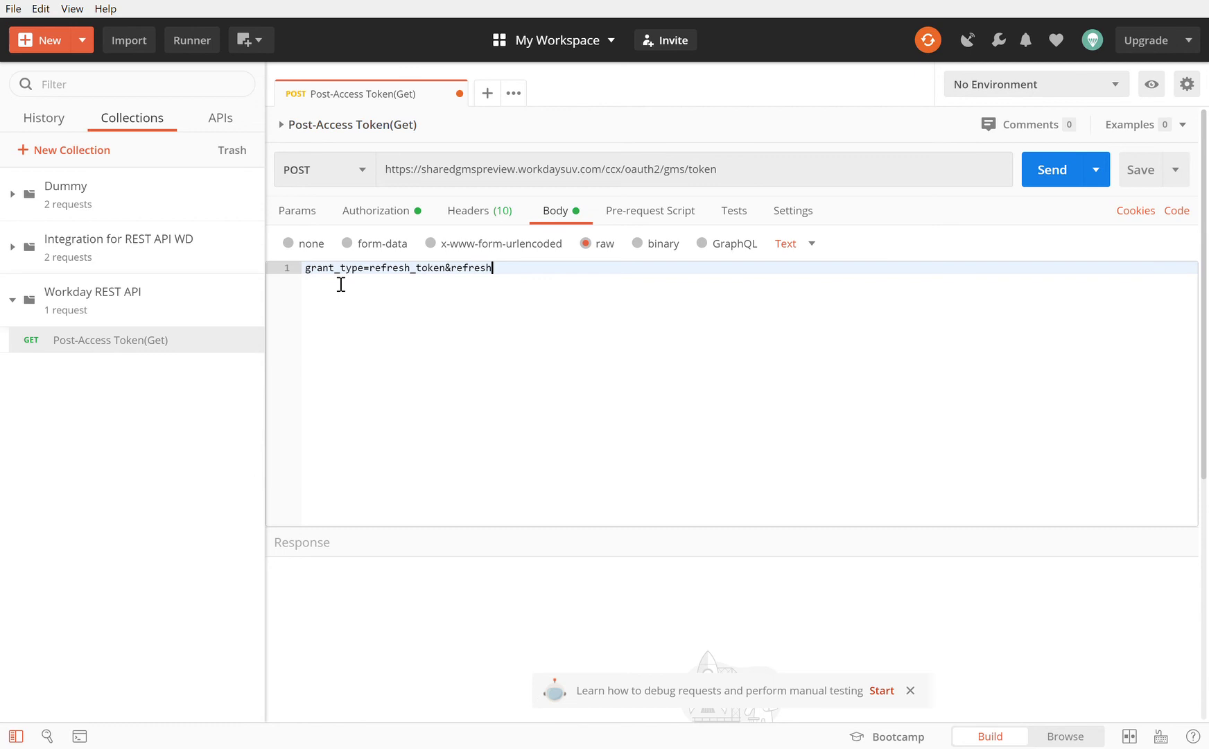
text(_token)
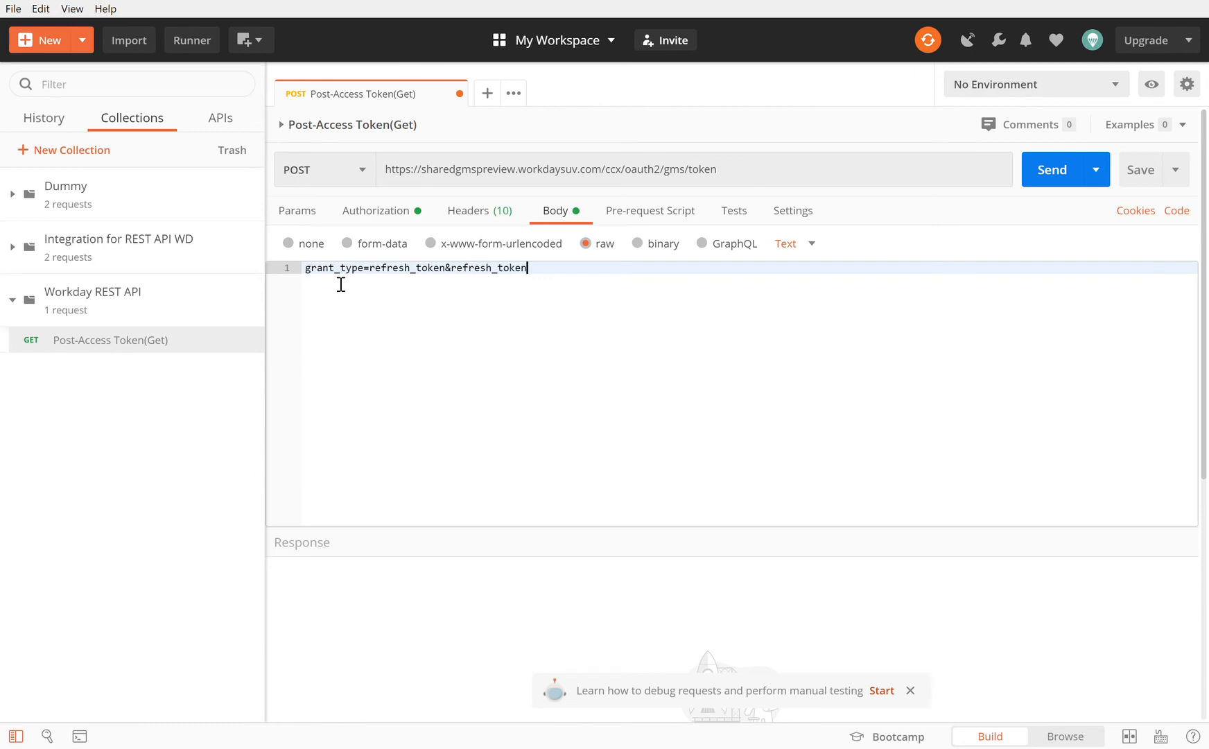
text(=)
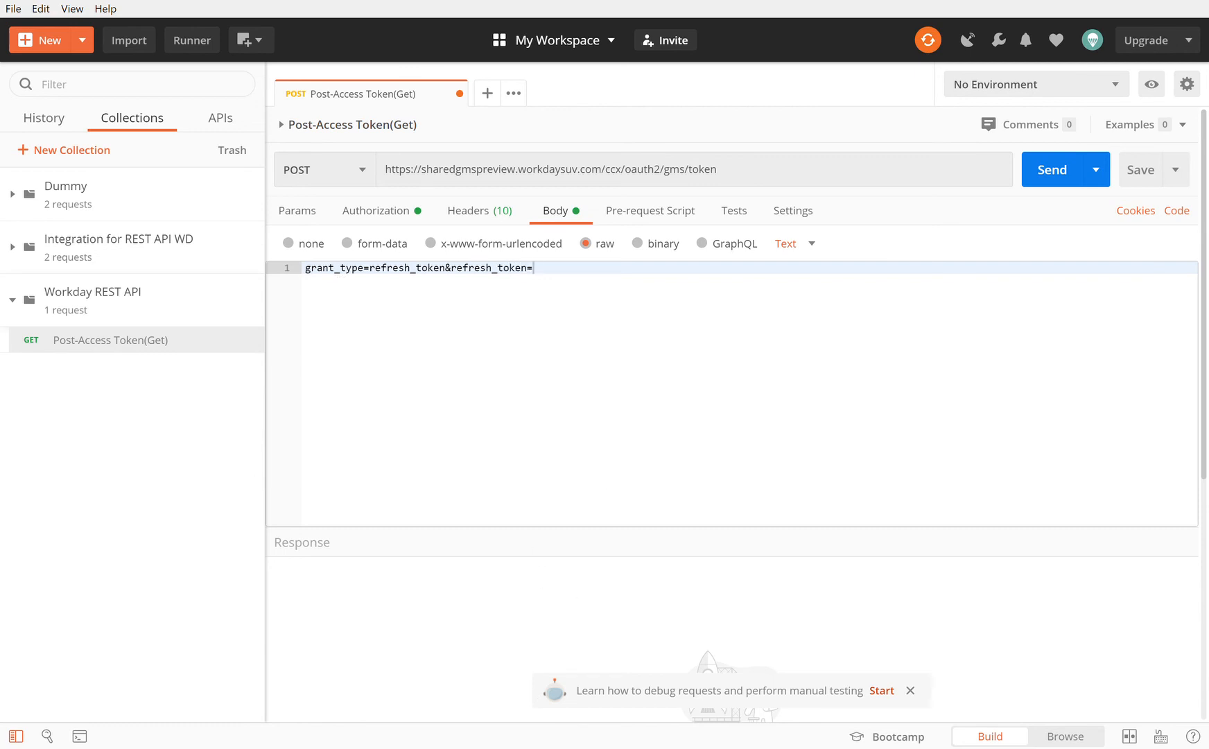
mouse_move(516, 628)
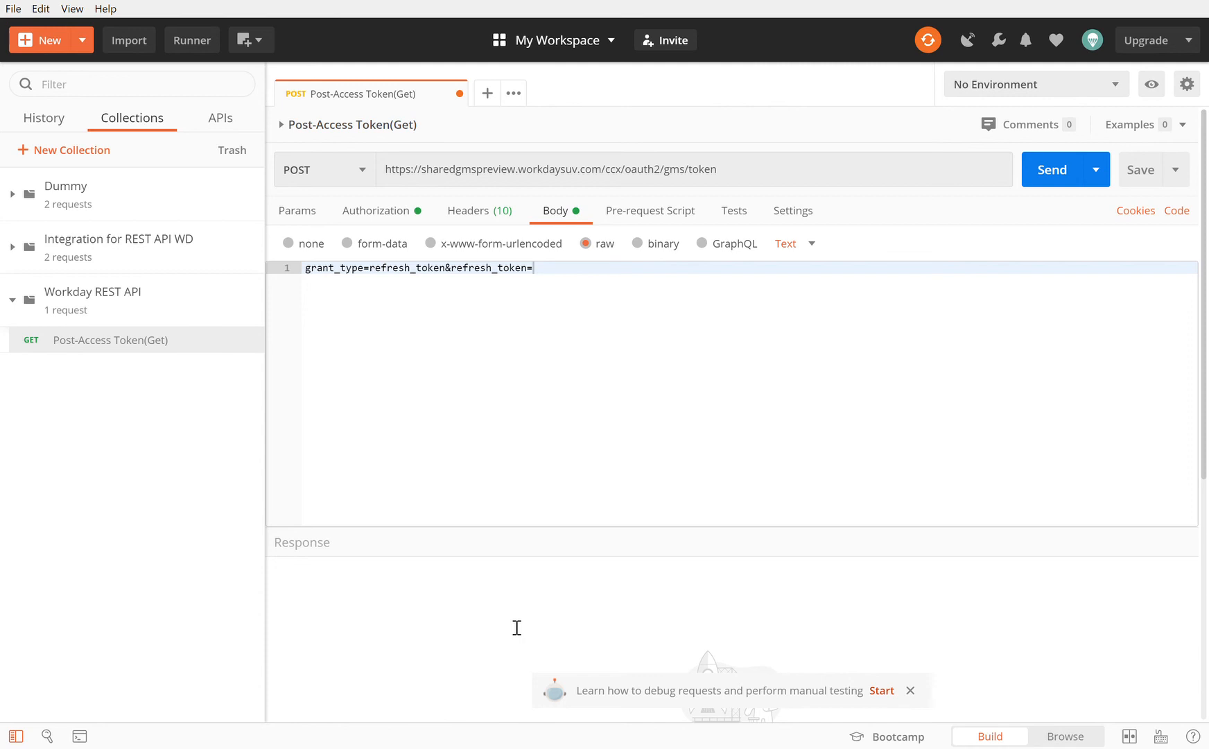
mouse_move(477, 577)
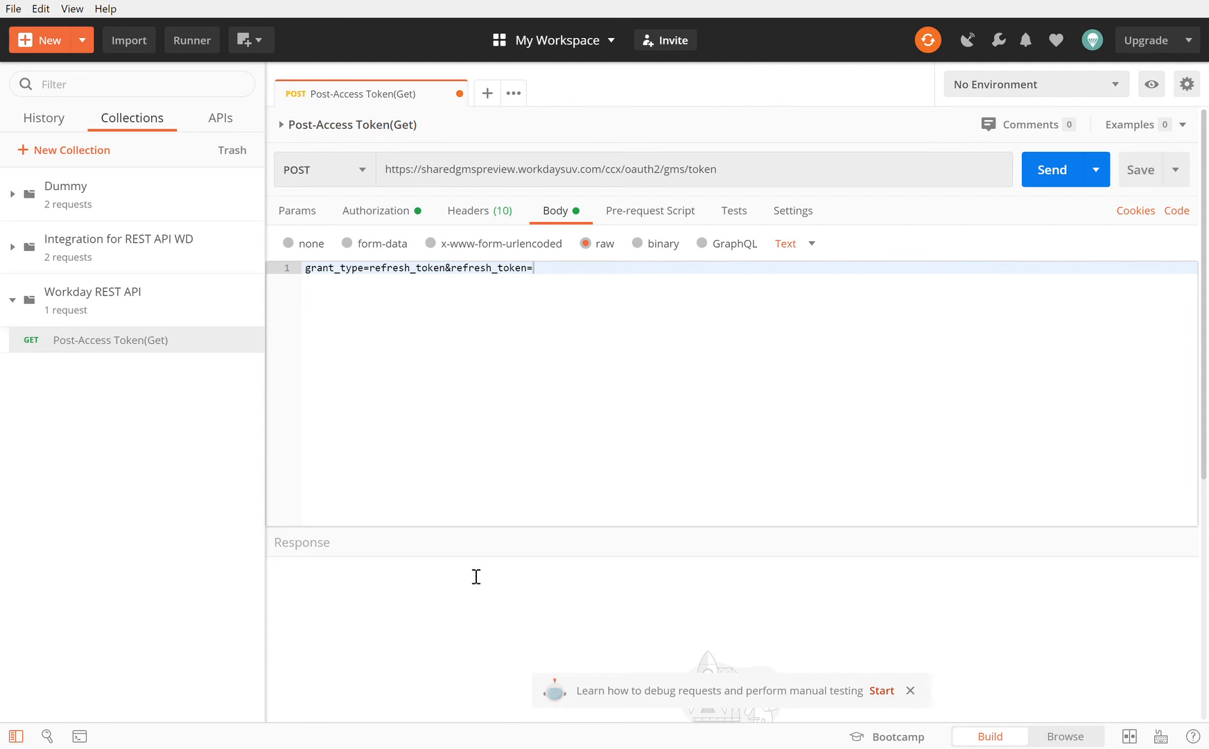
mouse_move(901, 257)
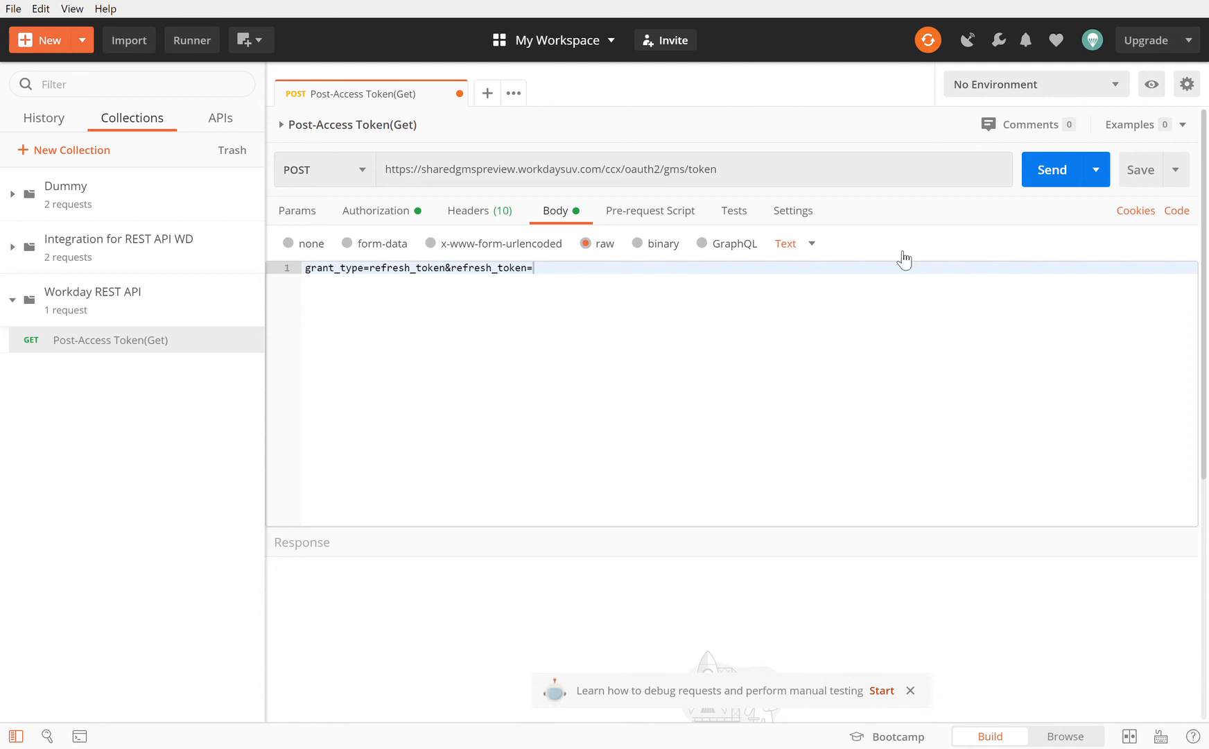
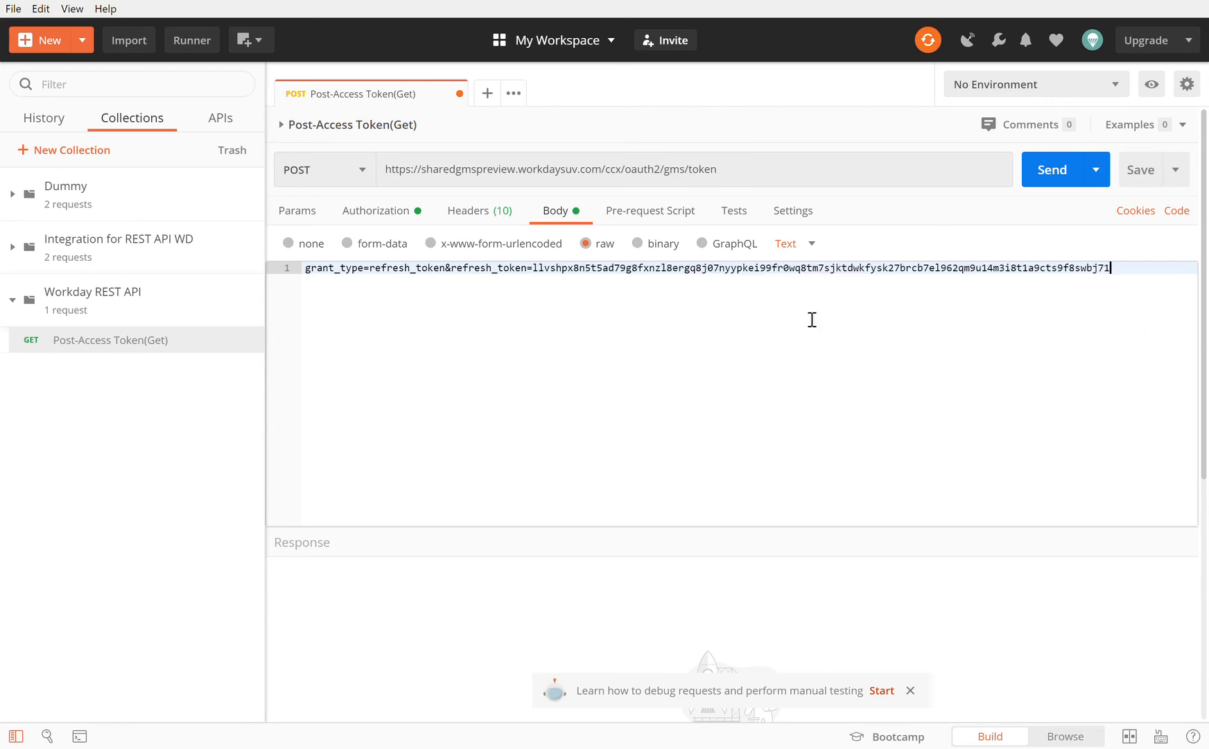
mouse_move(843, 381)
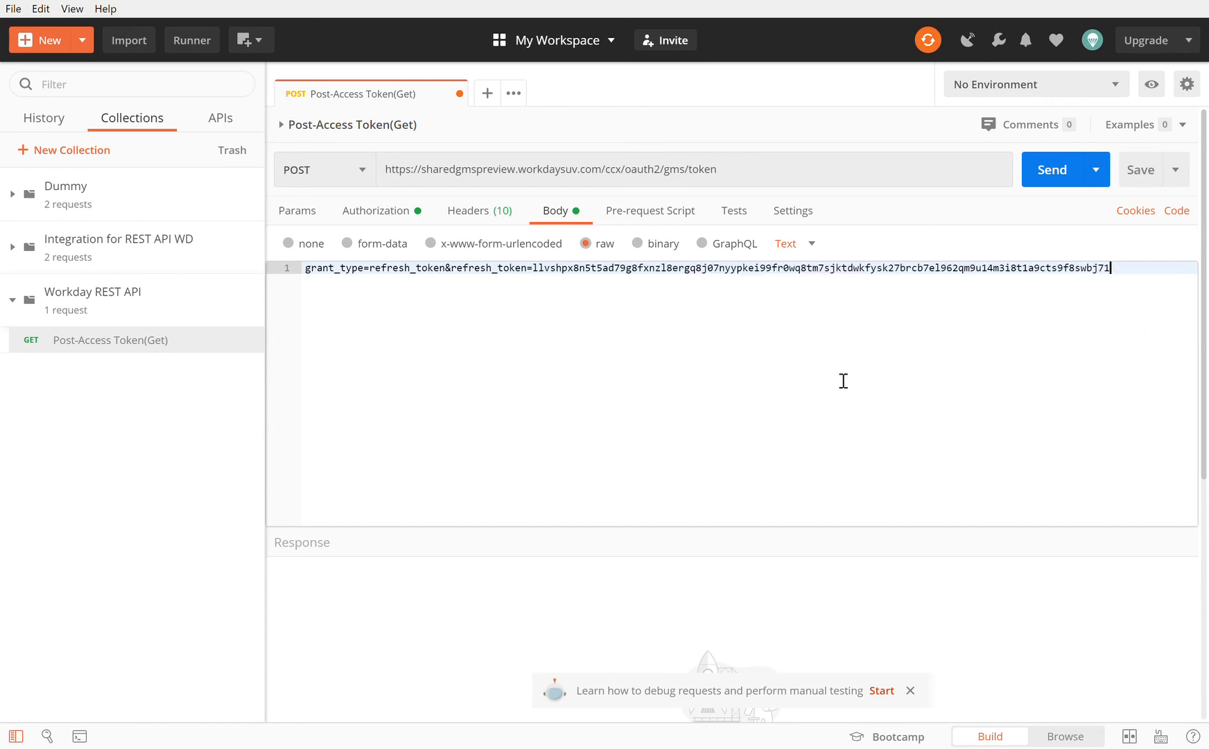
mouse_move(1054, 172)
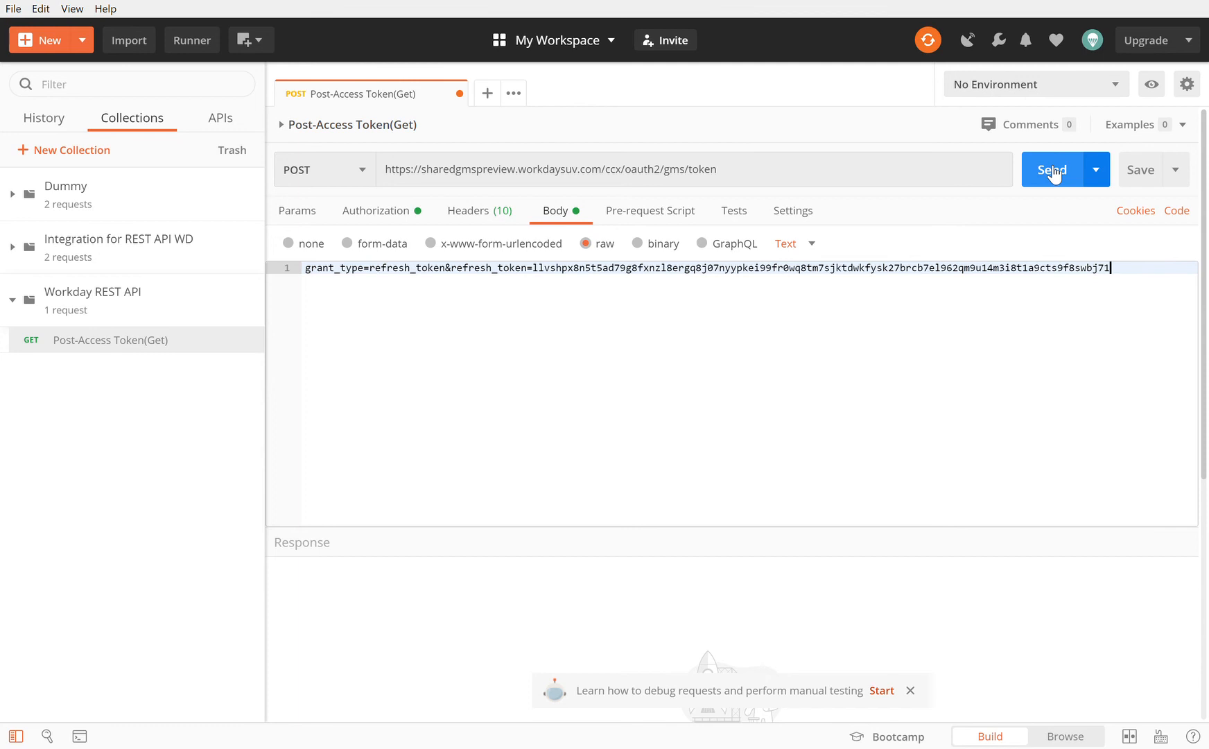
- Send the request and receive a 200 OK JSON response with a Bearer access_token
click(1051, 171)
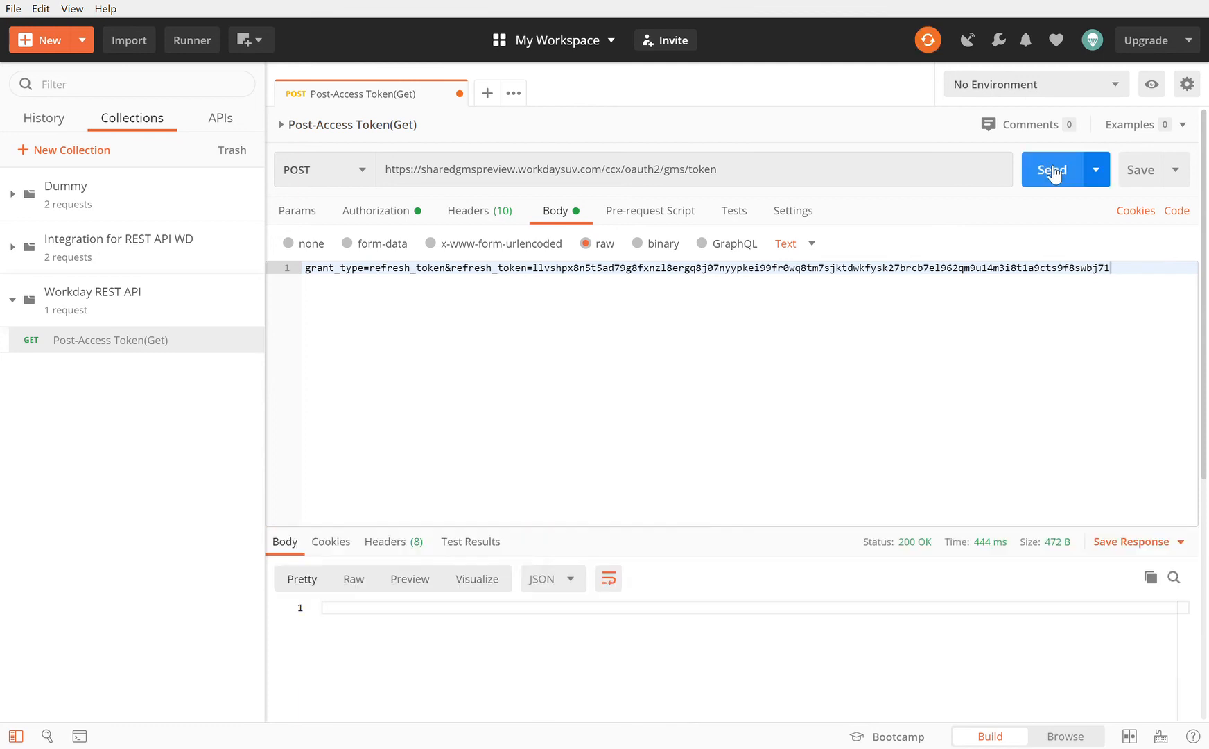
click(1054, 169)
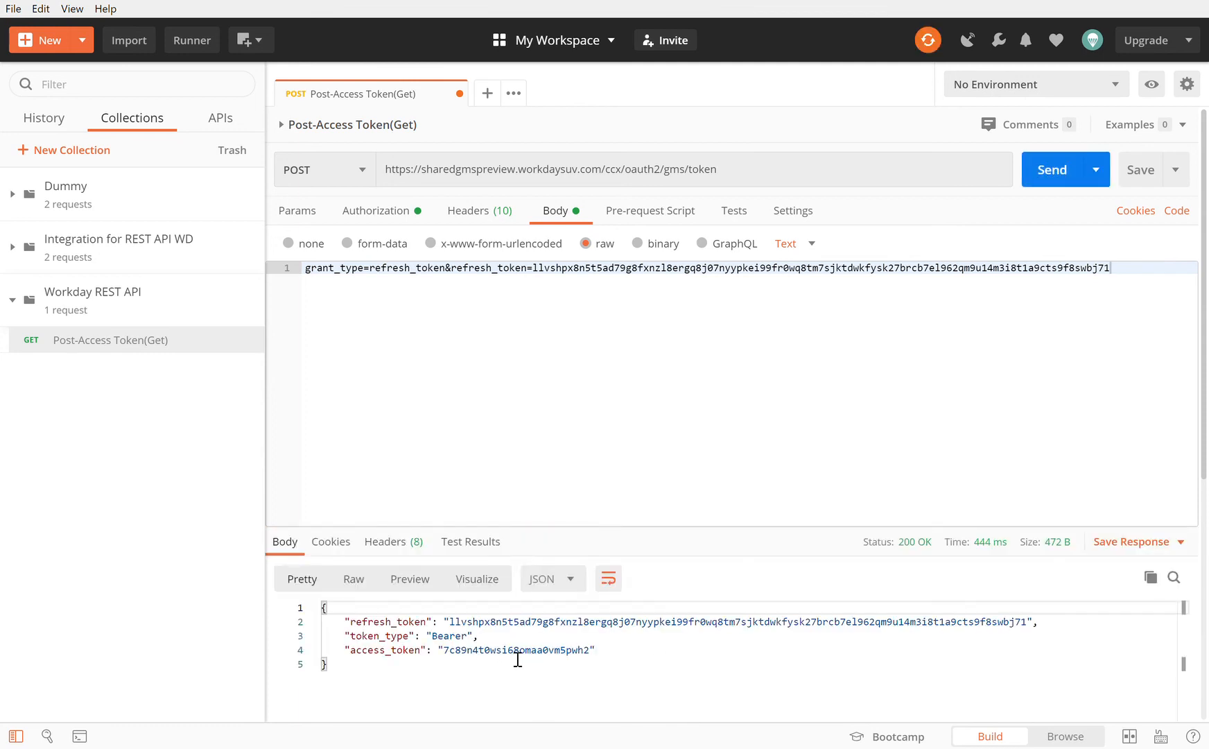
mouse_move(488, 659)
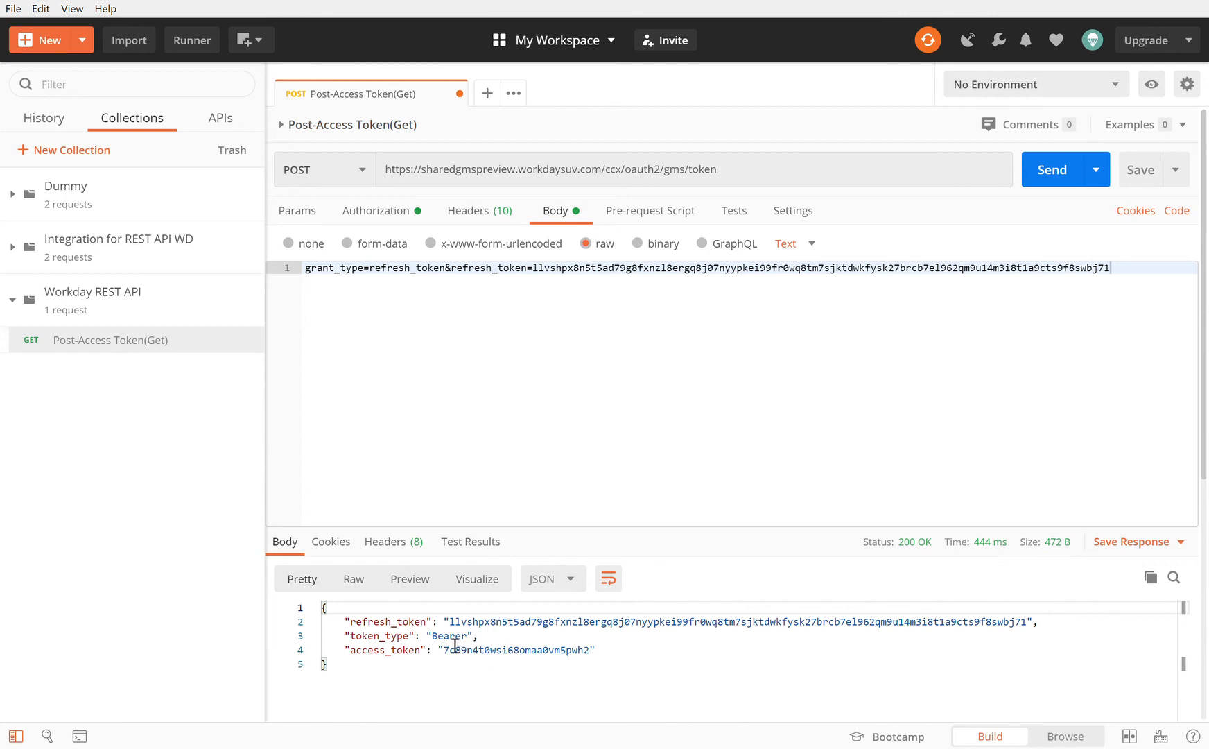
mouse_move(485, 661)
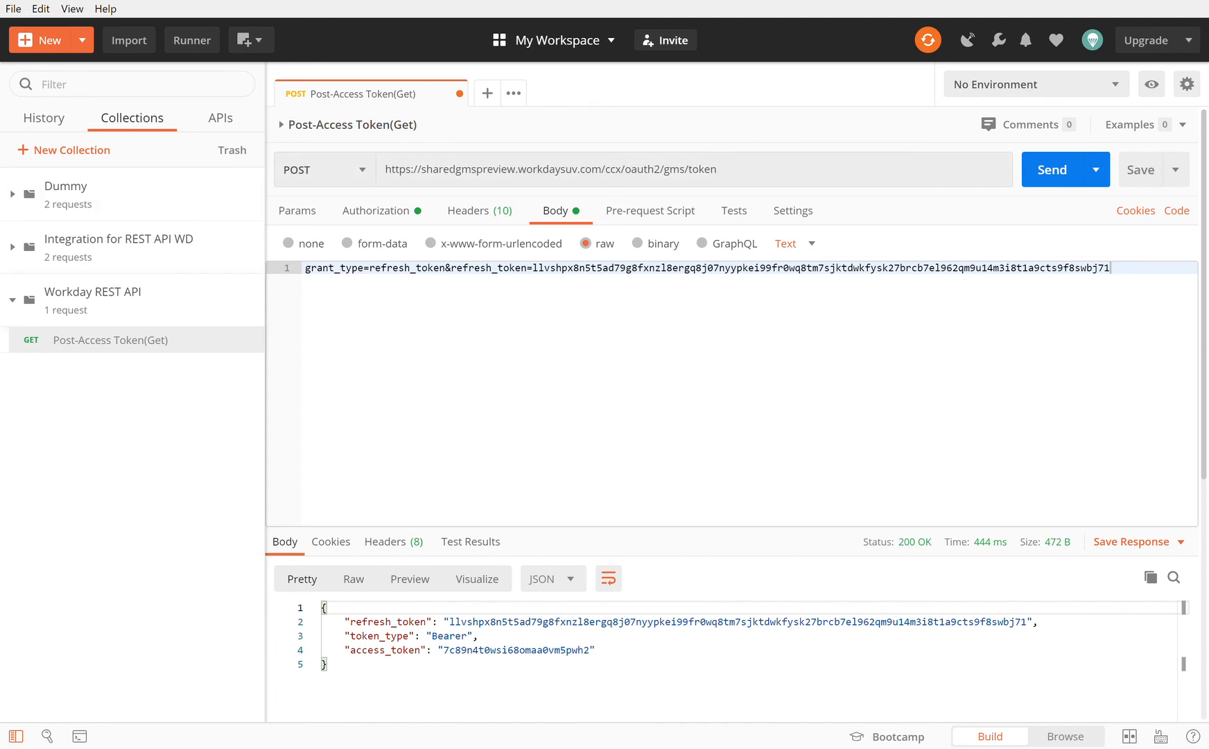
mouse_move(382, 341)
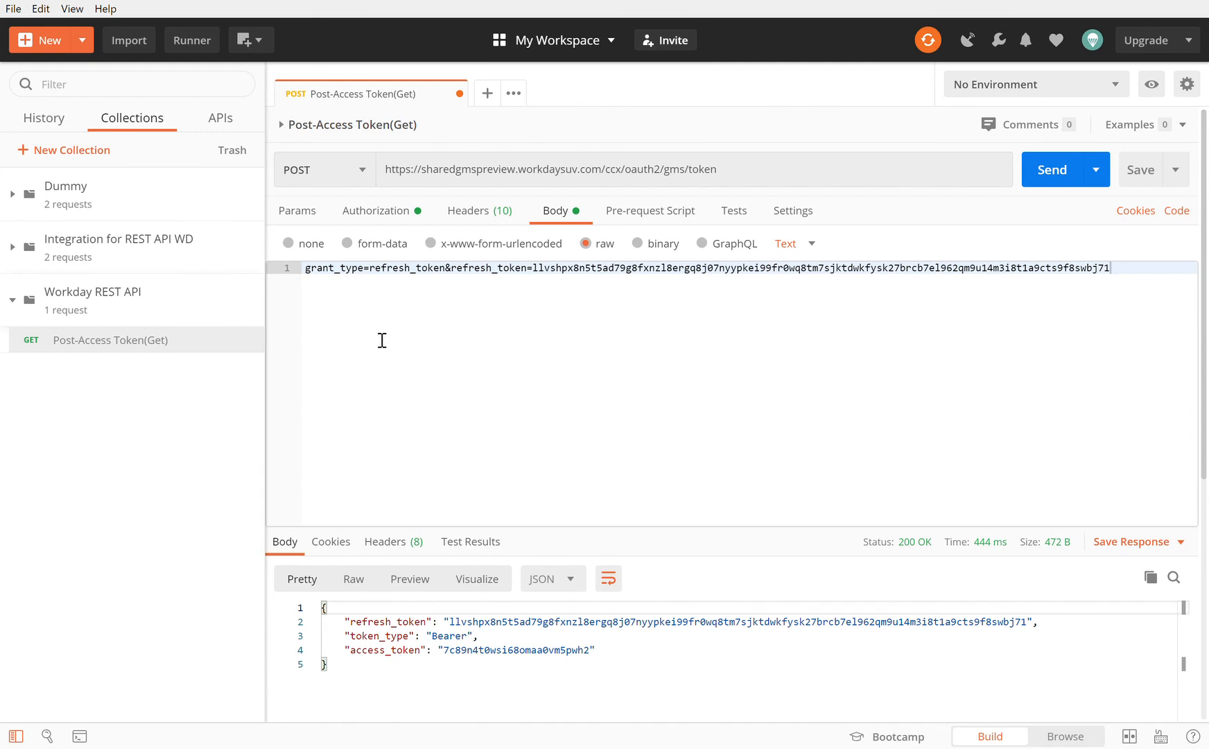
mouse_move(358, 384)
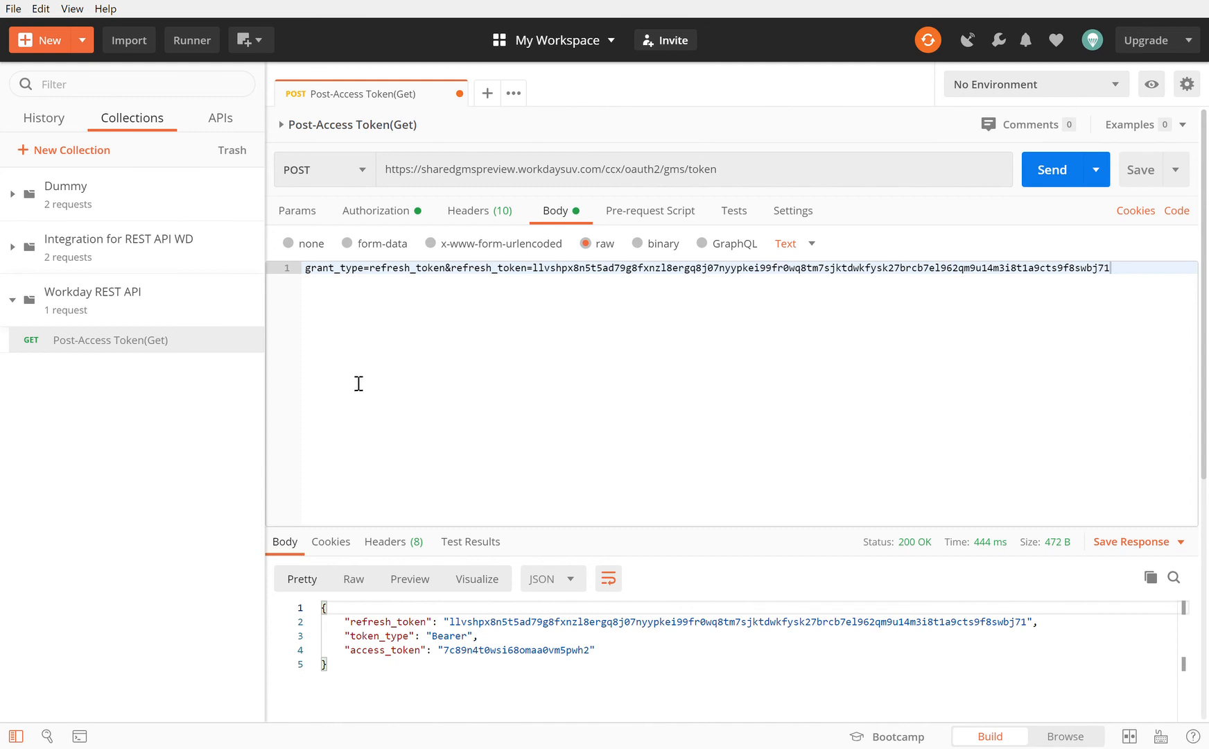
mouse_move(419, 428)
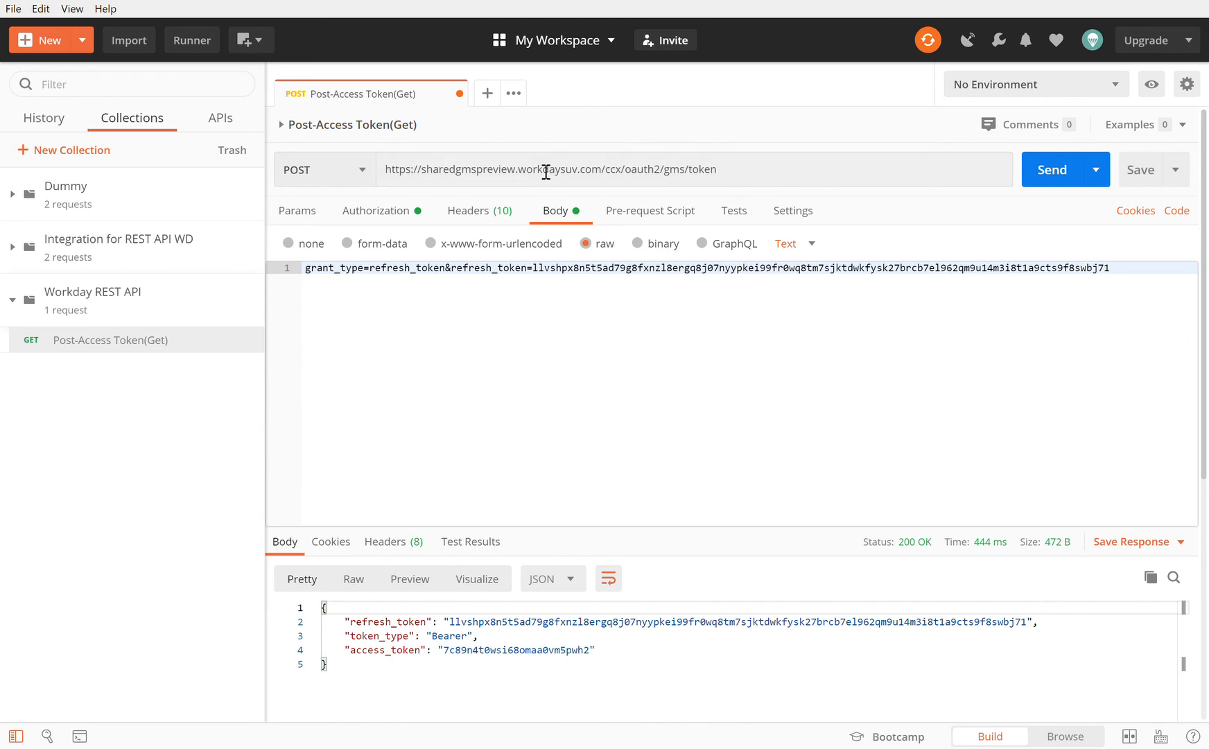
click(375, 211)
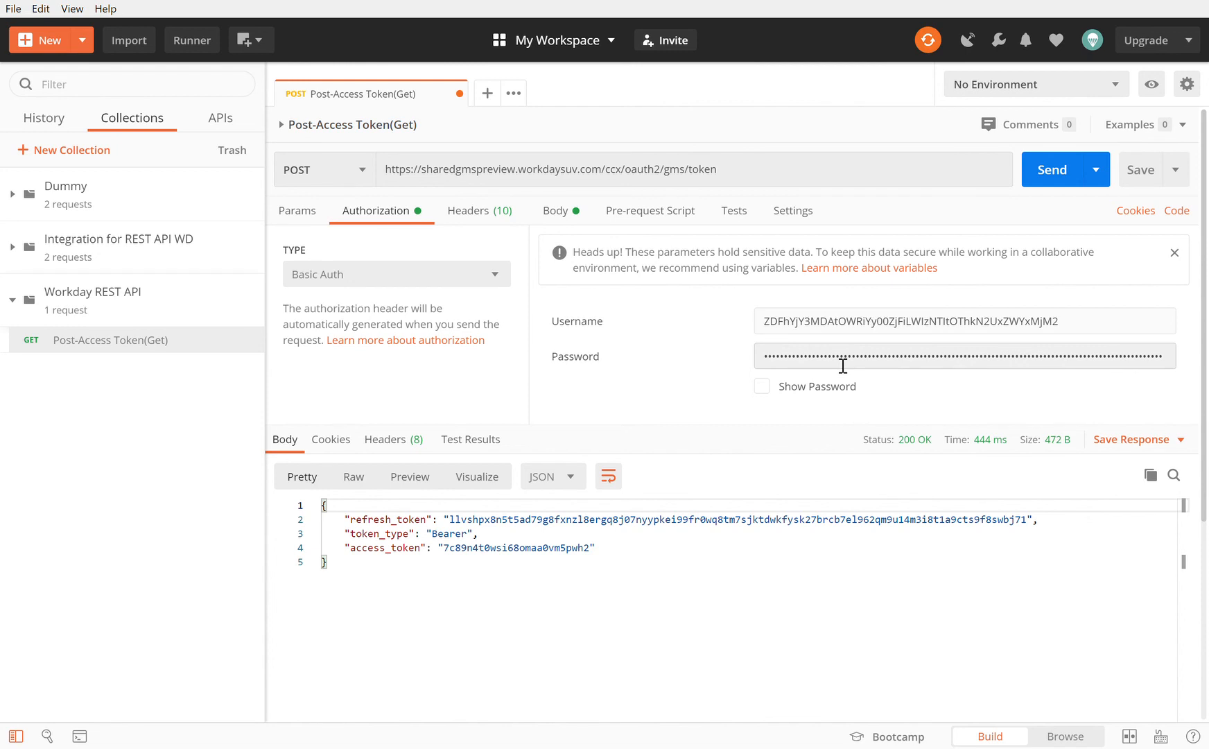
click(474, 211)
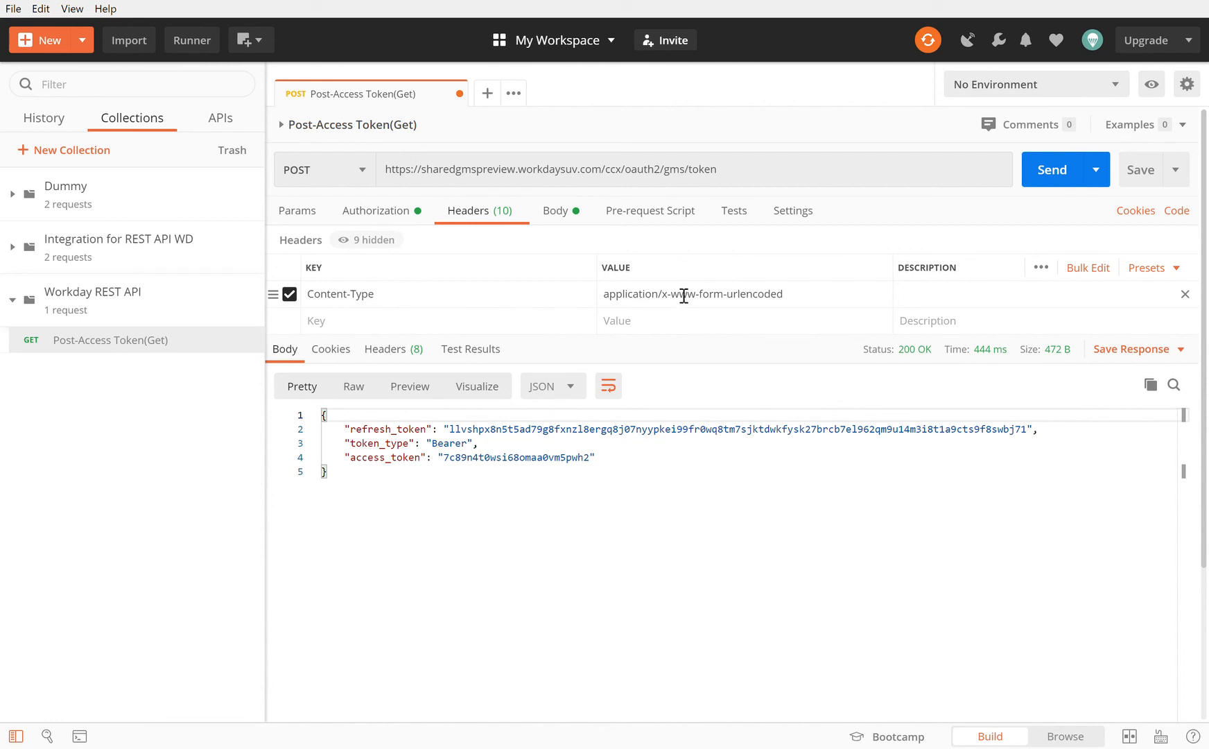
mouse_move(767, 305)
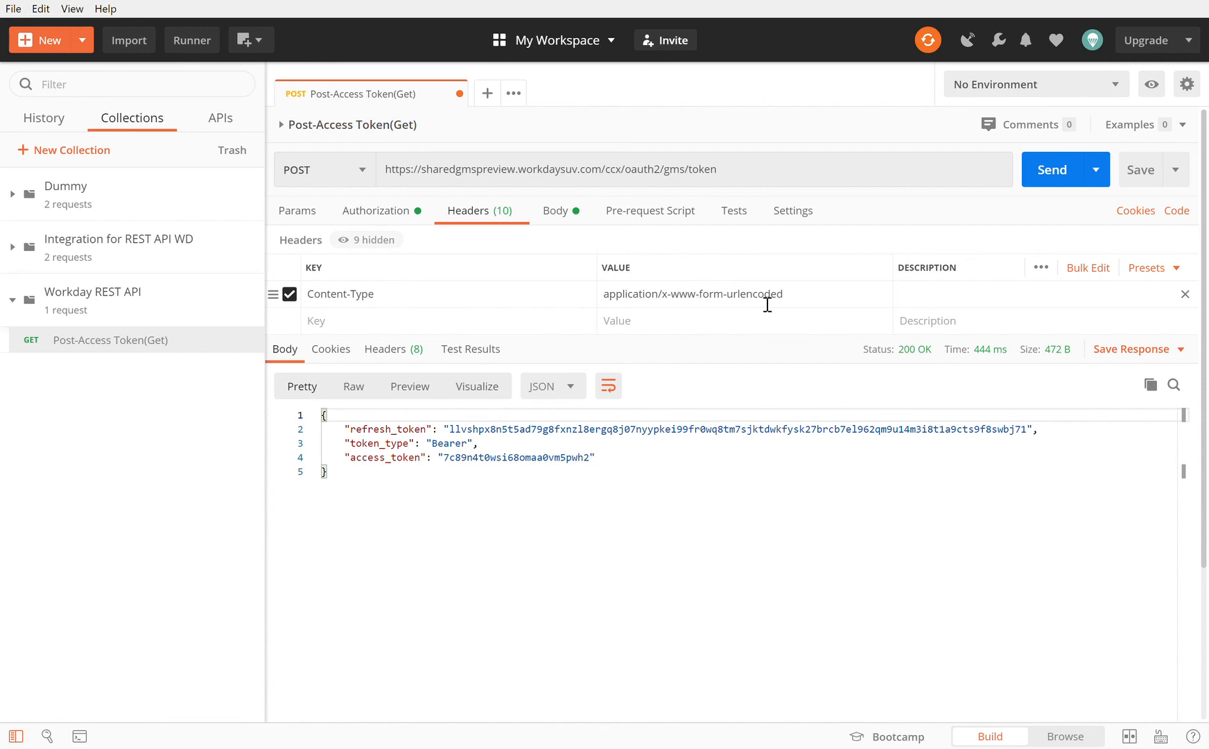
mouse_move(563, 206)
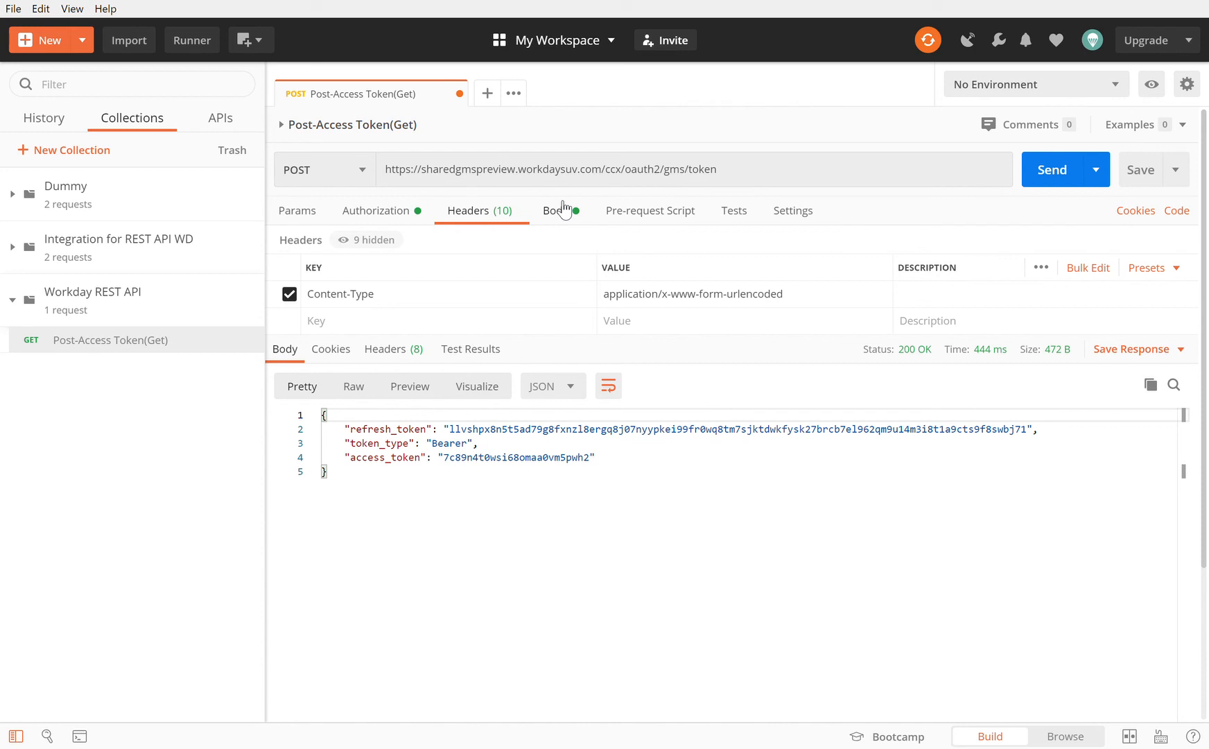
click(555, 211)
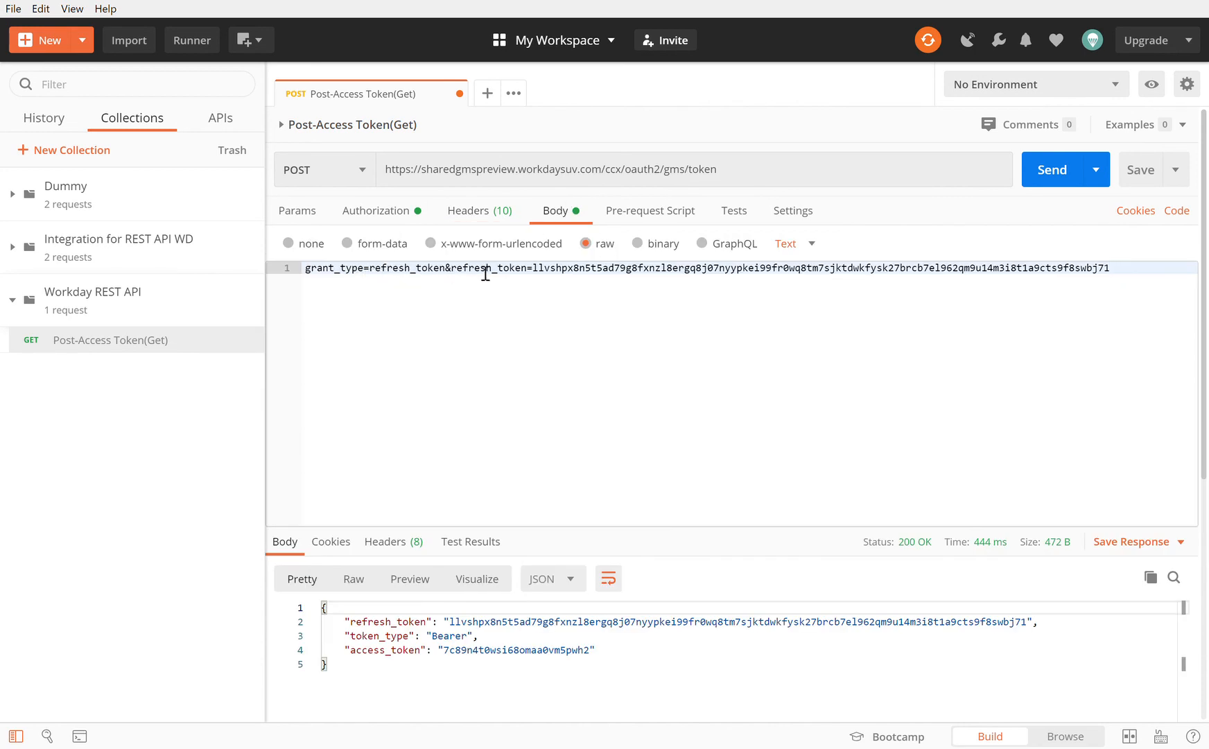
mouse_move(543, 279)
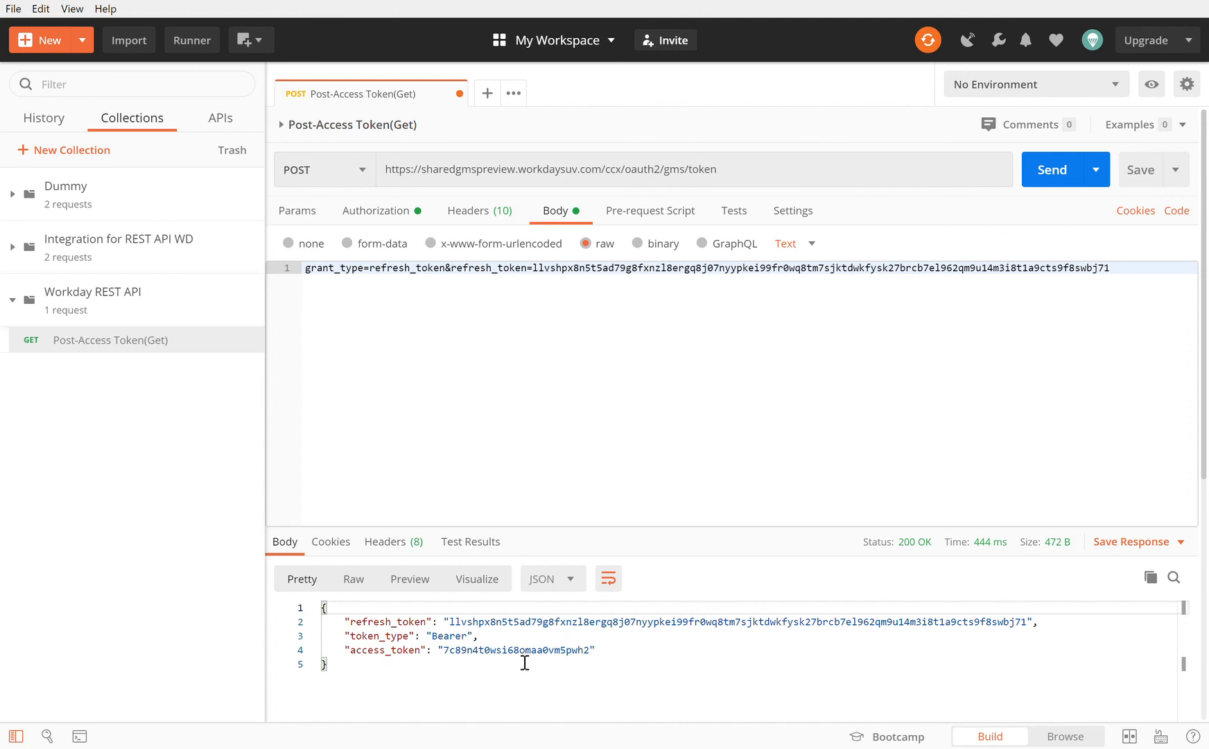
mouse_move(584, 316)
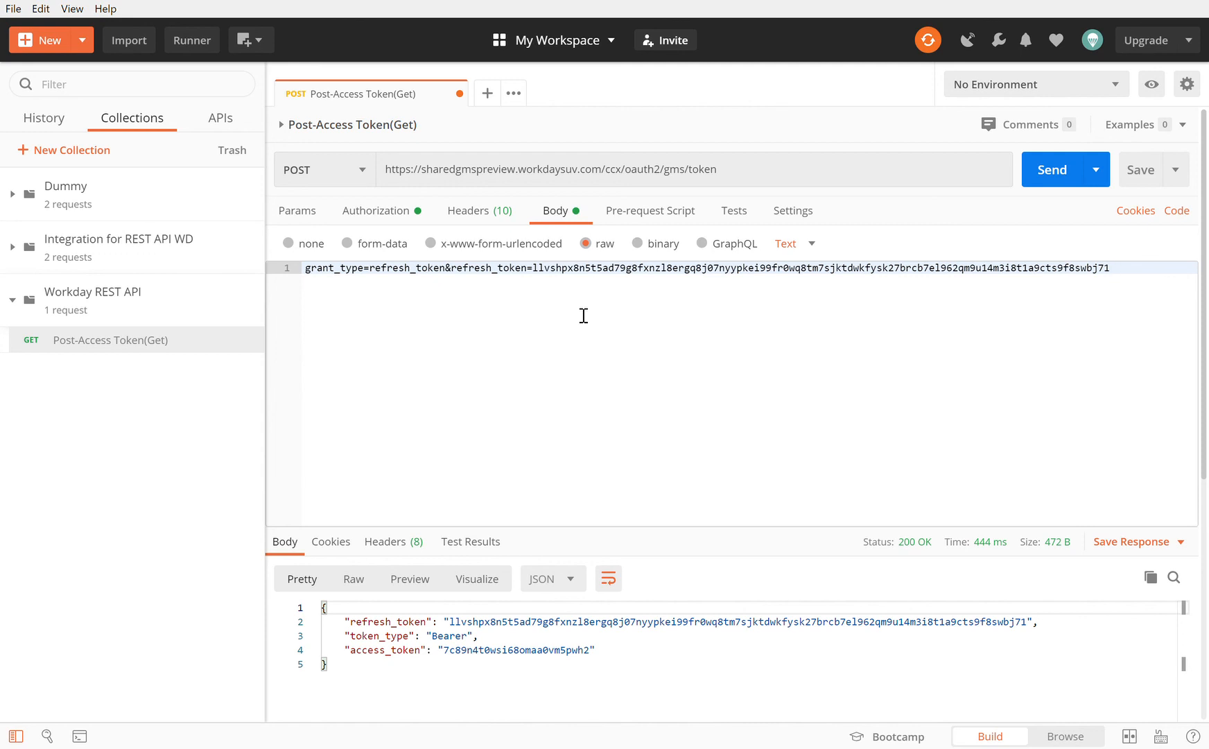
mouse_move(428, 384)
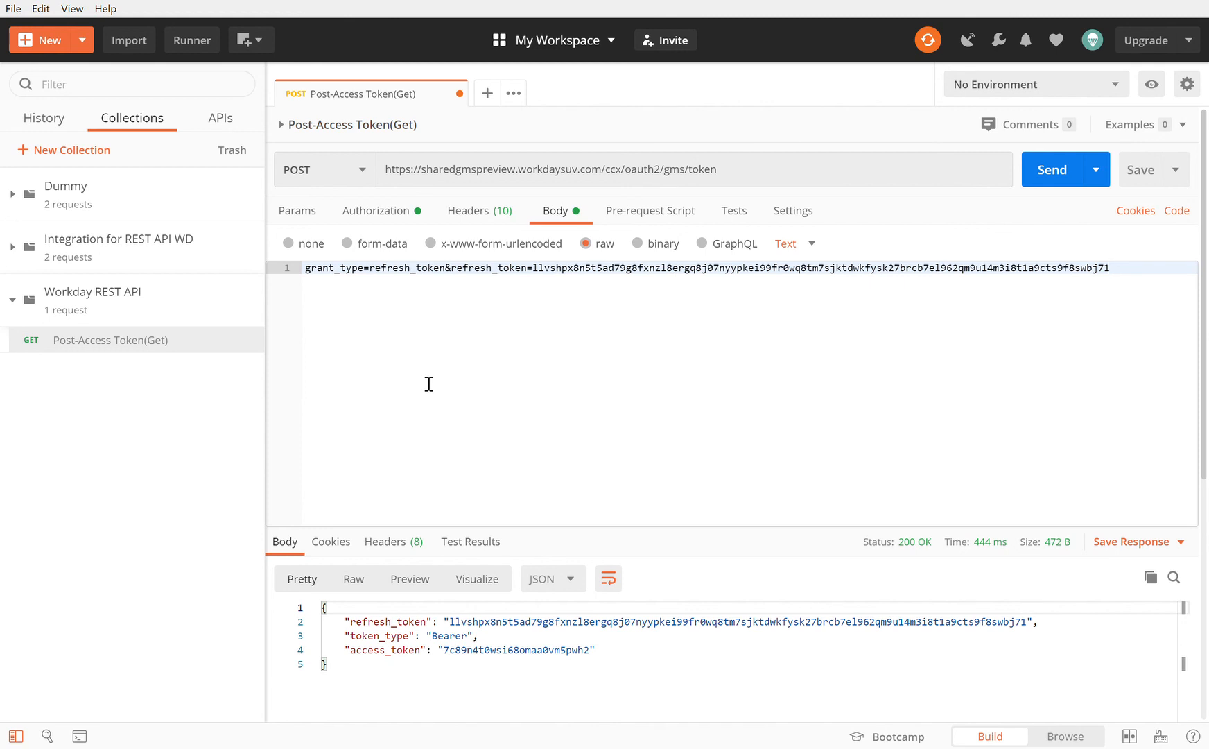
mouse_move(615, 200)
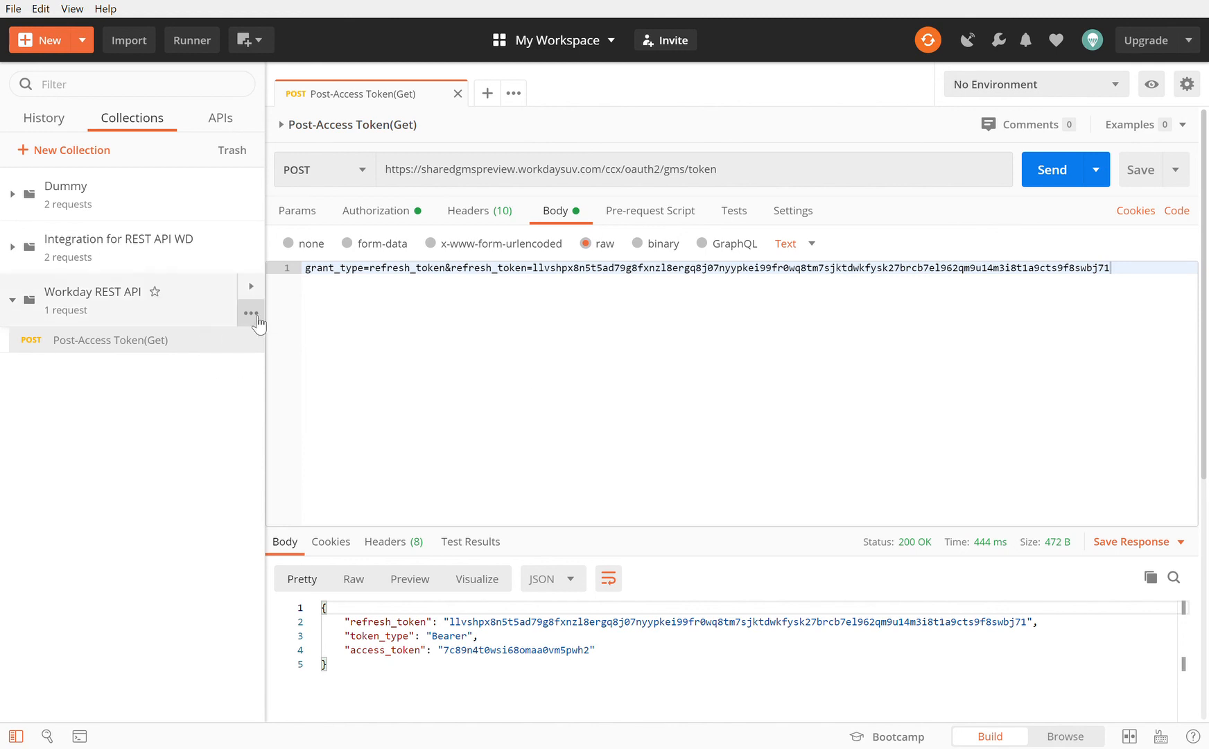
- Start exporting the Workday REST API collection, then dismiss the Export Collection dialog
click(251, 312)
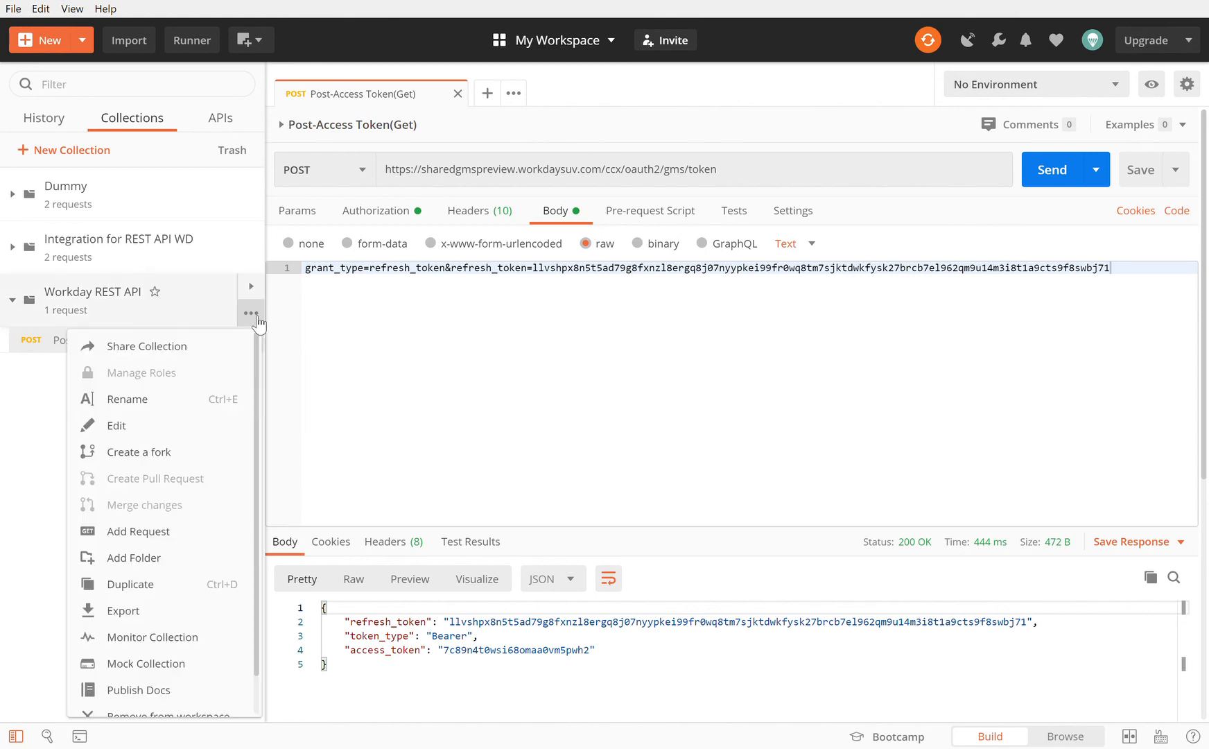
mouse_move(174, 358)
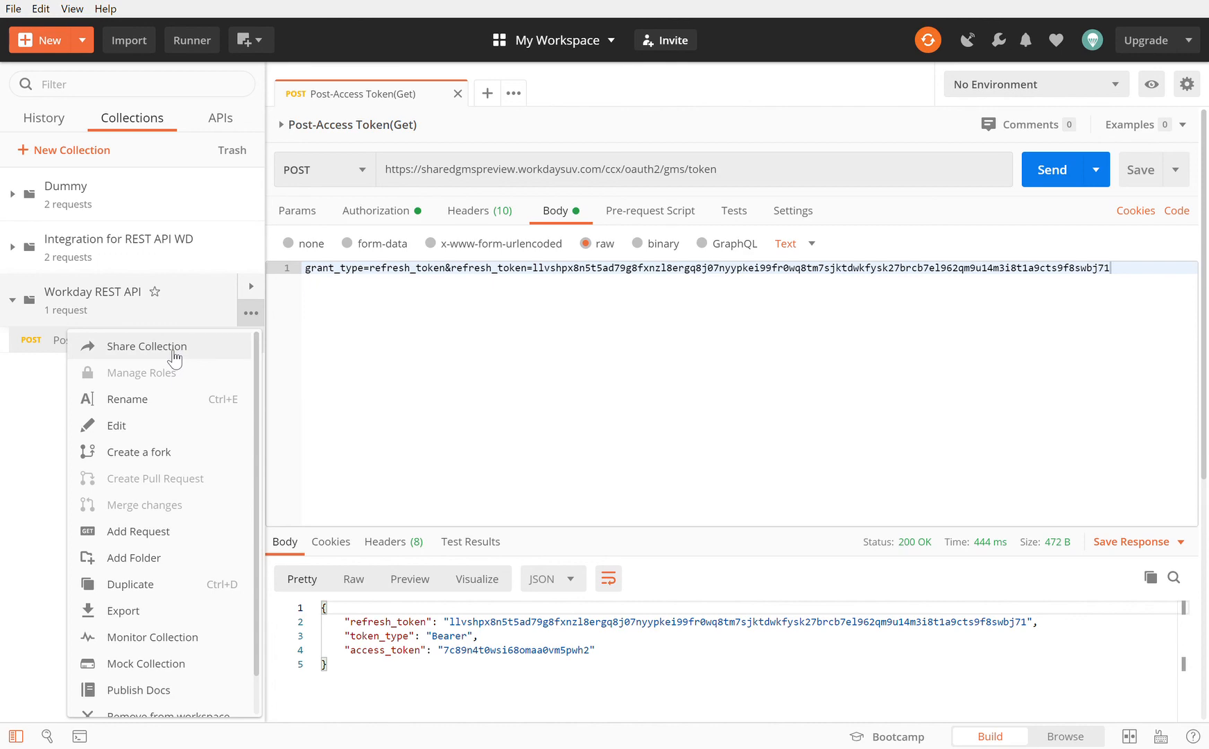
click(122, 610)
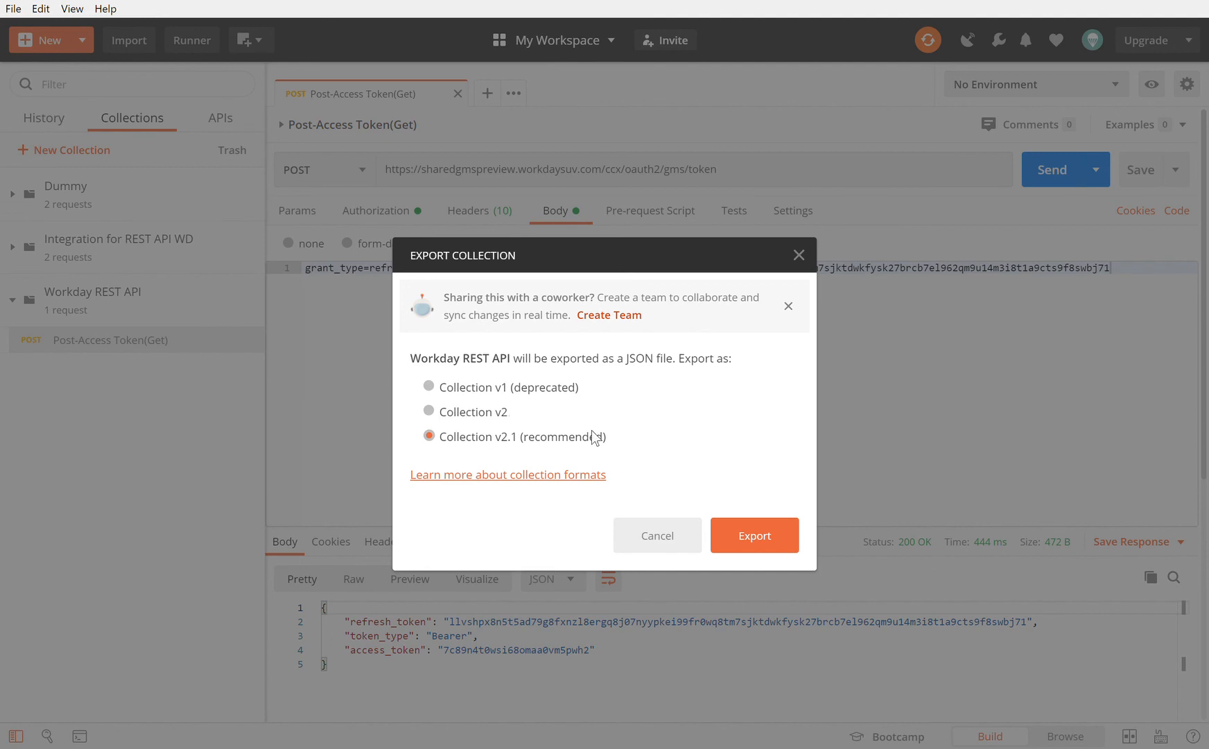
click(658, 535)
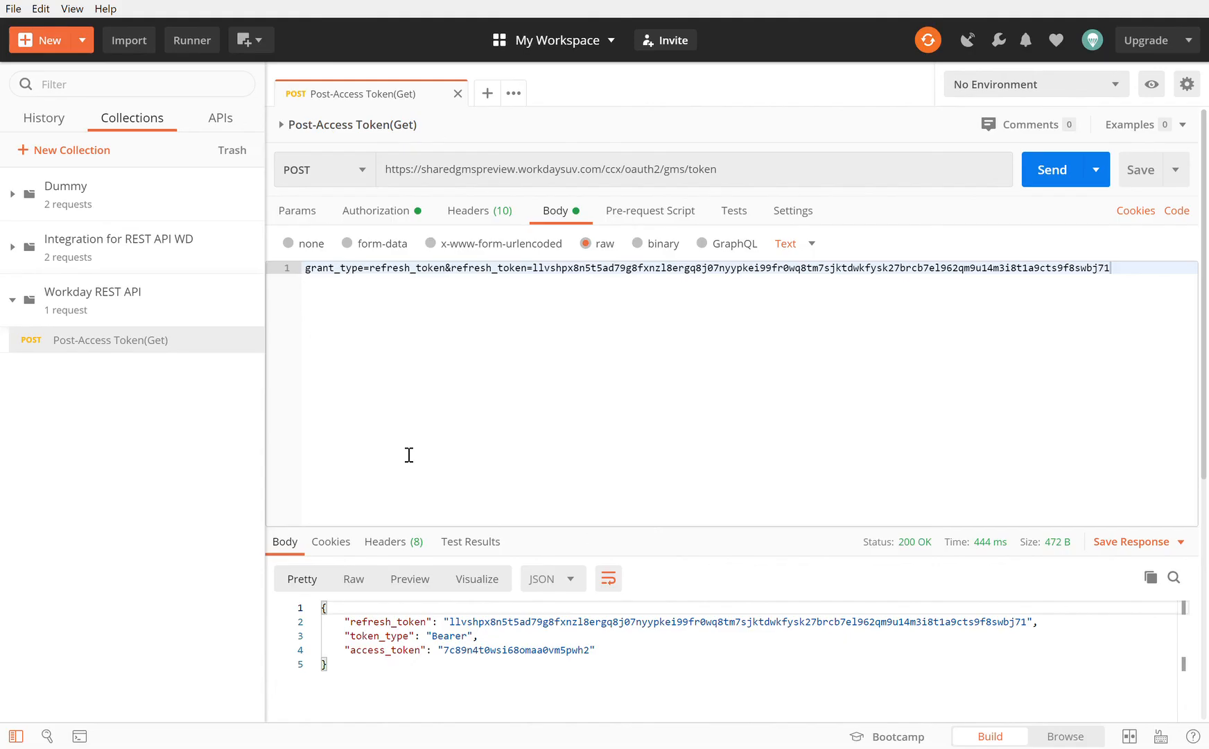
mouse_move(89, 103)
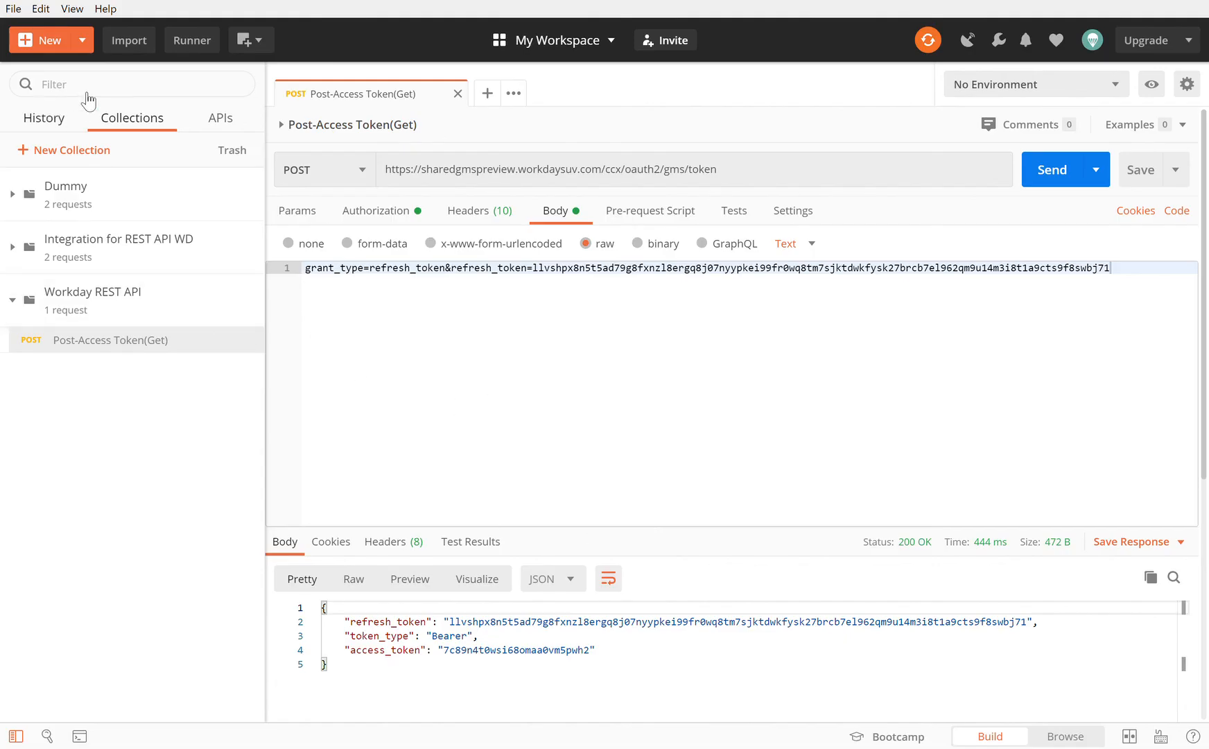
mouse_move(186, 85)
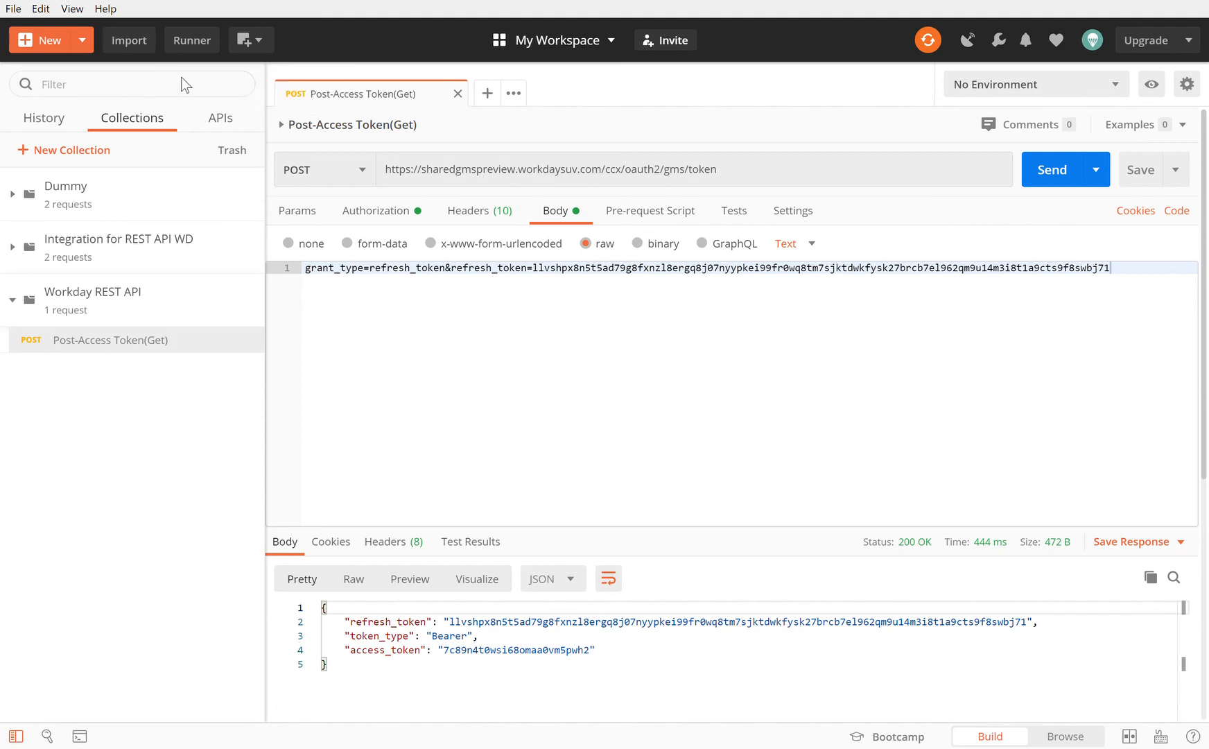
mouse_move(129, 40)
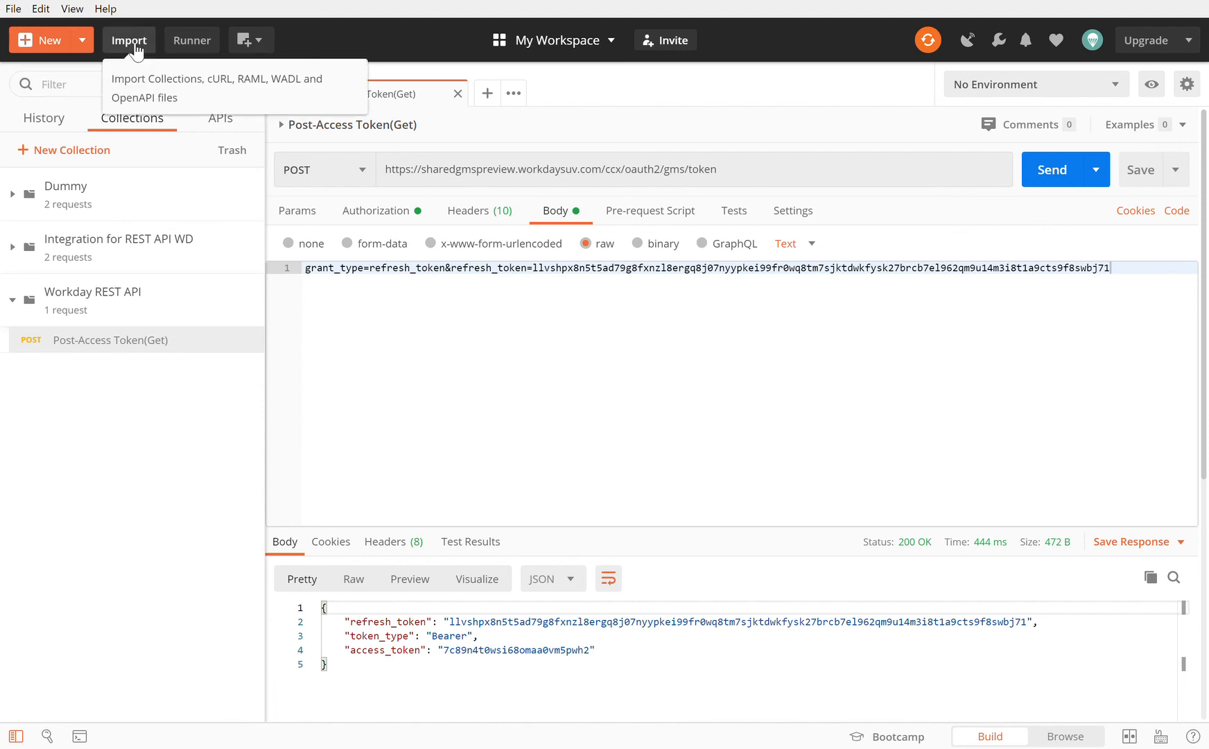
click(523, 351)
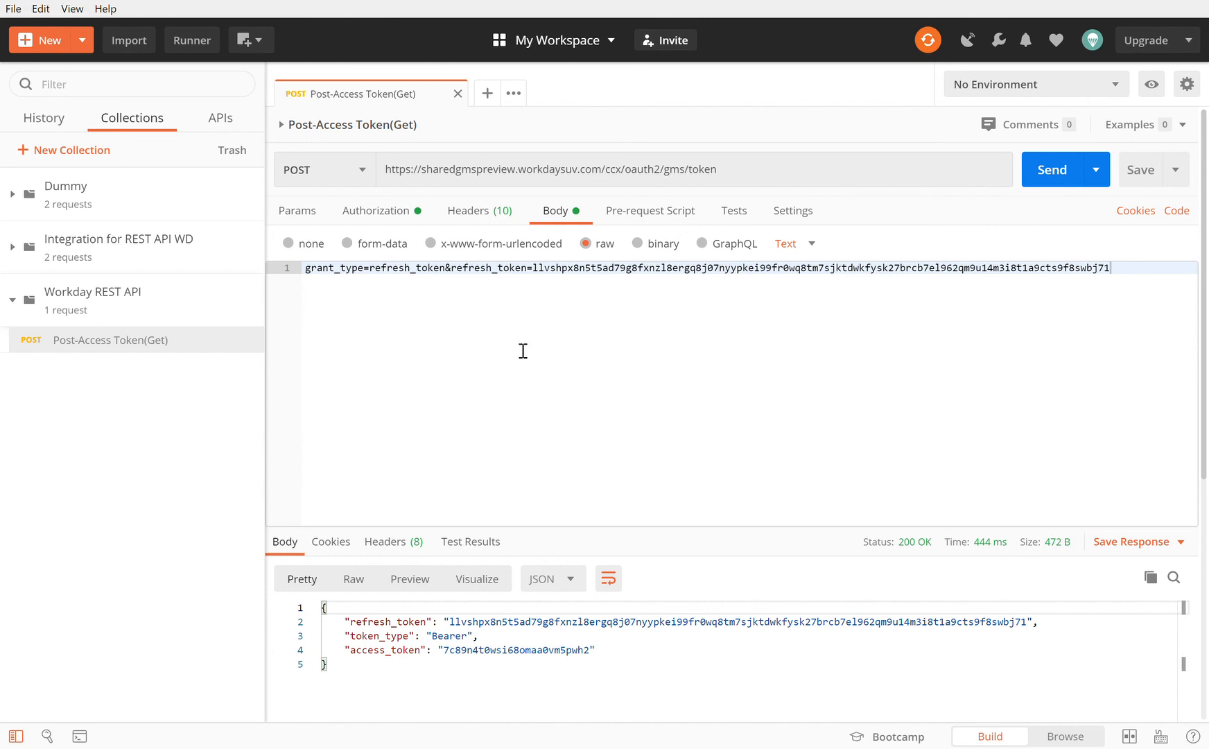
mouse_move(482, 308)
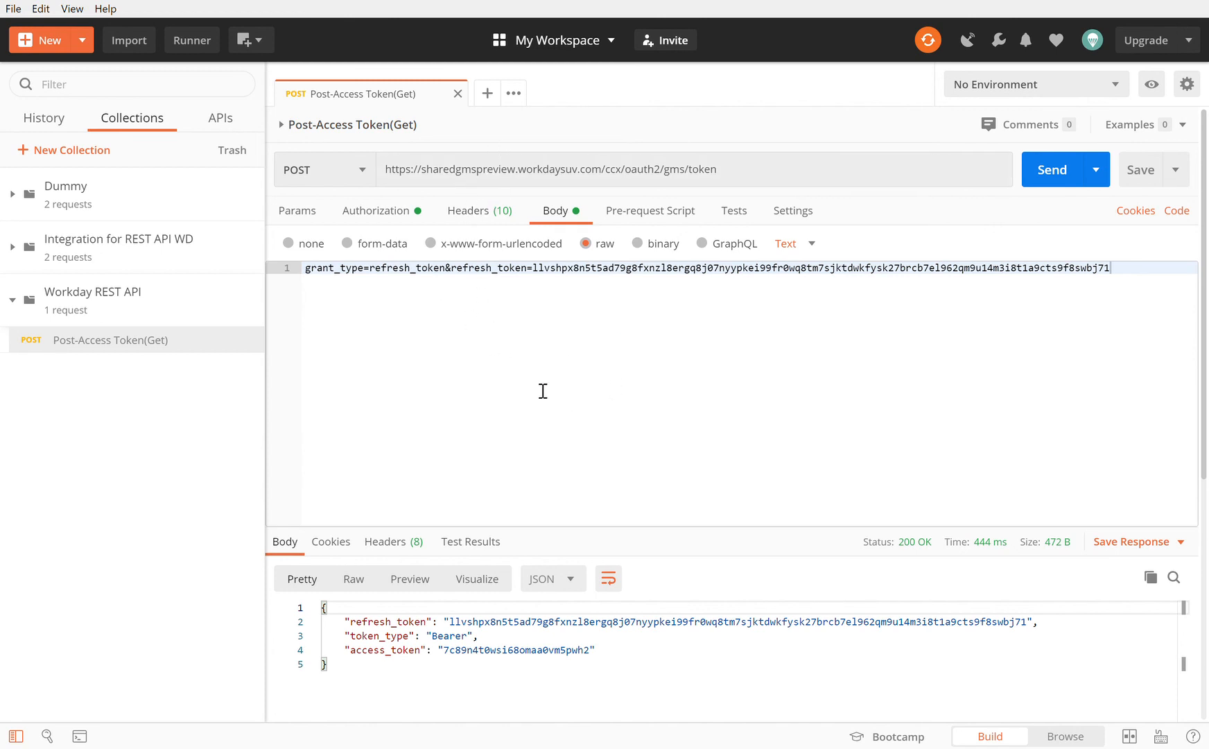
mouse_move(699, 384)
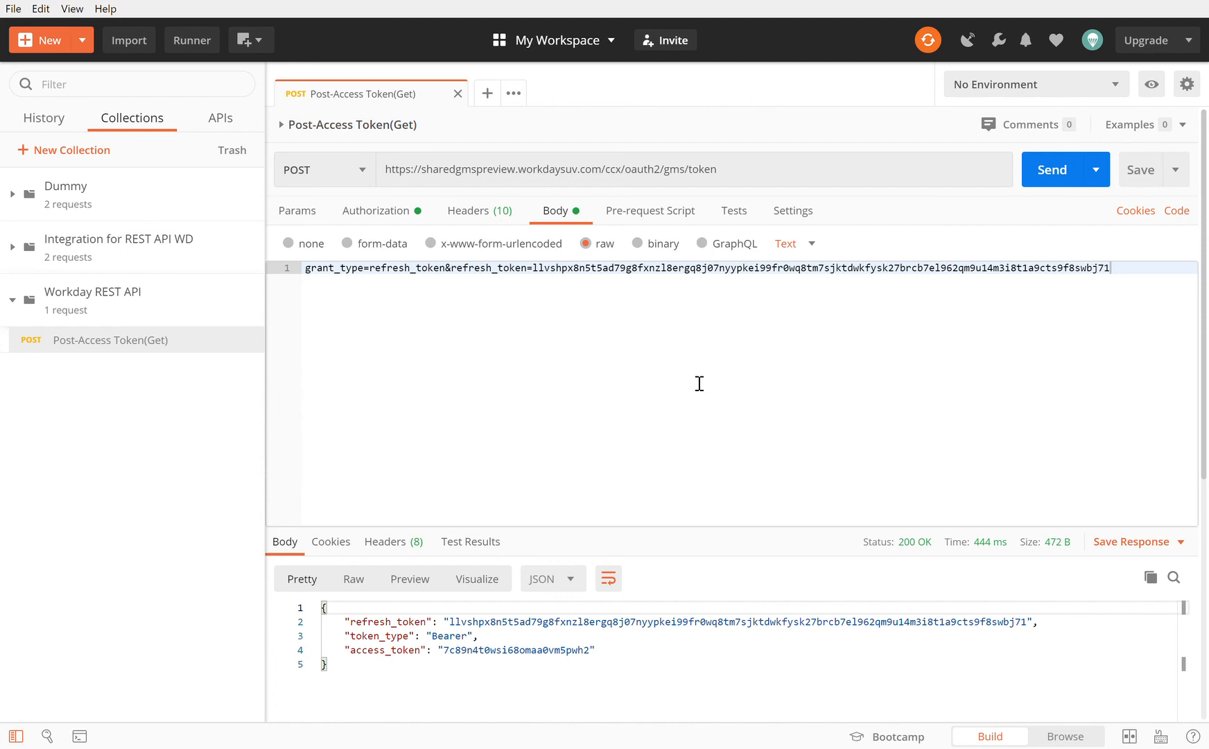
mouse_move(580, 580)
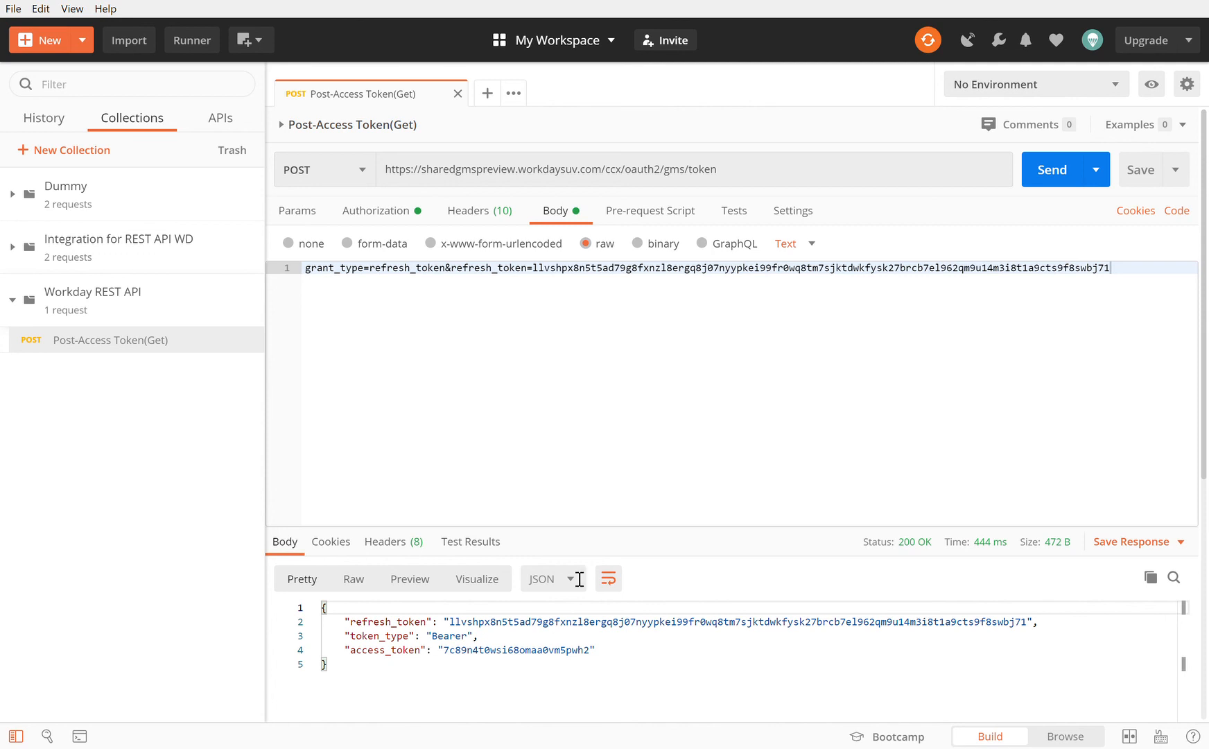
mouse_move(1100, 169)
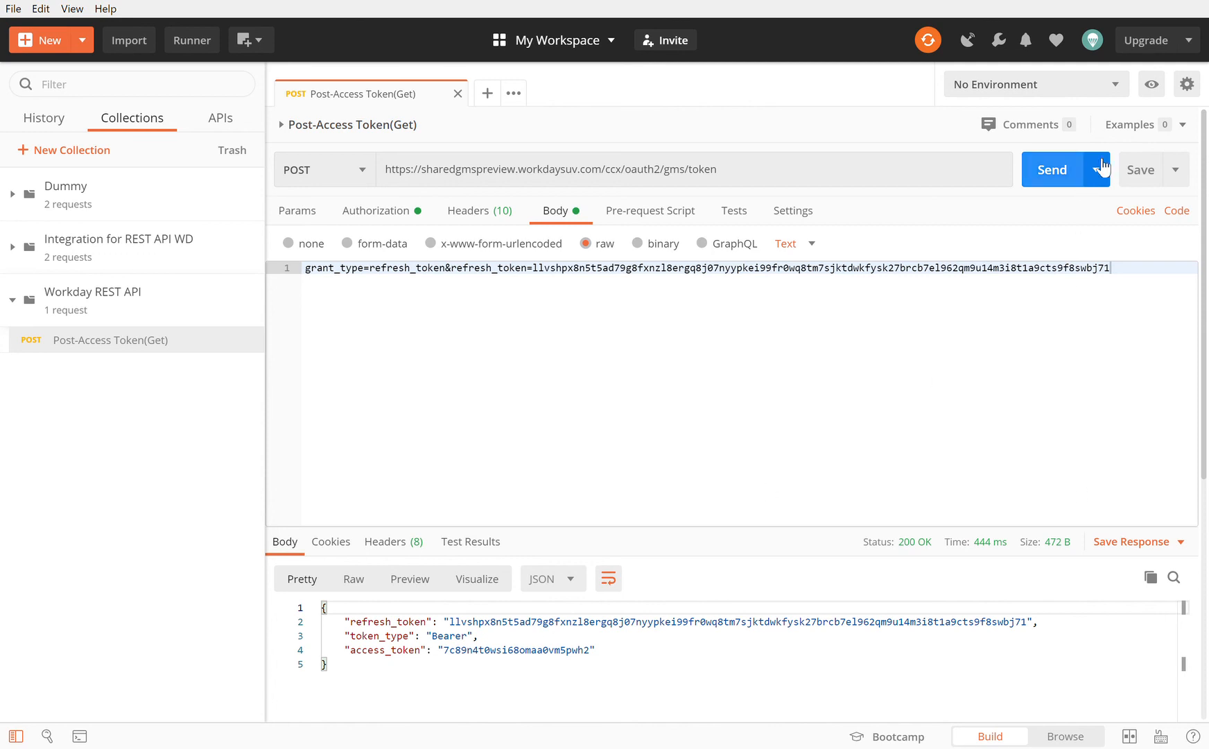